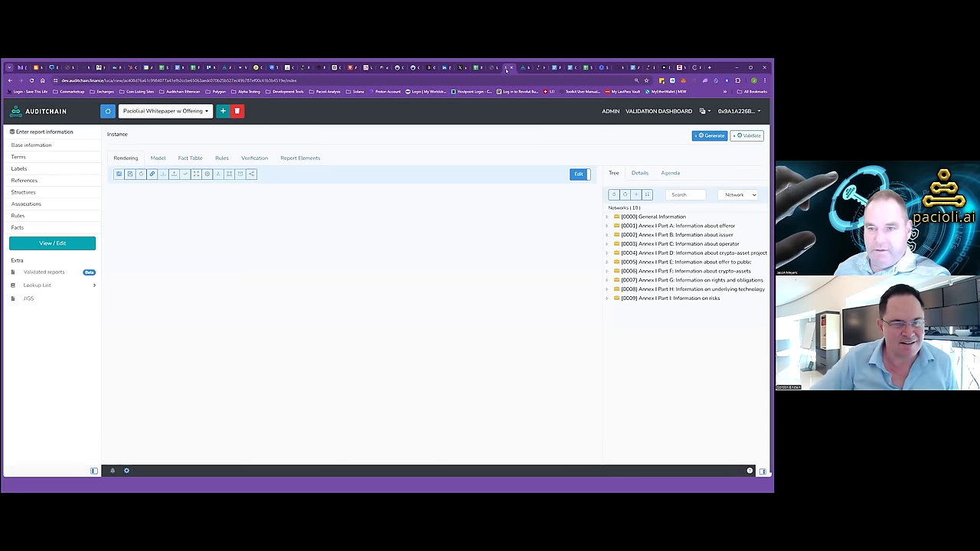
{"action": "mouse_move", "coordinate": [498, 216]}
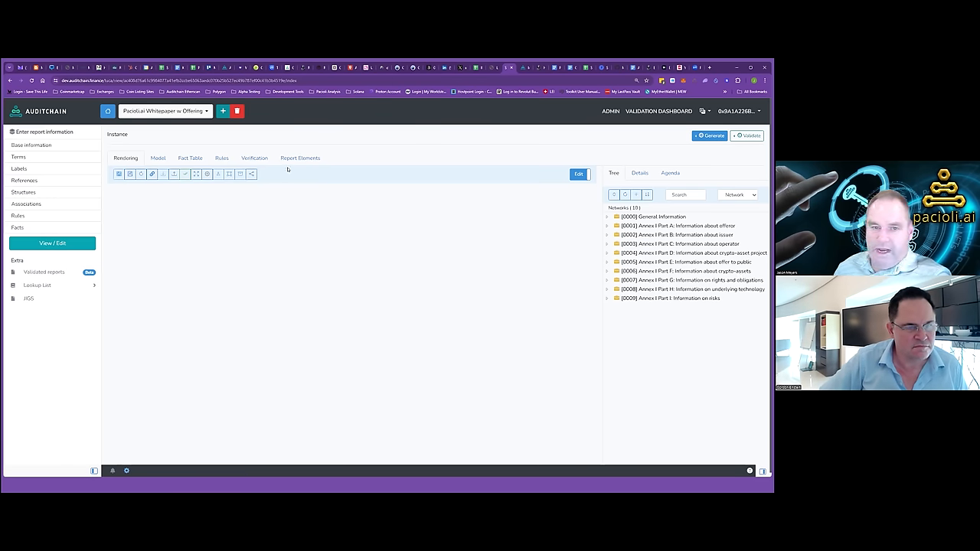
{"action": "mouse_move", "coordinate": [228, 174]}
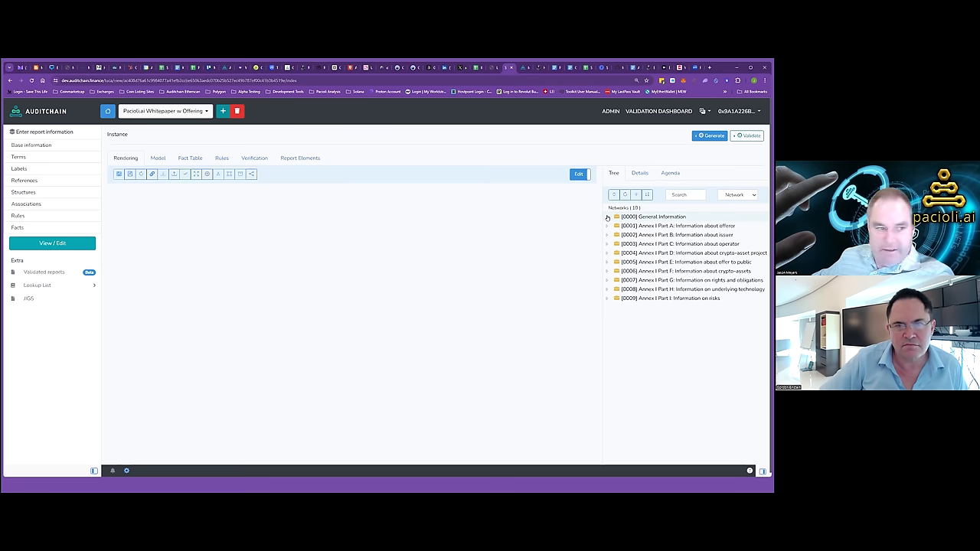
Expand the [0000] General Information network to reveal its whitepaper entry
{"action": "left_click", "coordinate": [607, 217]}
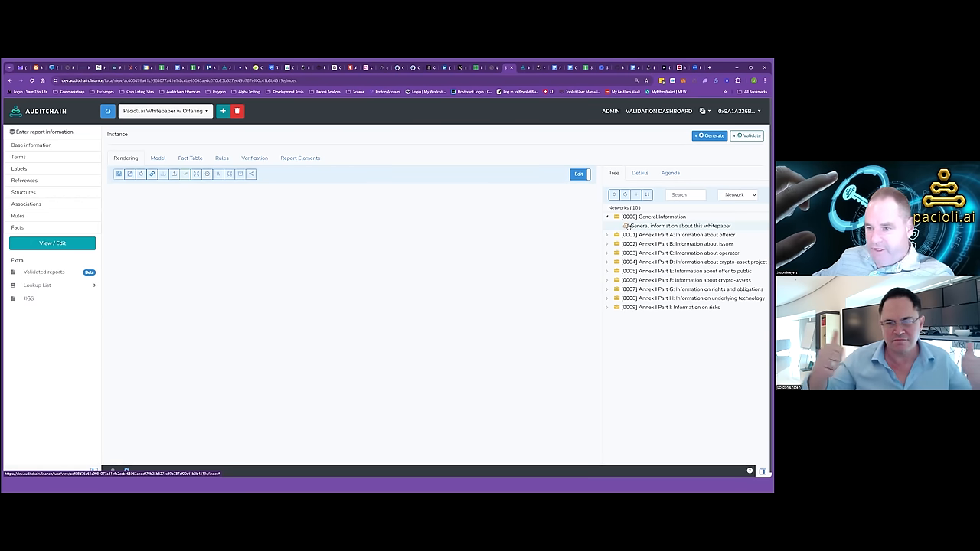
Render 'General information about this whitepaper' and expand the [0001] Annex I Part A branch
{"action": "left_click", "coordinate": [674, 225]}
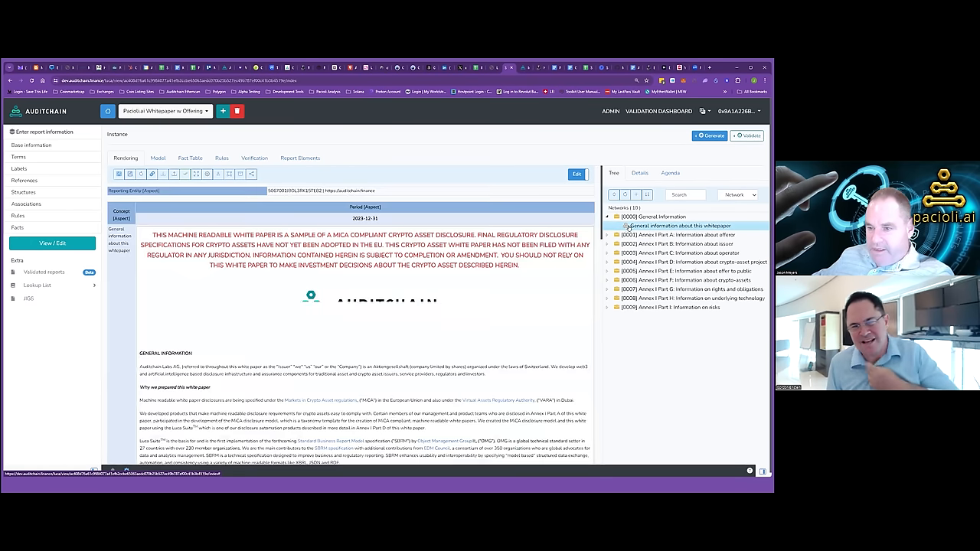
{"action": "left_click", "coordinate": [606, 234]}
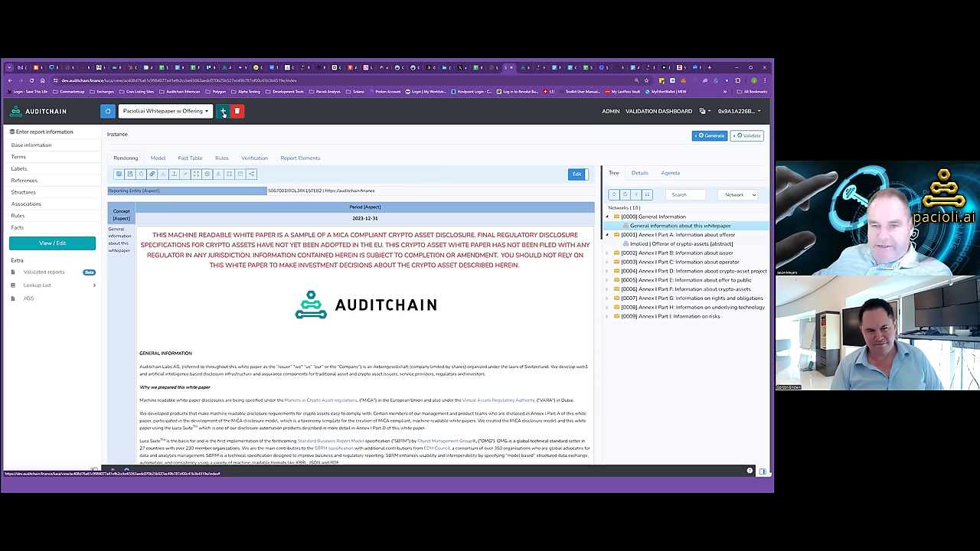
Open a new report form and enter the name 'MiCA Day White Paper'
{"action": "left_click", "coordinate": [223, 111]}
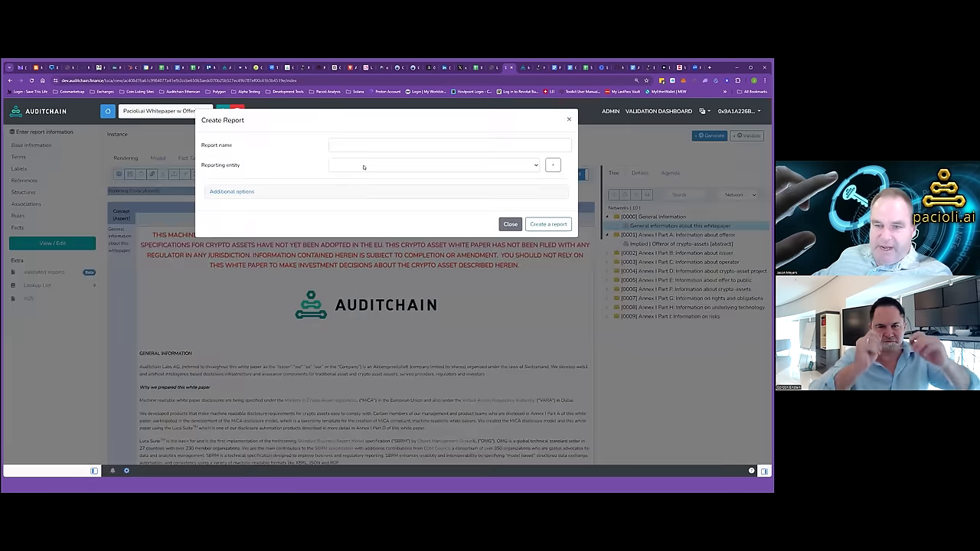
{"action": "left_click", "coordinate": [450, 144]}
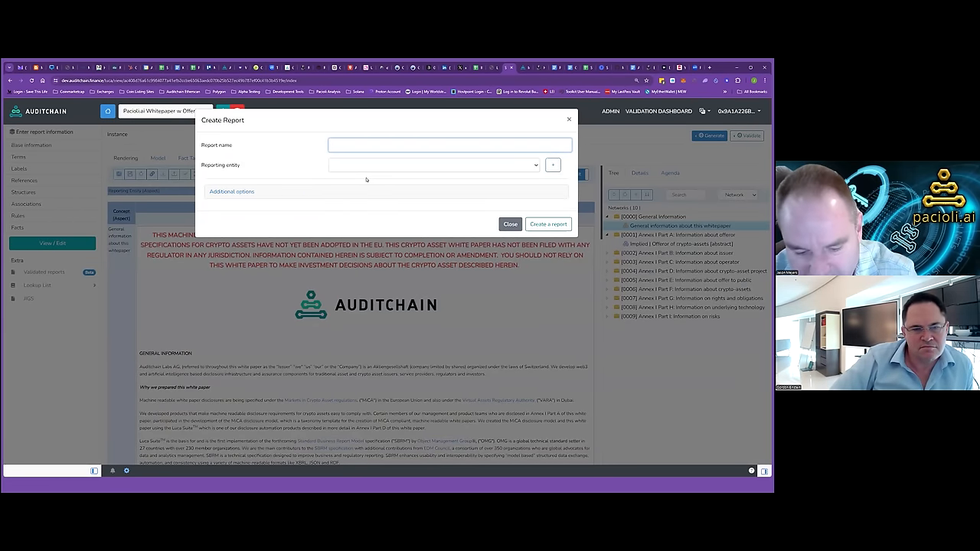
{"action": "type", "text": "MiCA"}
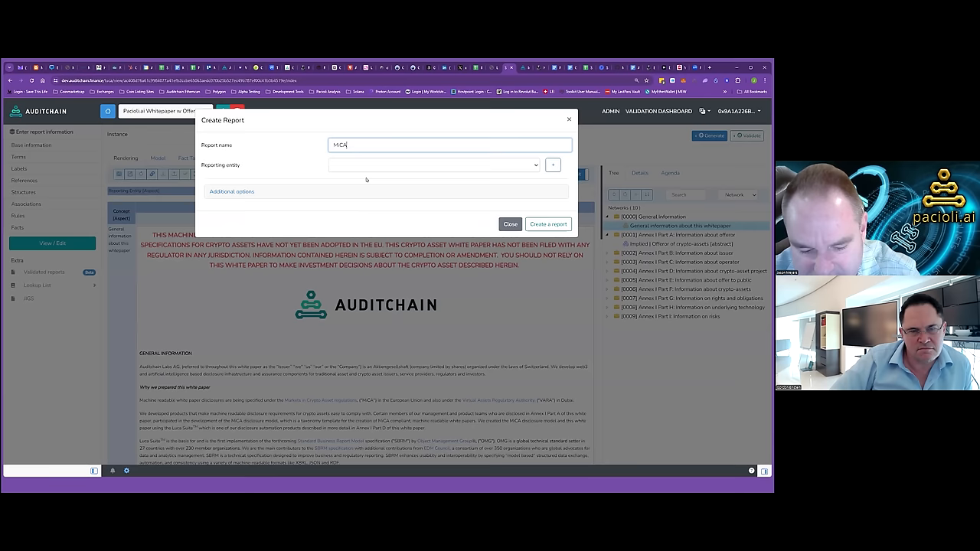
{"action": "type", "text": "Day"}
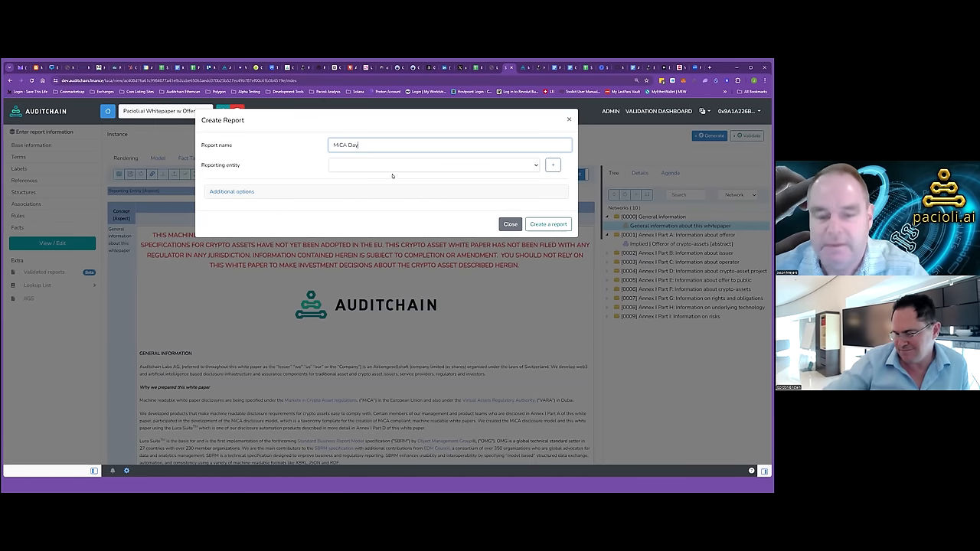
{"action": "type", "text": "Whie"}
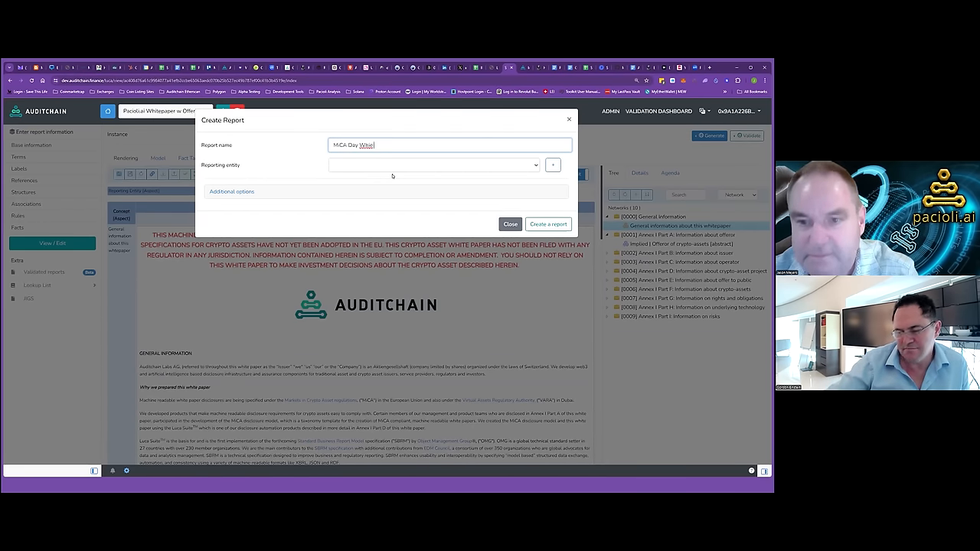
{"action": "type", "text": "te Paper"}
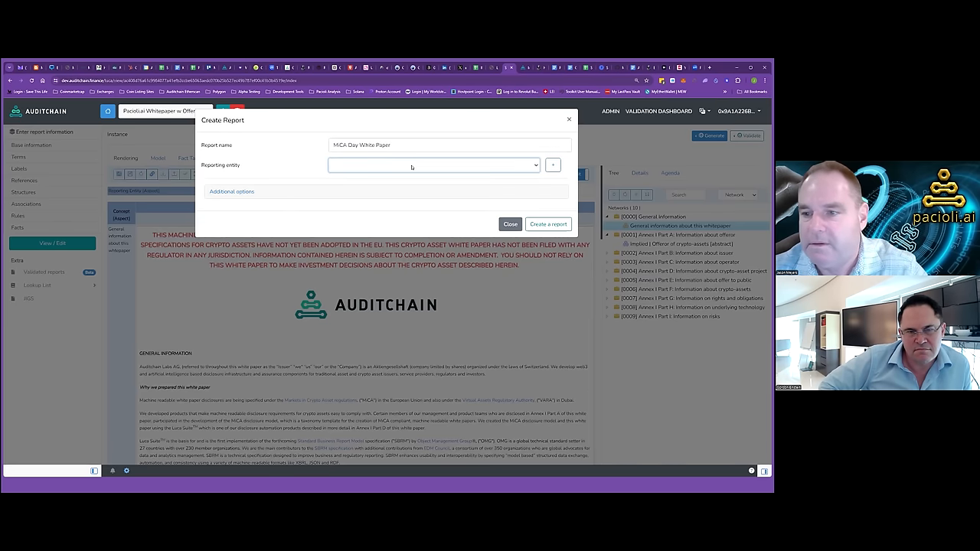
Add a reporting entity, accept the autofilled contact details, and name it 'Auditchain Labs AG'
{"action": "left_click", "coordinate": [552, 164]}
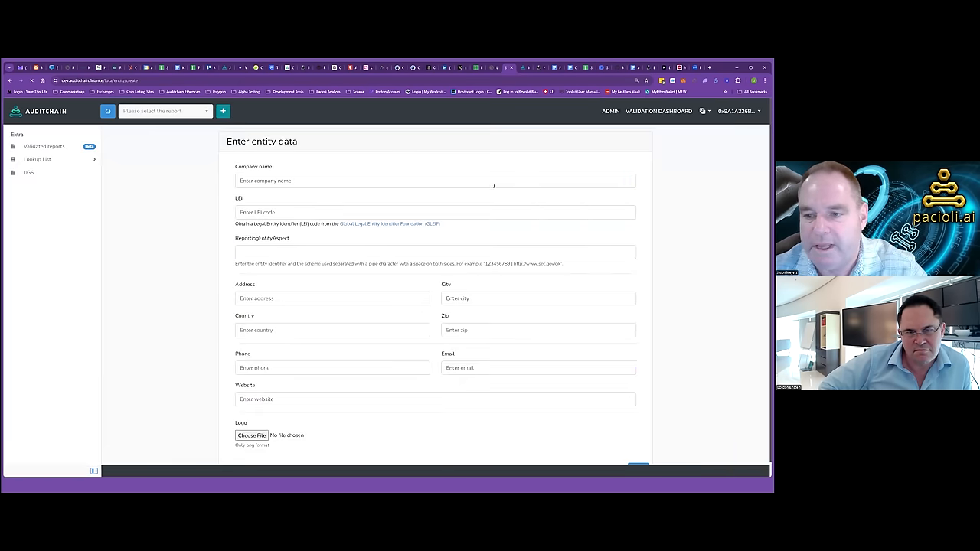
{"action": "left_click", "coordinate": [434, 180]}
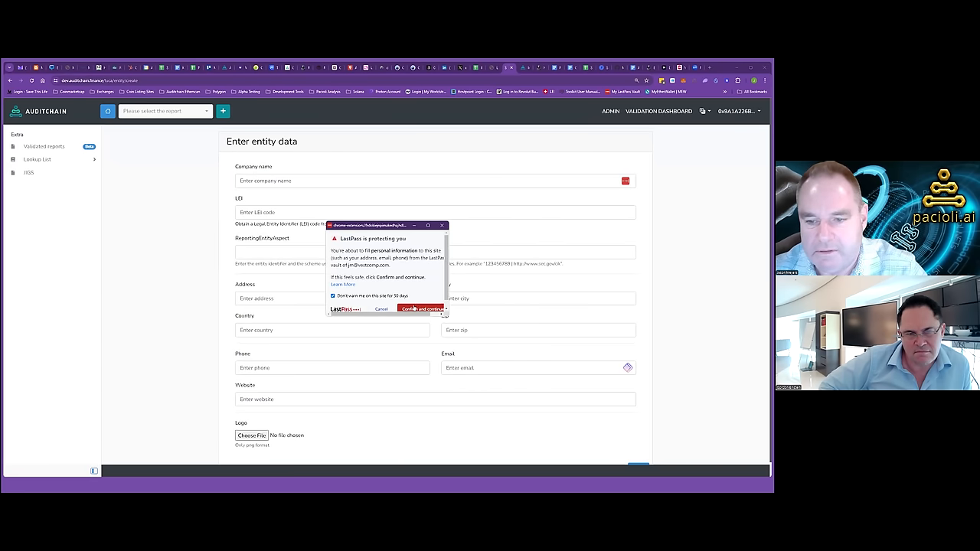
{"action": "left_click", "coordinate": [421, 308]}
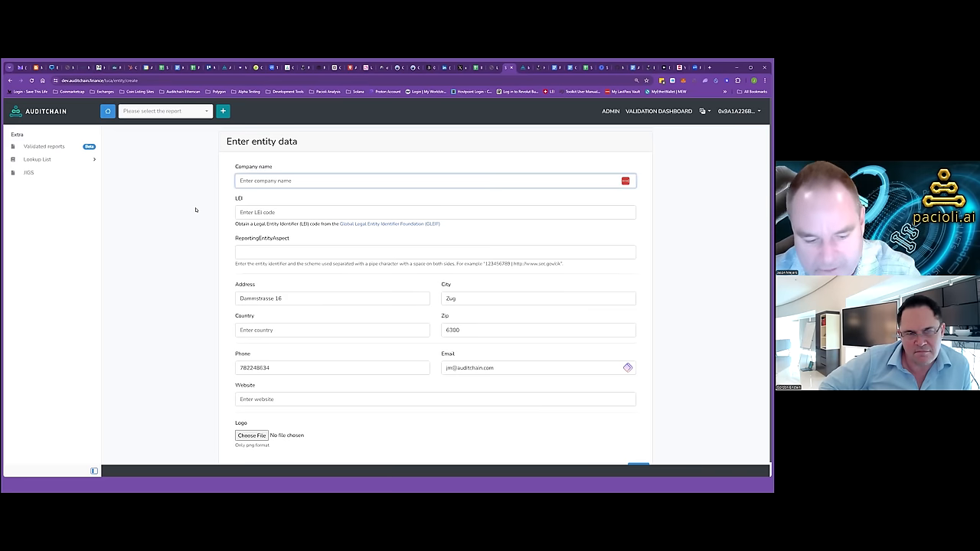
{"action": "type", "text": "Auditchain"}
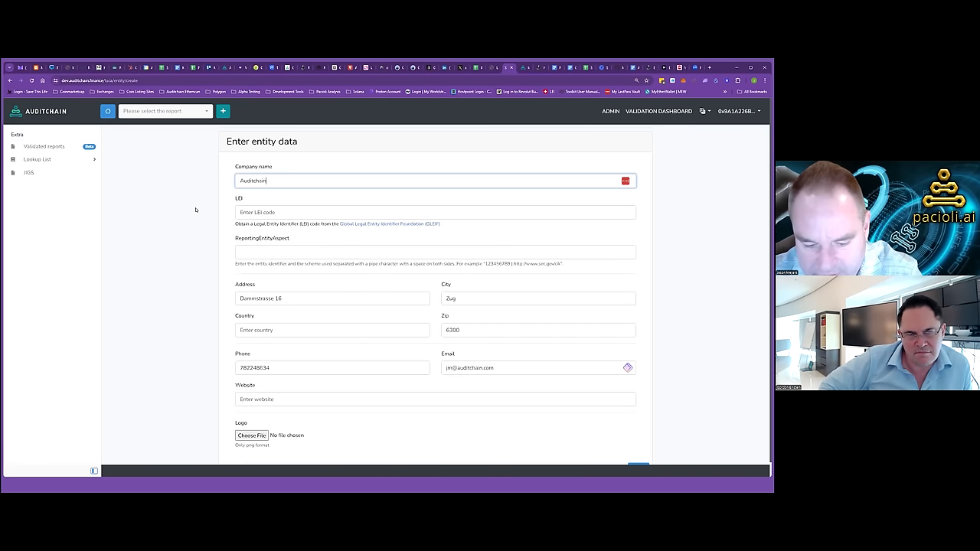
{"action": "type", "text": "Labs"}
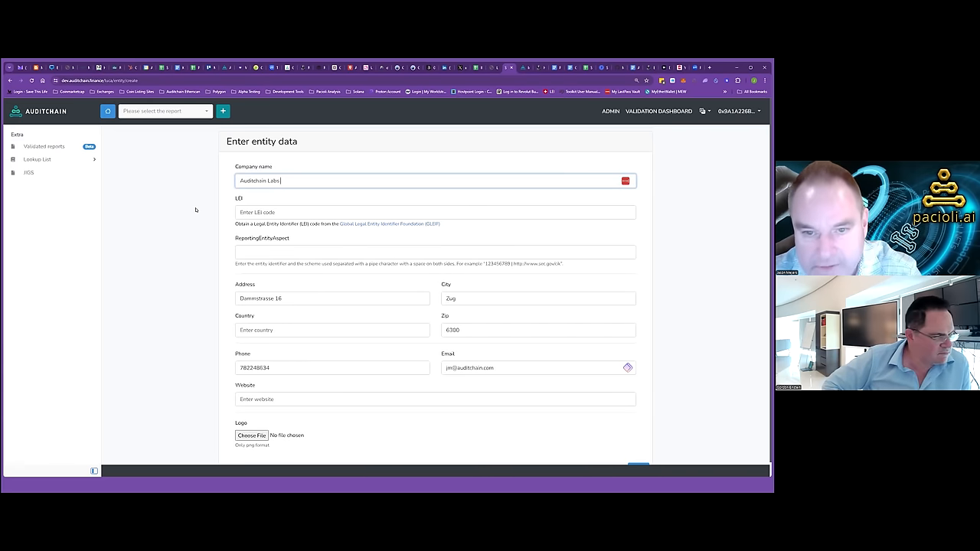
{"action": "type", "text": "AG"}
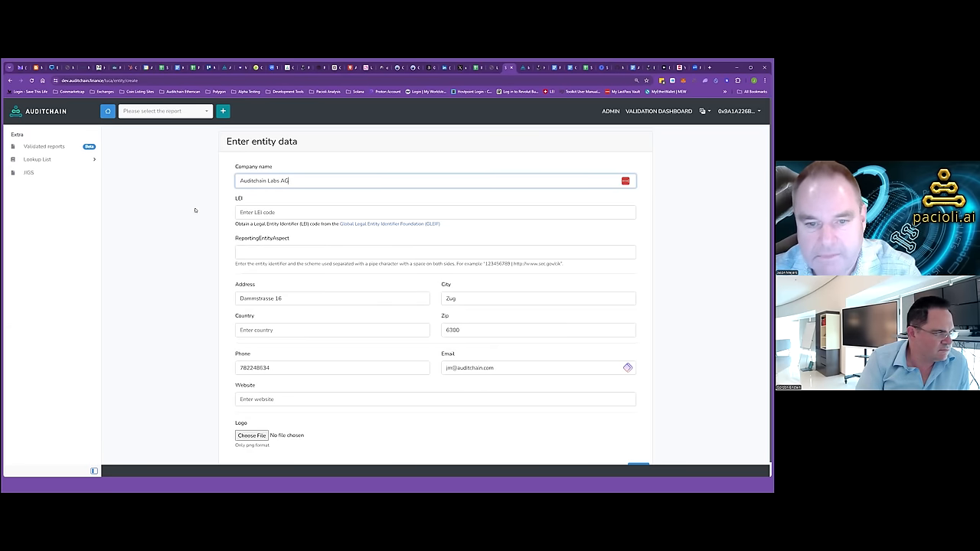
{"action": "left_click", "coordinate": [434, 212]}
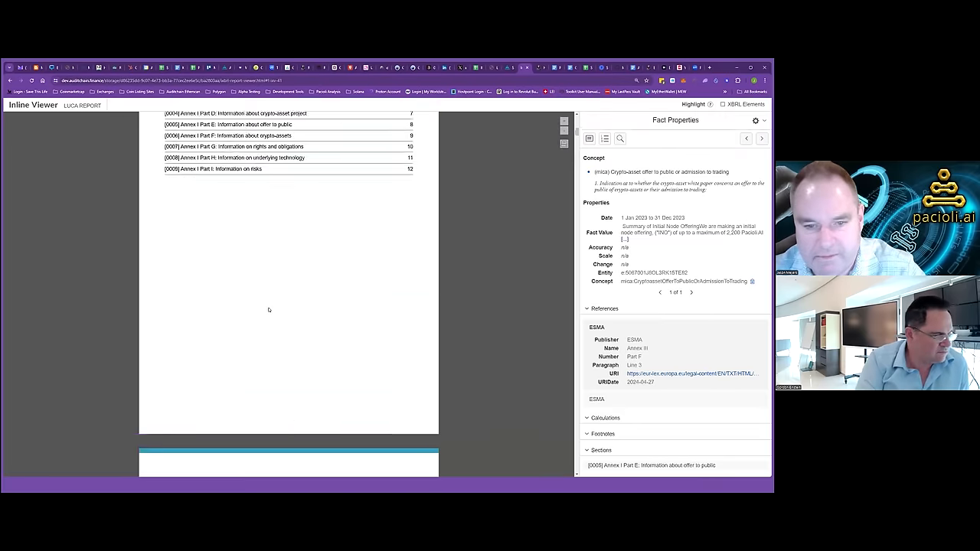
Locate the offeror's parent company identifier in Annex I Part A and copy it
{"action": "scroll", "scroll_direction": "up", "scroll_amount": 3}
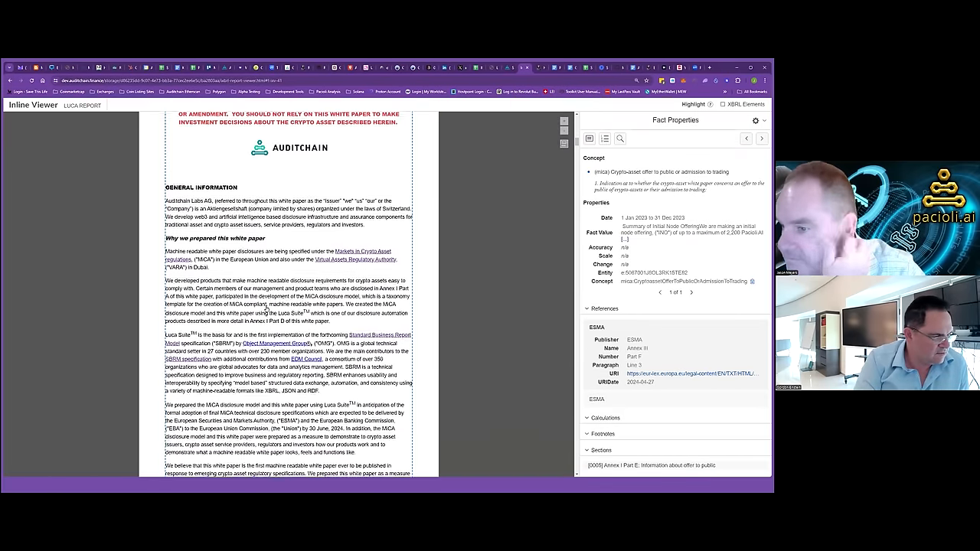
{"action": "scroll", "scroll_direction": "down", "scroll_amount": 3}
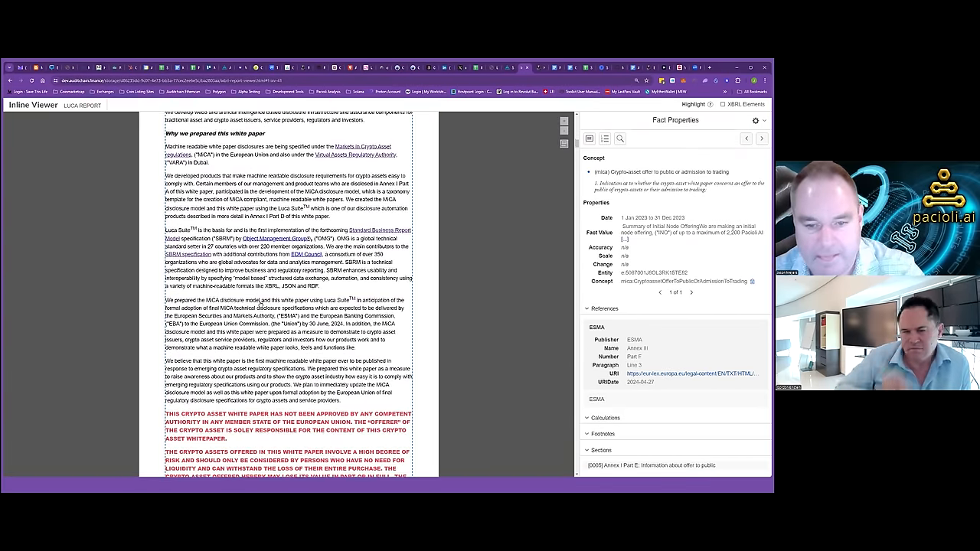
{"action": "scroll", "scroll_direction": "down", "scroll_amount": 3}
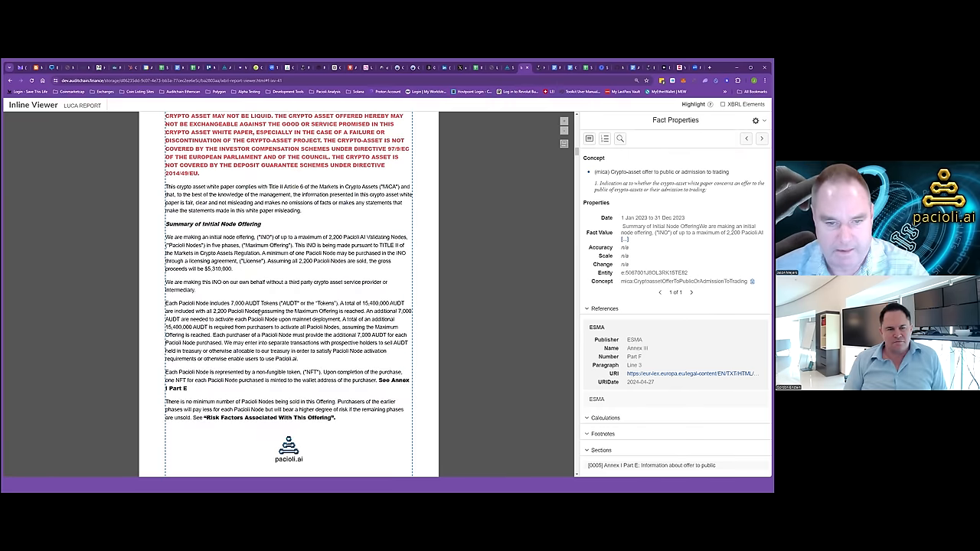
{"action": "scroll", "scroll_direction": "down", "scroll_amount": 3}
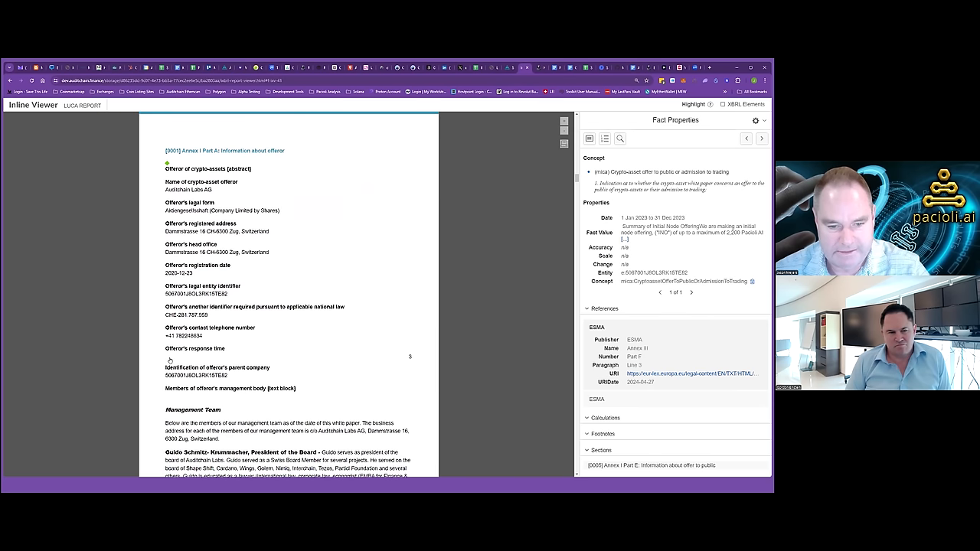
{"action": "left_click", "coordinate": [191, 375]}
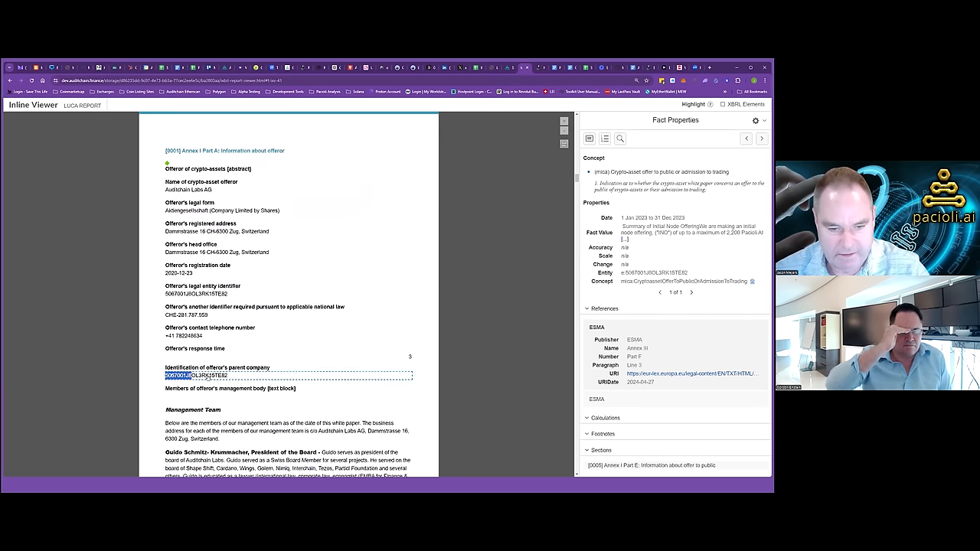
{"action": "right_click", "coordinate": [203, 375]}
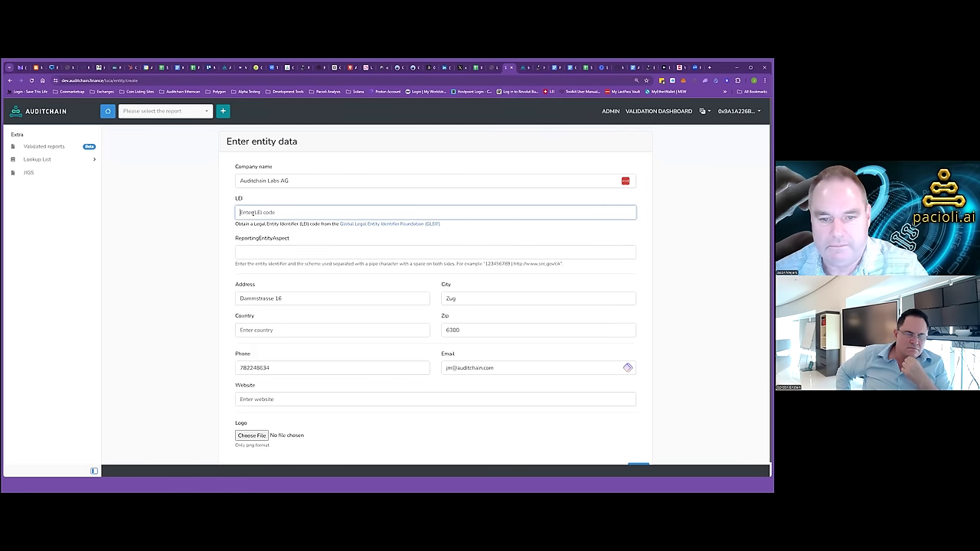
Enter LEI 50670011BOL3RK15TEB2 and paste it as the reporting entity aspect with an auditchain.finance scheme
{"action": "type", "text": "50670011BOL3RK15TEB2"}
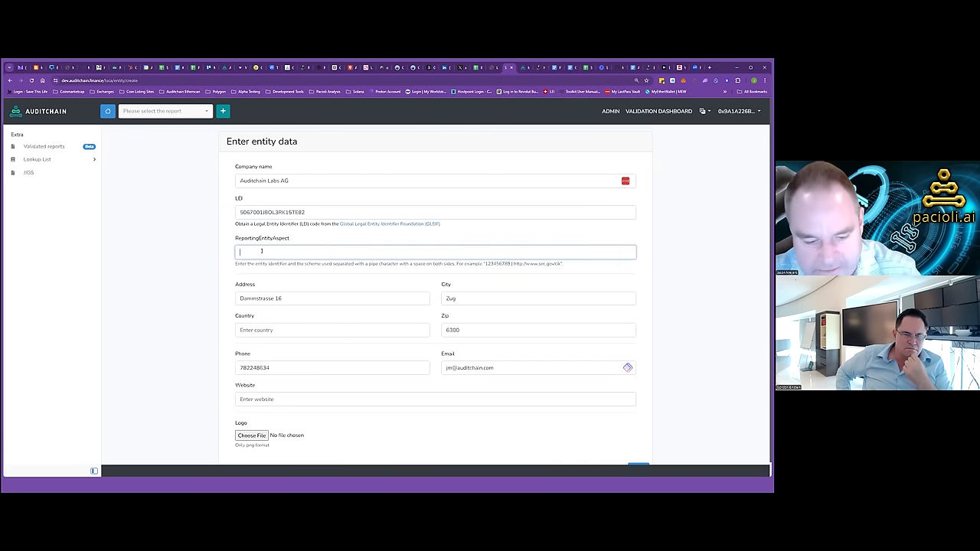
{"action": "right_click", "coordinate": [260, 251]}
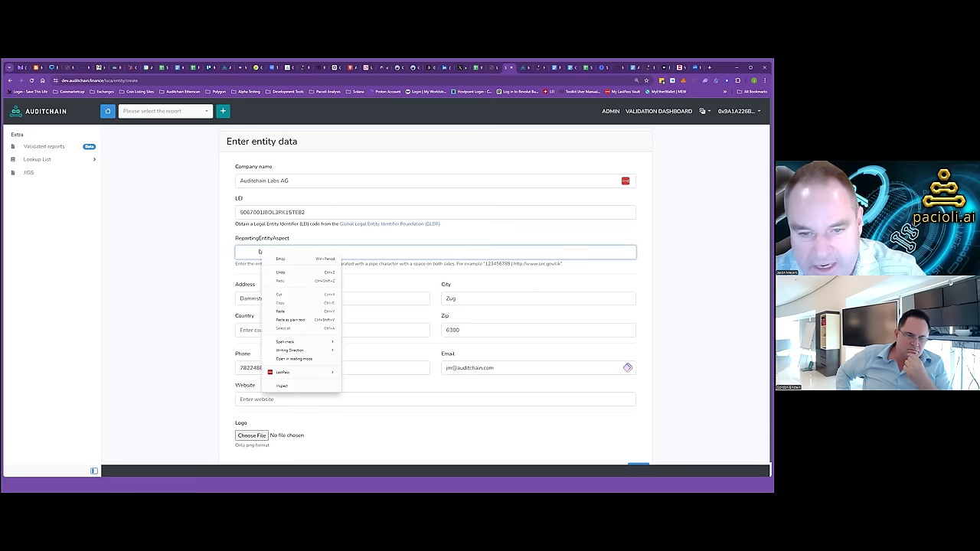
{"action": "left_click", "coordinate": [281, 311]}
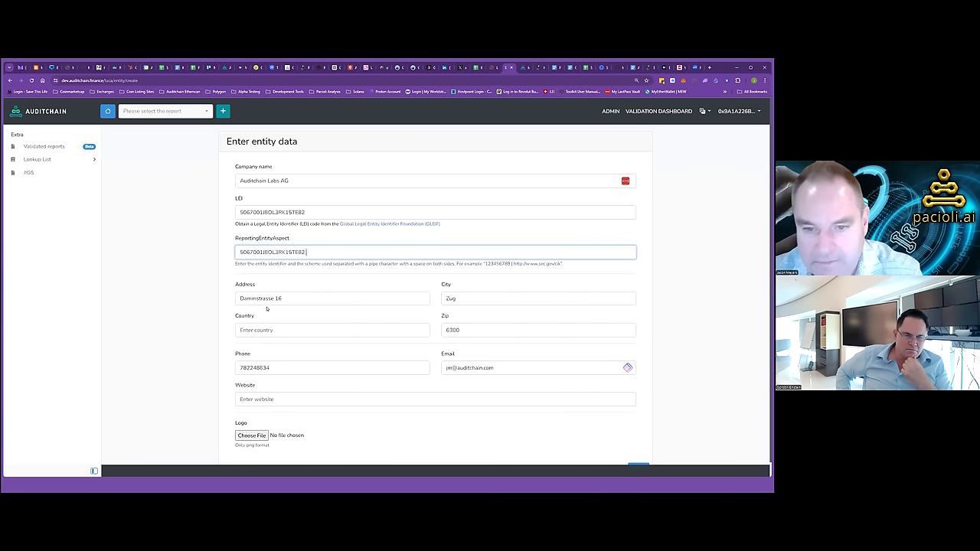
{"action": "type", "text": "| https://"}
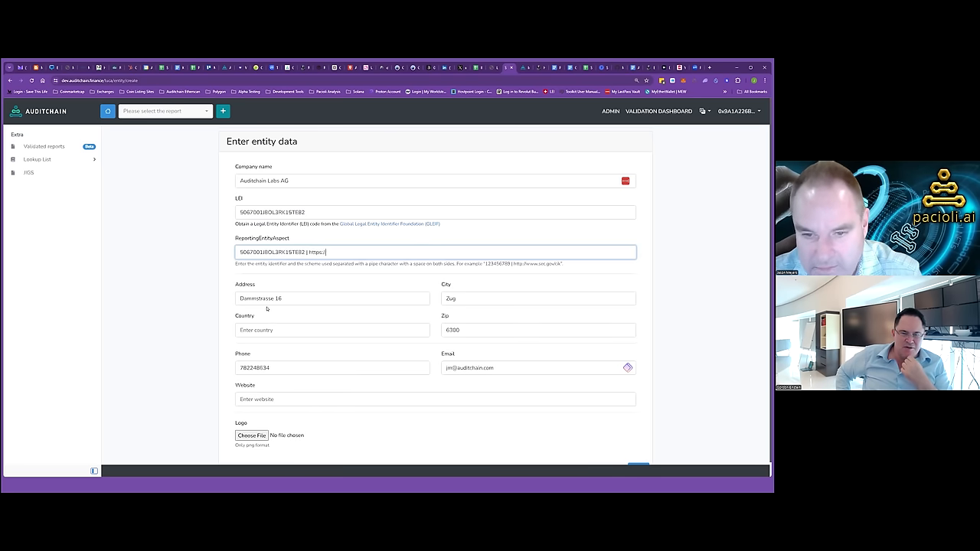
{"action": "type", "text": "audi"}
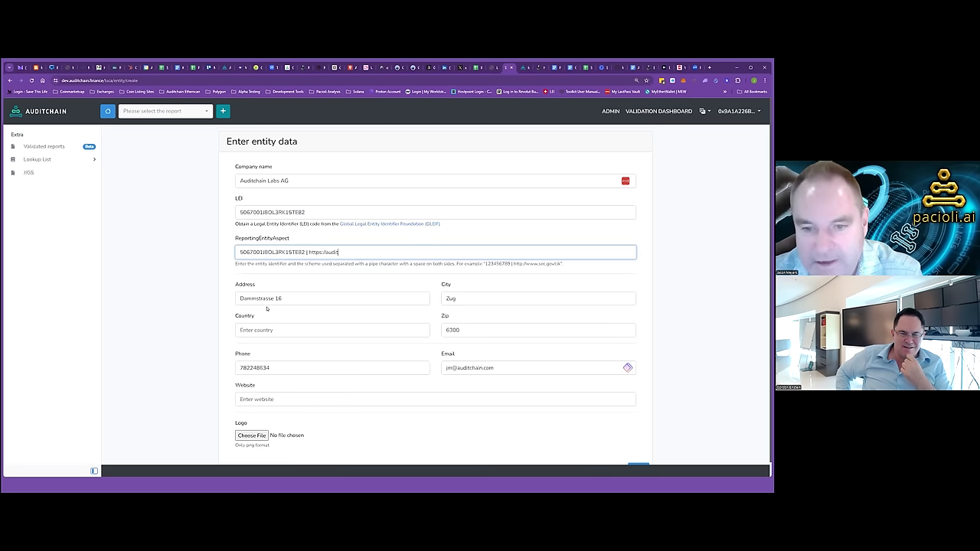
{"action": "type", "text": "tchain"}
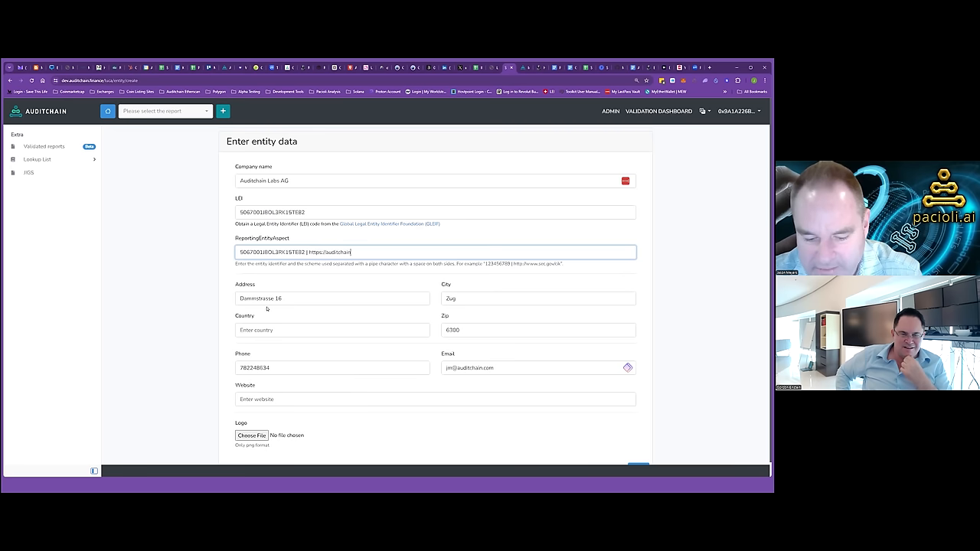
{"action": "type", "text": ".finance"}
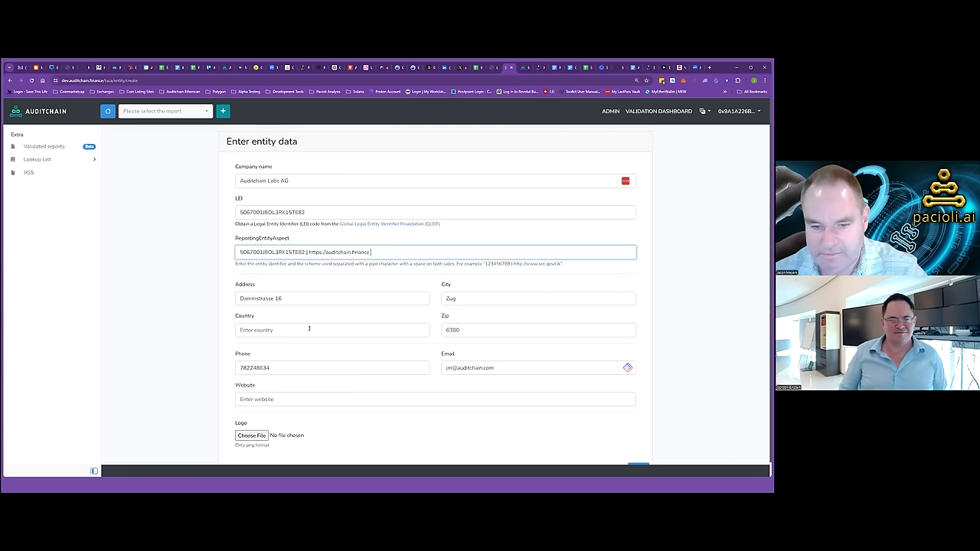
{"action": "scroll", "scroll_direction": "down", "scroll_amount": 3}
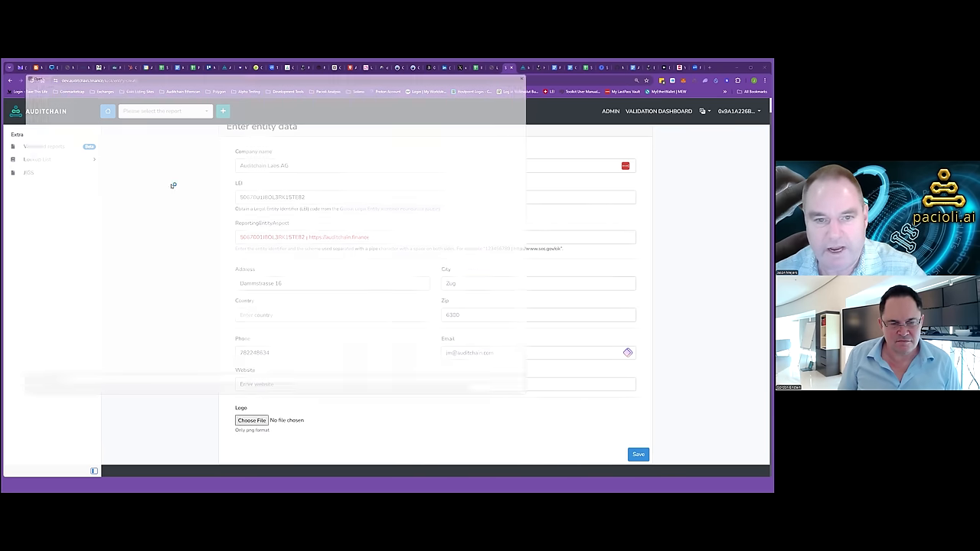
Attach Logo.png, enter Switzerland as country, and save the Auditchain Labs AG organisation
{"action": "left_click", "coordinate": [251, 419]}
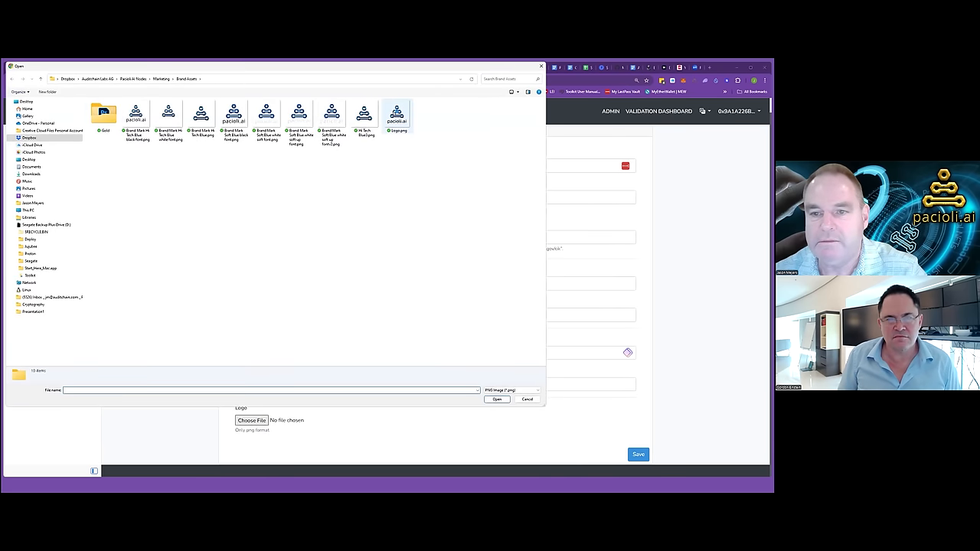
{"action": "left_click", "coordinate": [395, 115]}
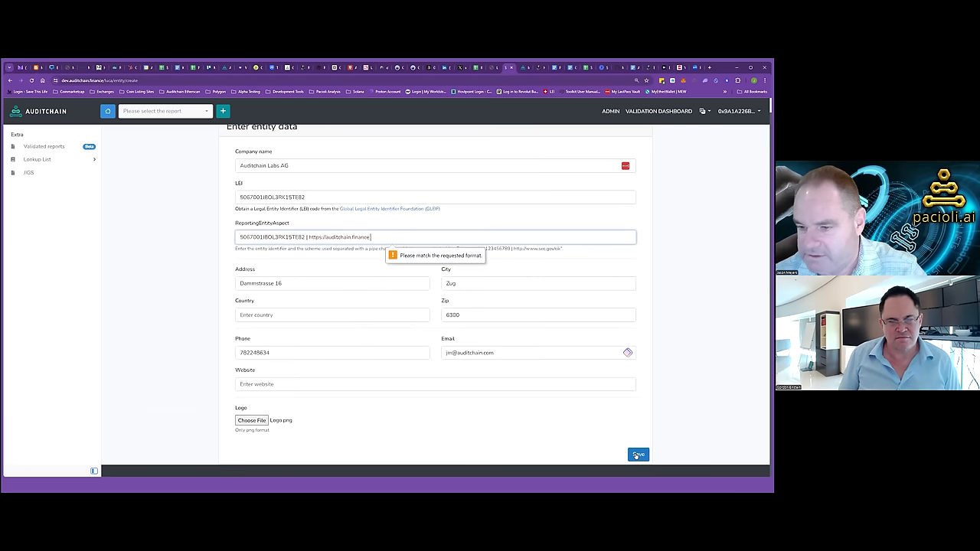
{"action": "mouse_move", "coordinate": [367, 283]}
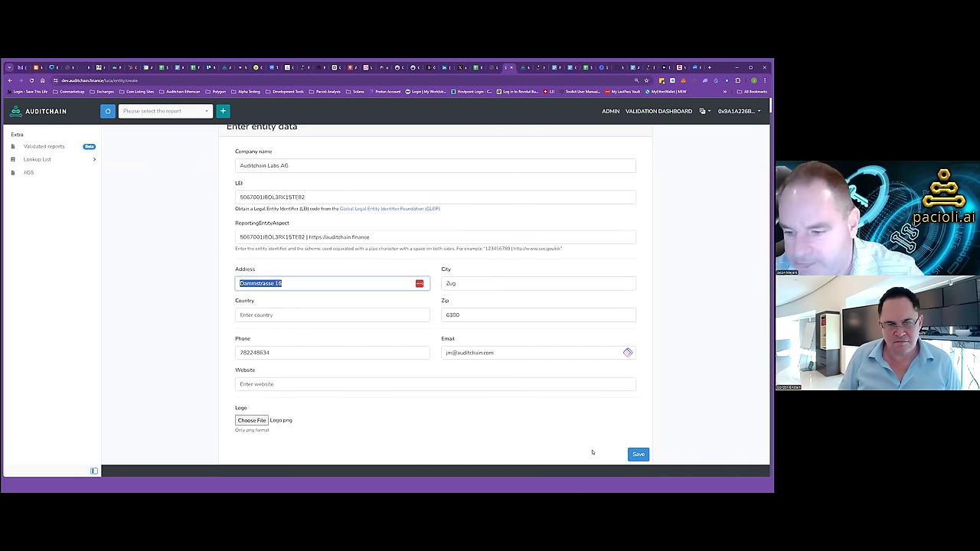
{"action": "left_click", "coordinate": [638, 454]}
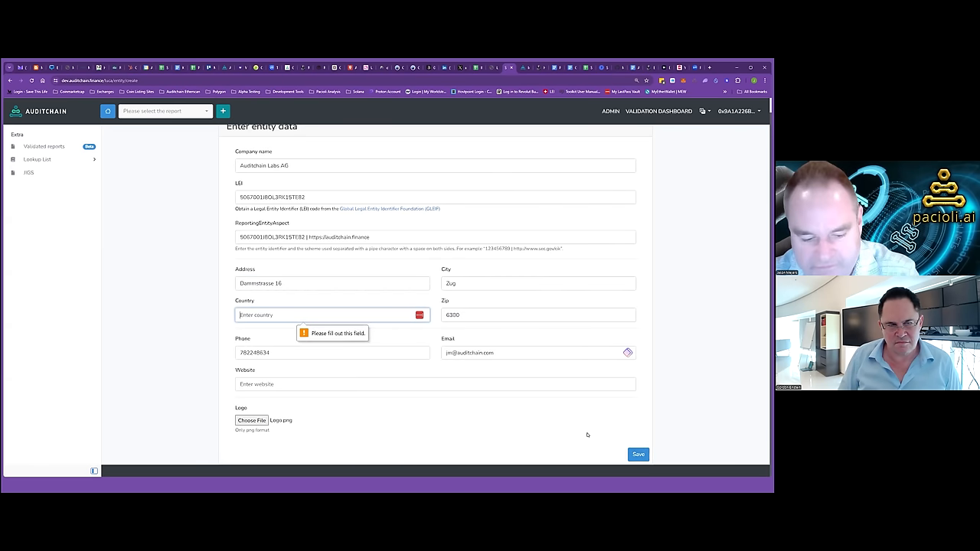
{"action": "type", "text": "Switzerland"}
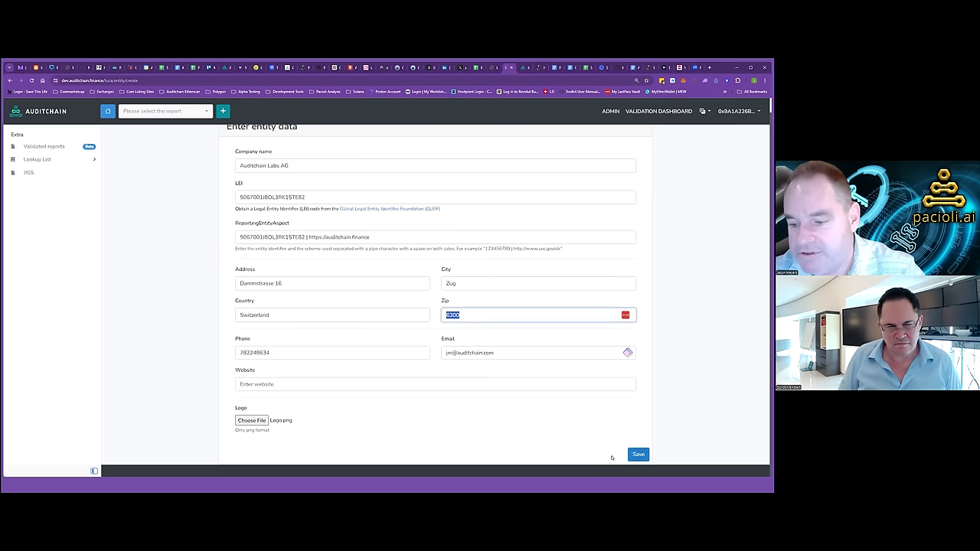
{"action": "left_click", "coordinate": [638, 454]}
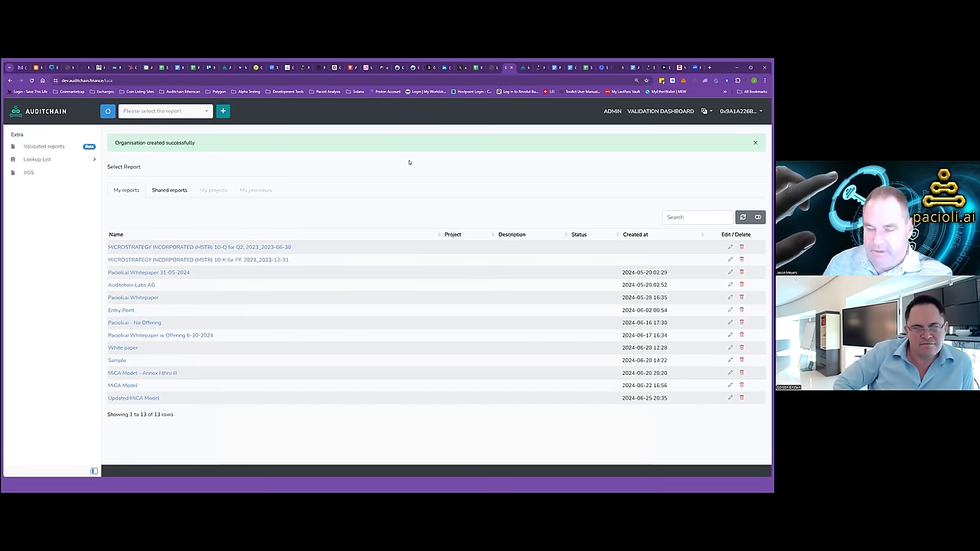
{"action": "mouse_move", "coordinate": [222, 348]}
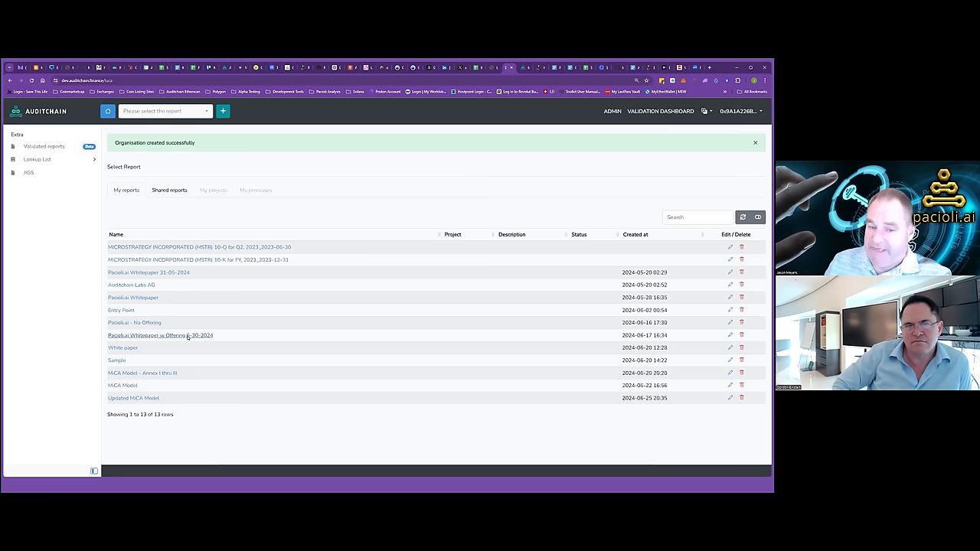
{"action": "mouse_move", "coordinate": [161, 335]}
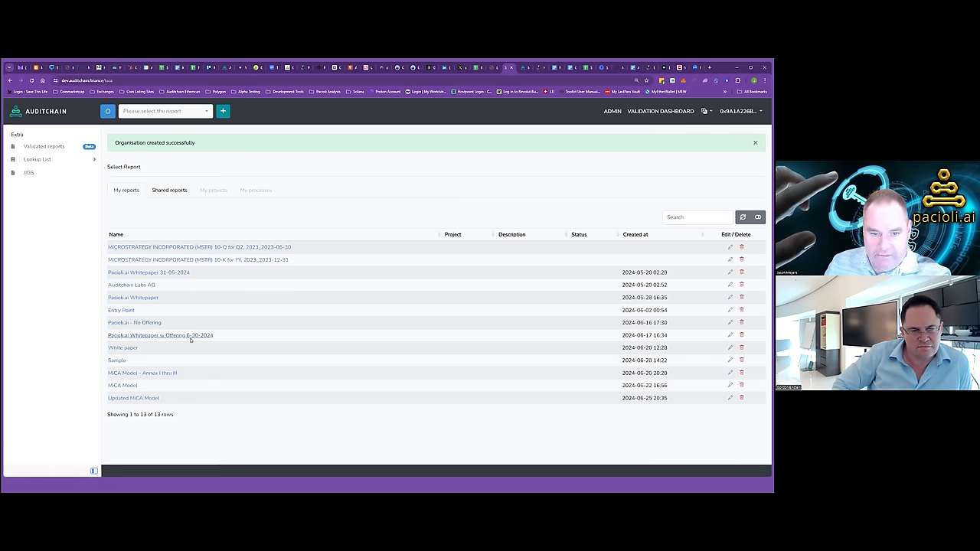
{"action": "mouse_move", "coordinate": [161, 335]}
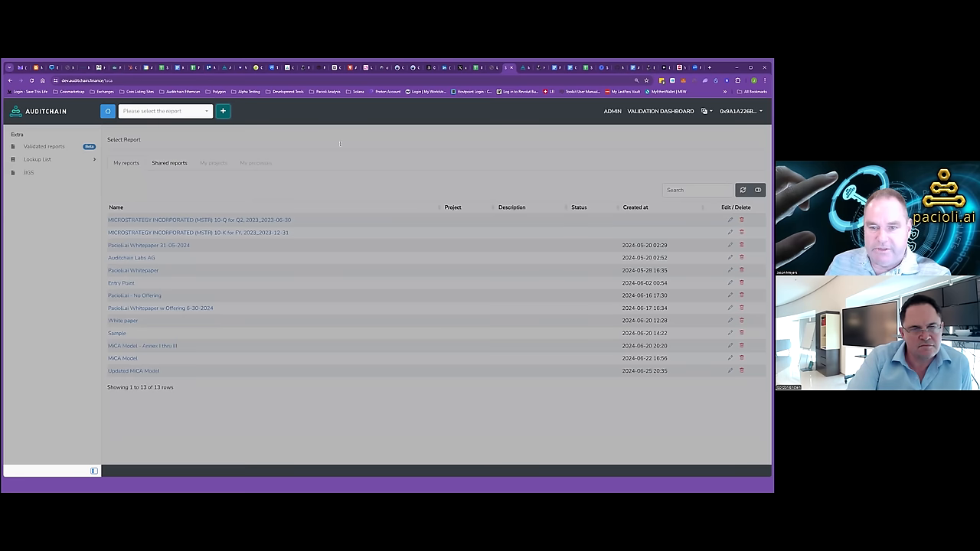
Name the new report 'MiCA Day White Paper' and create it under Auditchain Labs AG
{"action": "left_click", "coordinate": [222, 110]}
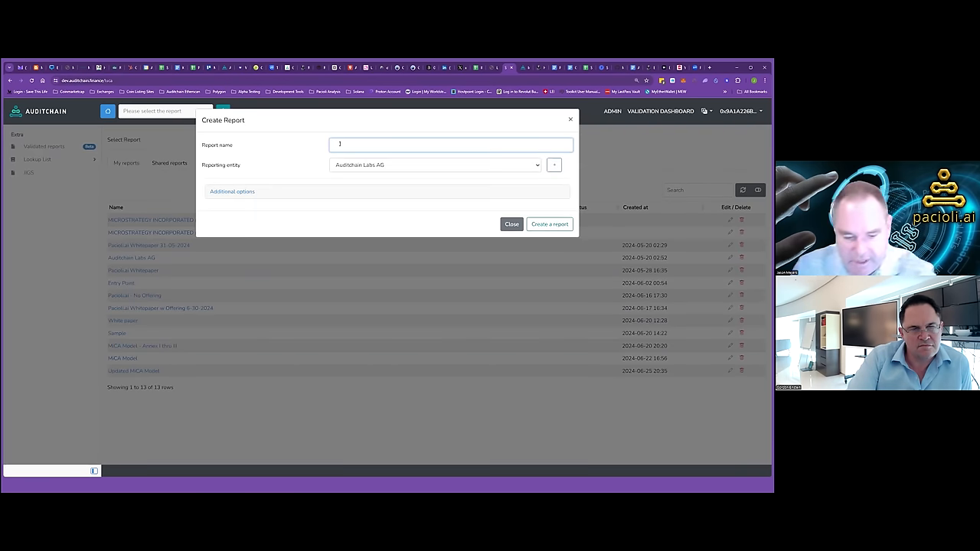
{"action": "type", "text": "MICA"}
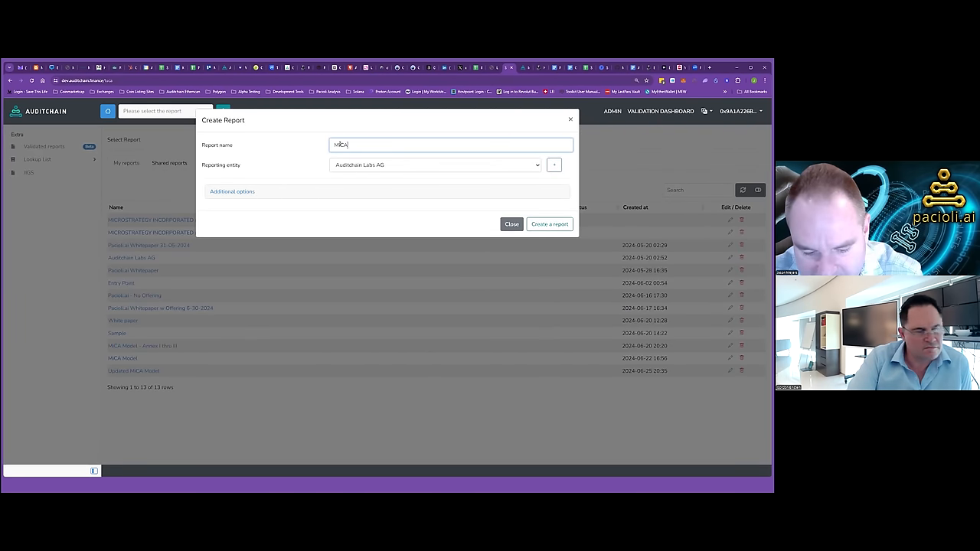
{"action": "type", "text": "Day"}
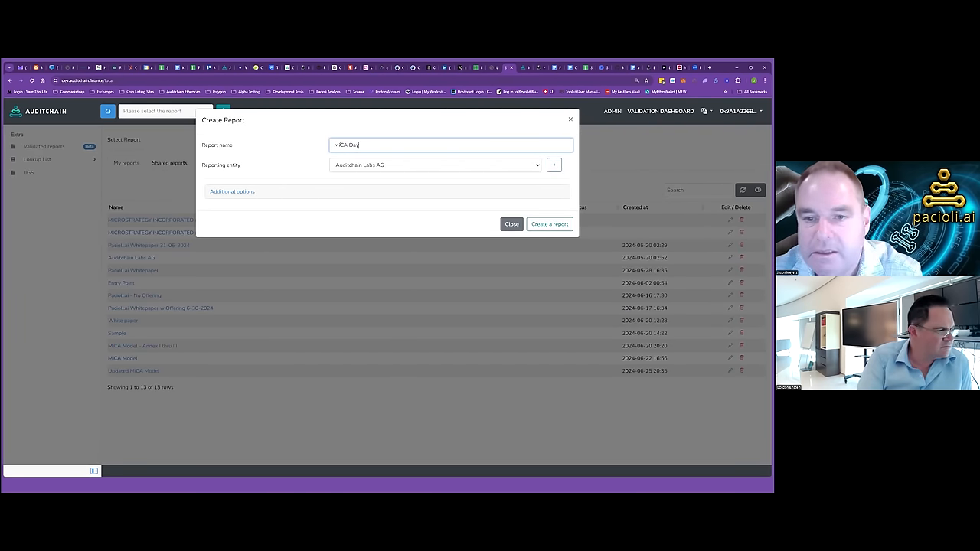
{"action": "type", "text": "White Paper"}
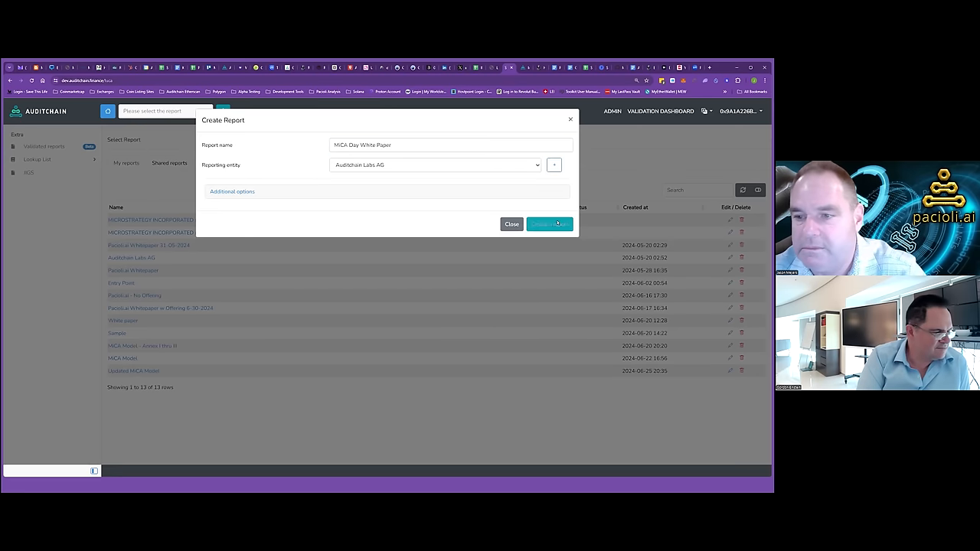
{"action": "left_click", "coordinate": [550, 223]}
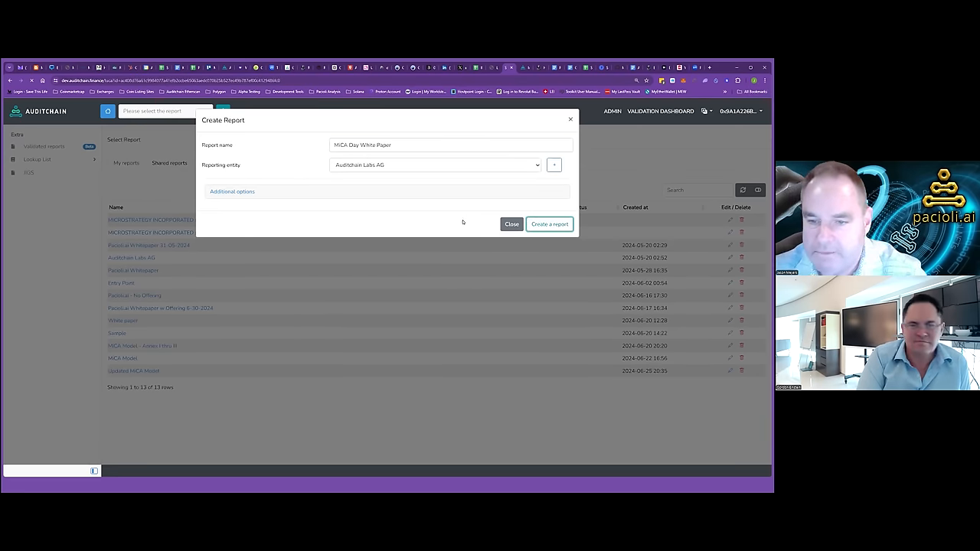
{"action": "left_click", "coordinate": [548, 224]}
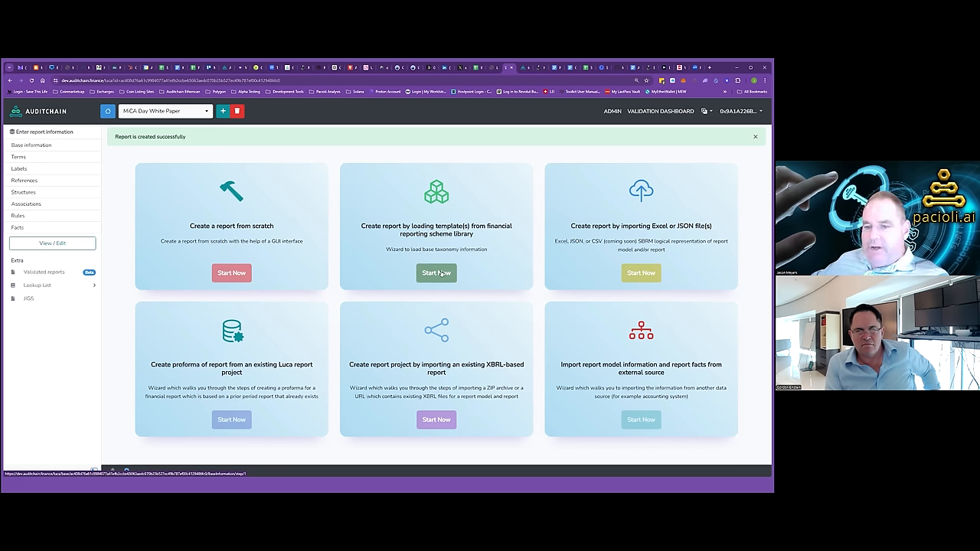
Build from a library scheme template and select MiCA Prototype 2 as the reporting scheme
{"action": "left_click", "coordinate": [437, 272]}
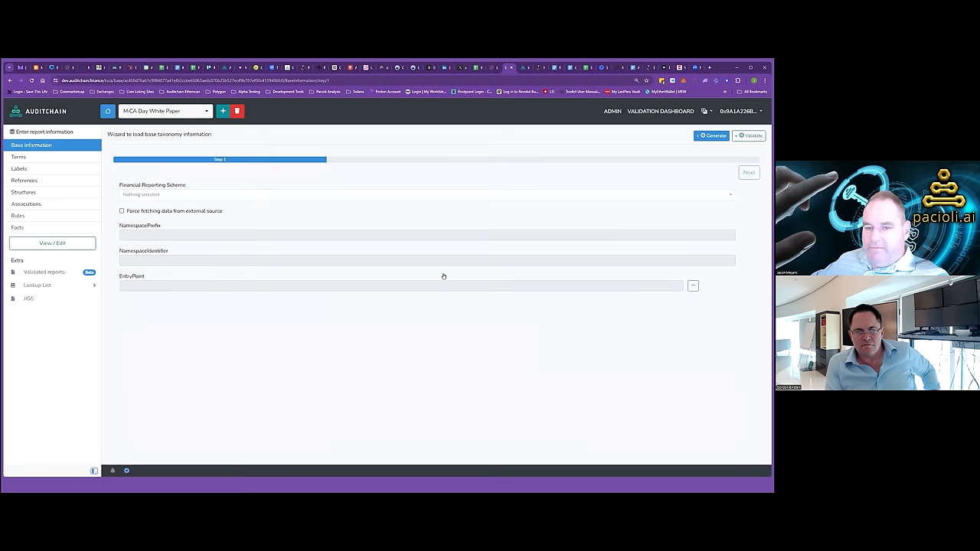
{"action": "left_click", "coordinate": [425, 193]}
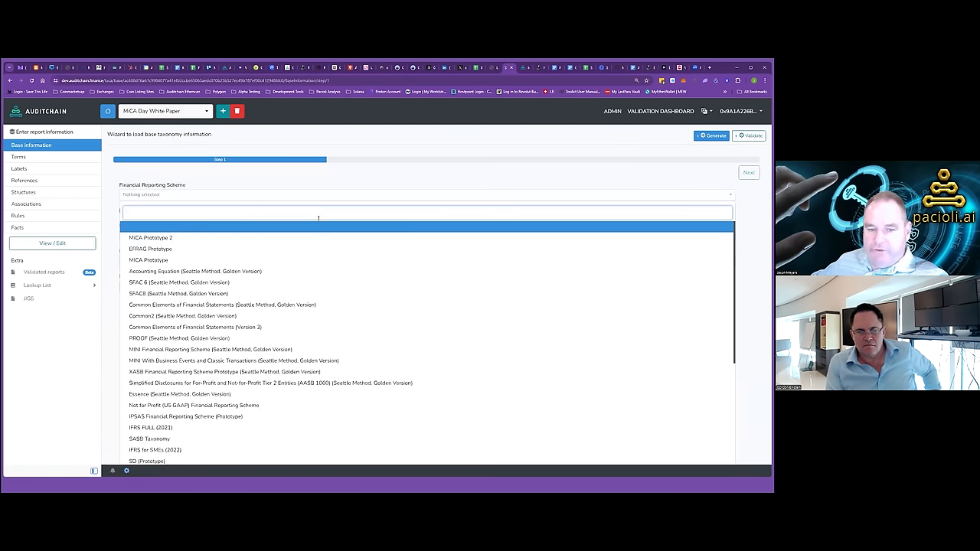
{"action": "scroll", "scroll_direction": "down", "scroll_amount": 3}
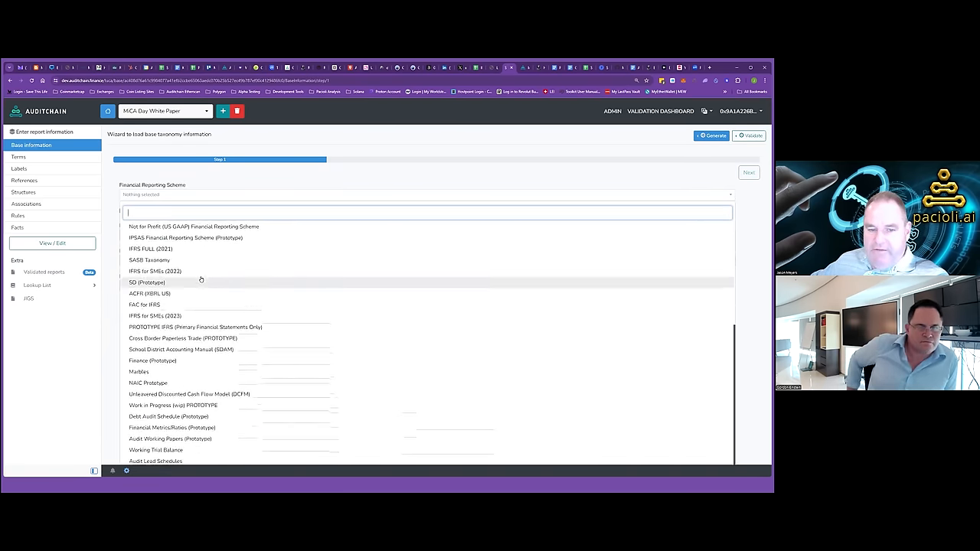
{"action": "scroll", "scroll_direction": "up", "scroll_amount": 3}
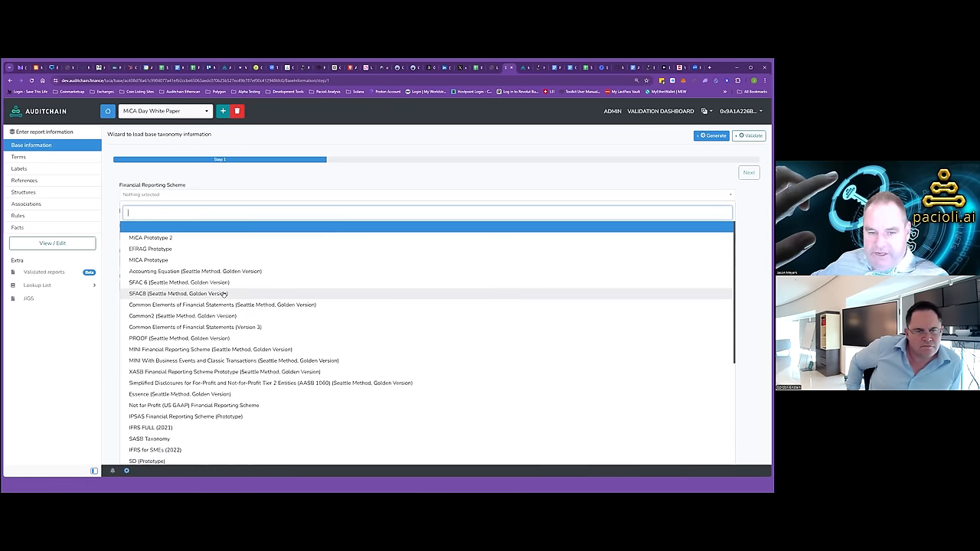
{"action": "mouse_move", "coordinate": [151, 238]}
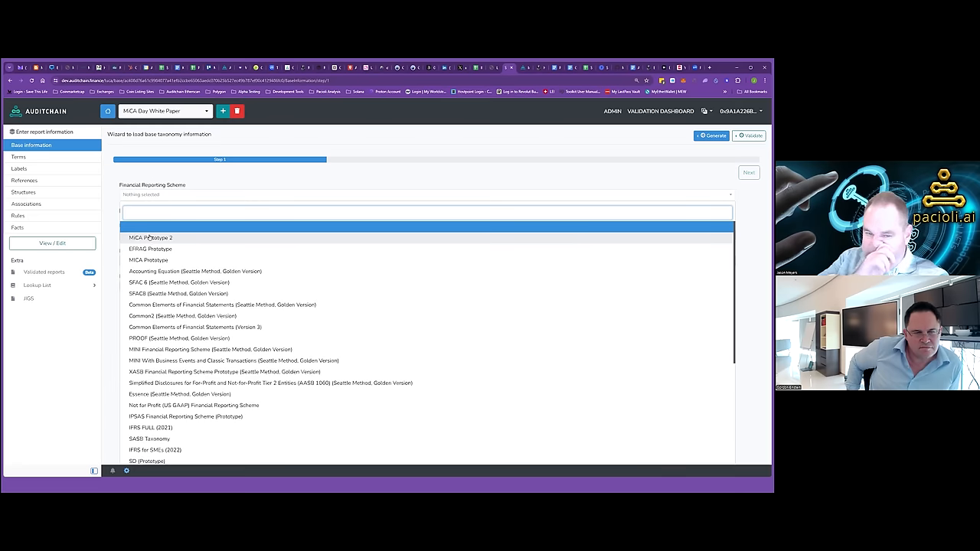
{"action": "left_click", "coordinate": [151, 237]}
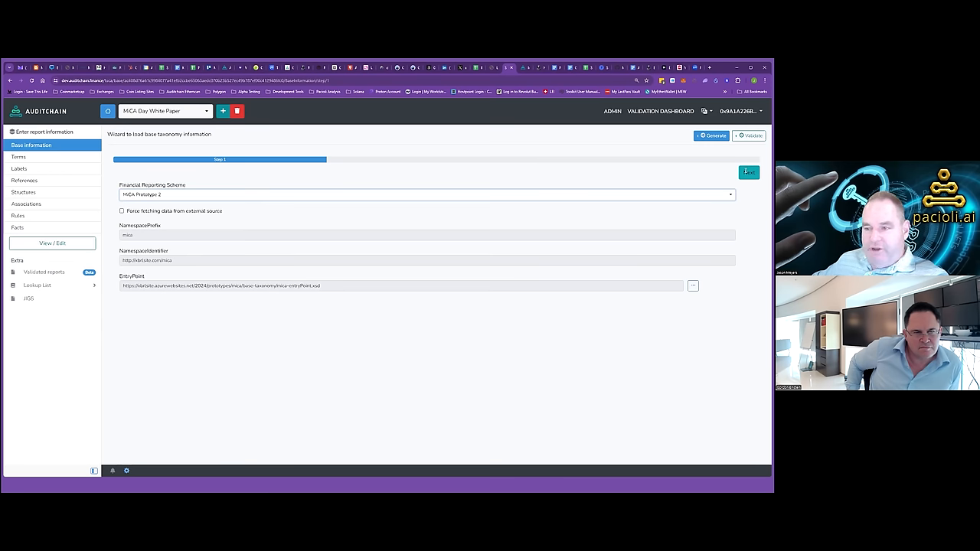
Advance to wizard Step 2 and tick the Annex I Part A offeror information network
{"action": "left_click", "coordinate": [748, 171]}
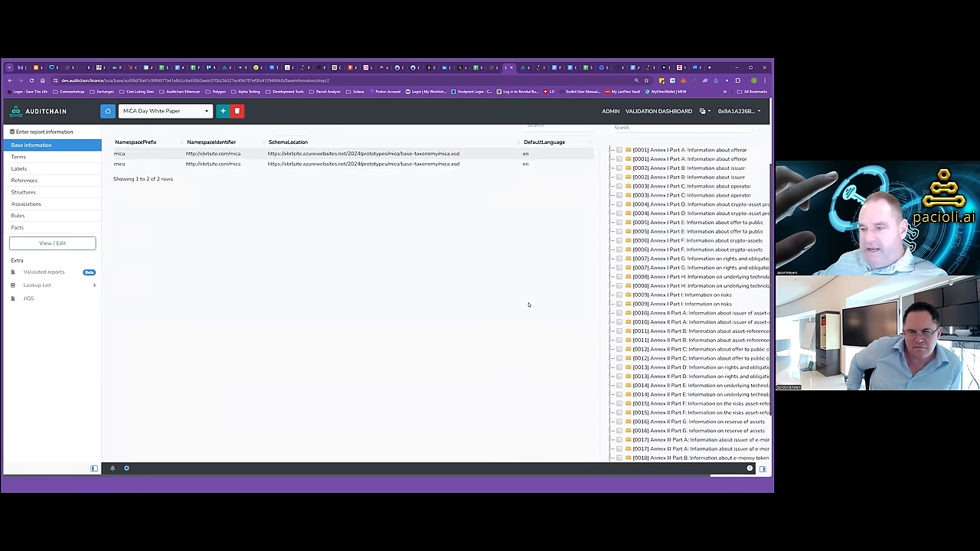
{"action": "scroll", "scroll_direction": "down", "scroll_amount": 3}
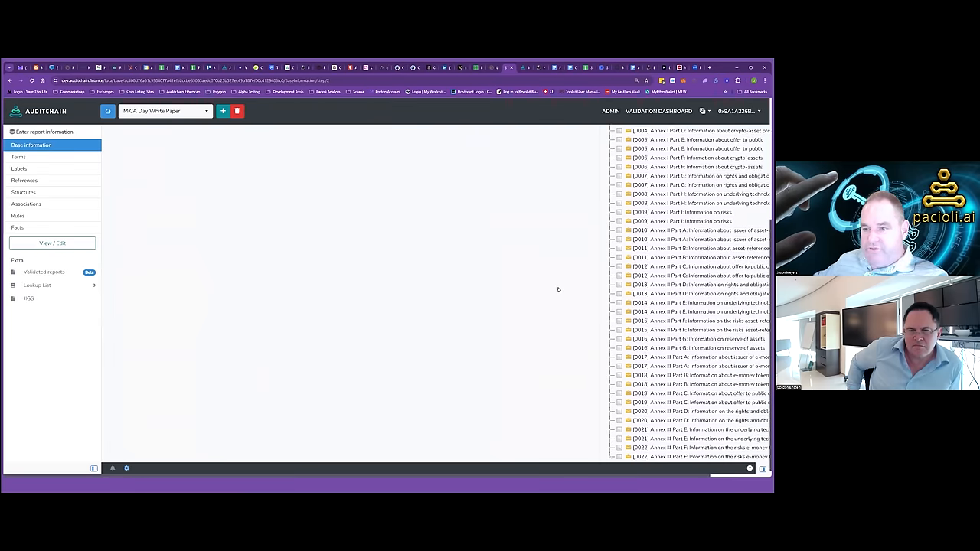
{"action": "left_click", "coordinate": [51, 242]}
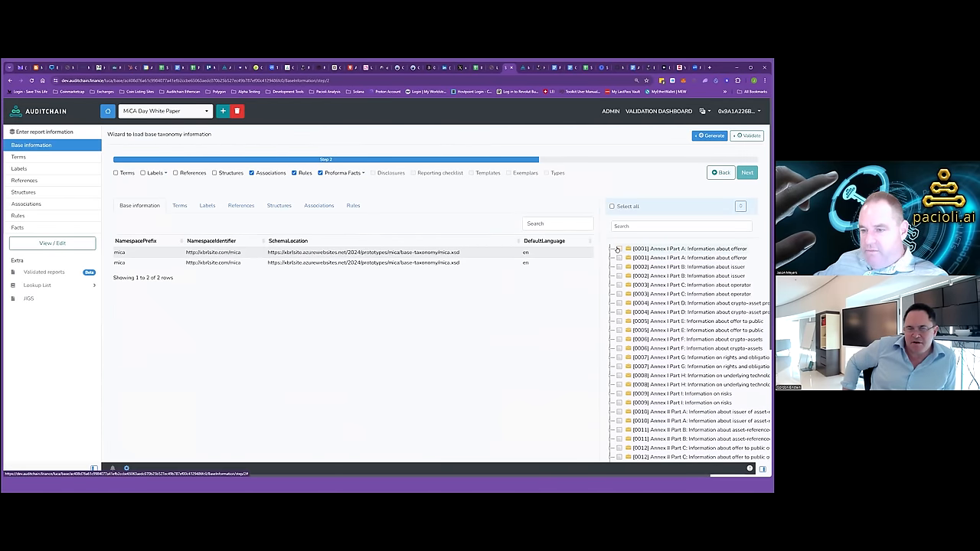
{"action": "left_click", "coordinate": [618, 249]}
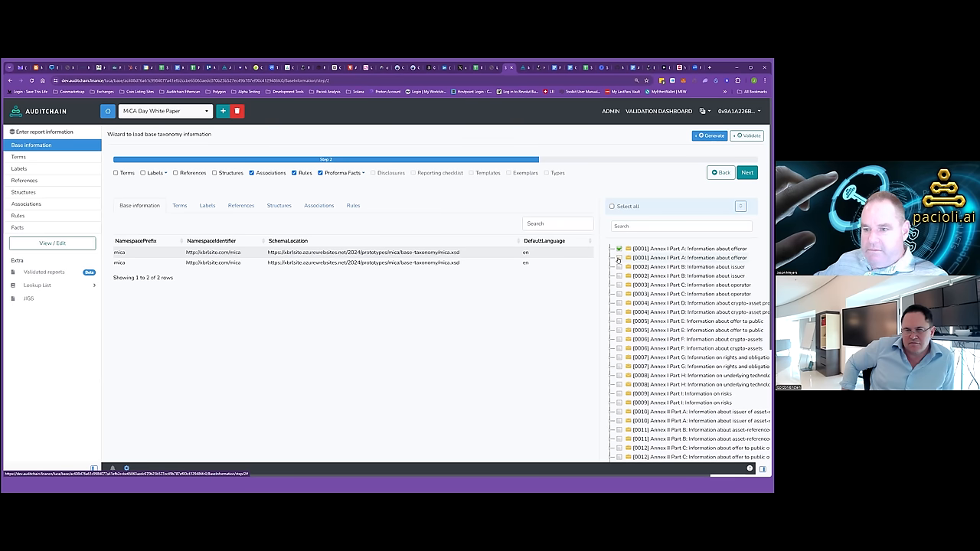
{"action": "left_click", "coordinate": [618, 248]}
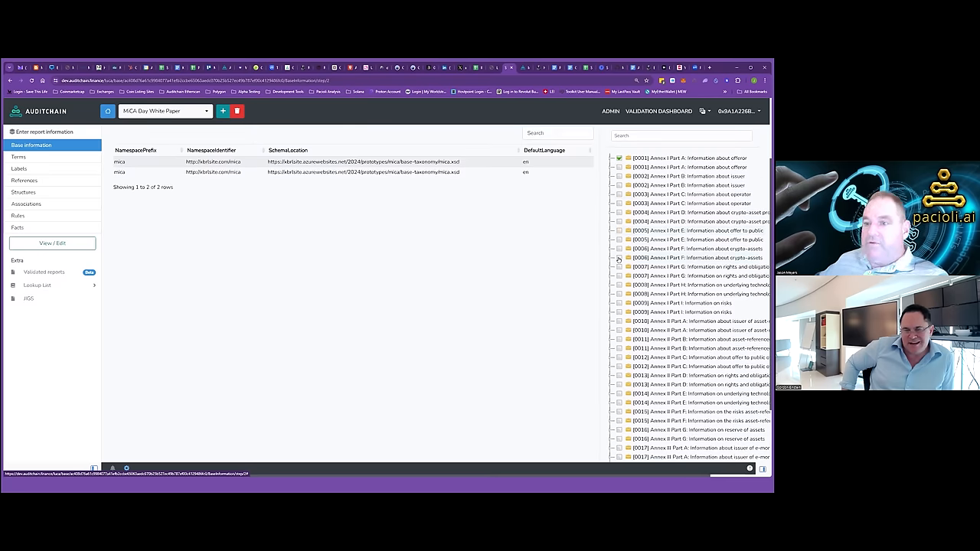
{"action": "mouse_move", "coordinate": [596, 250]}
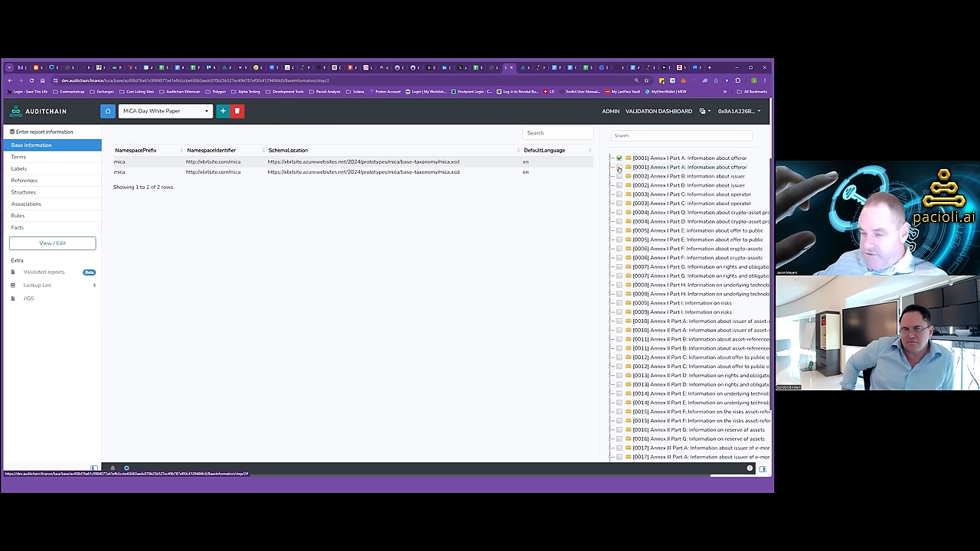
{"action": "mouse_move", "coordinate": [618, 169]}
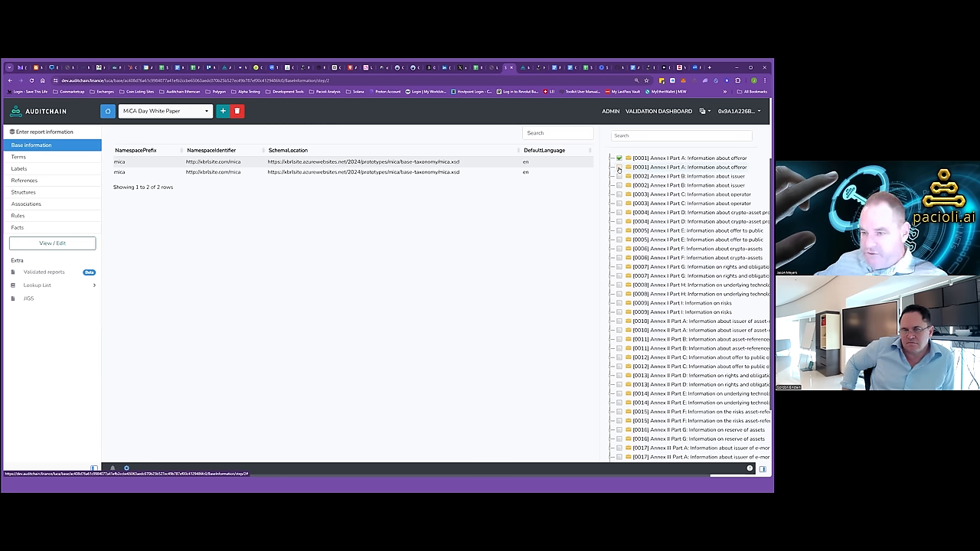
Tick several additional Annex I networks for inclusion in the white paper
{"action": "left_click", "coordinate": [619, 168]}
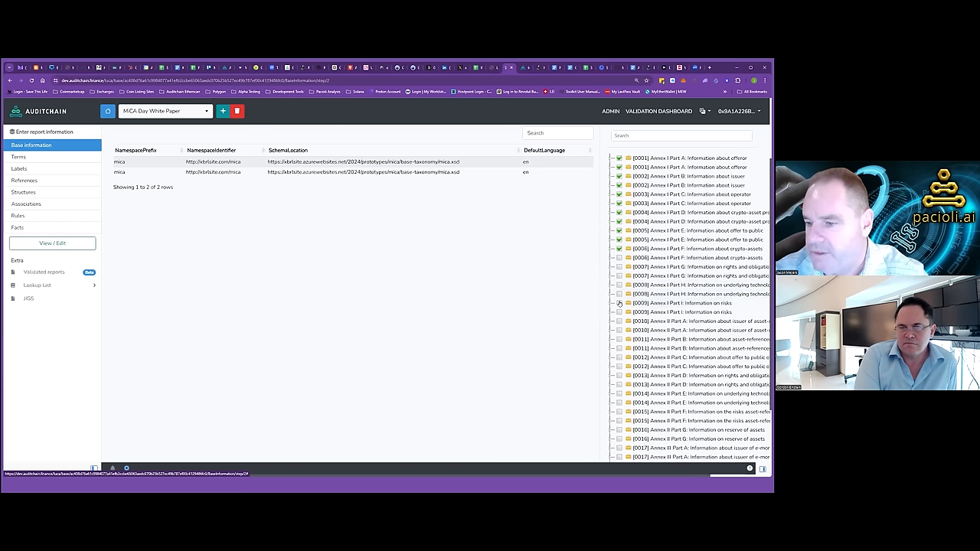
{"action": "left_click", "coordinate": [618, 303]}
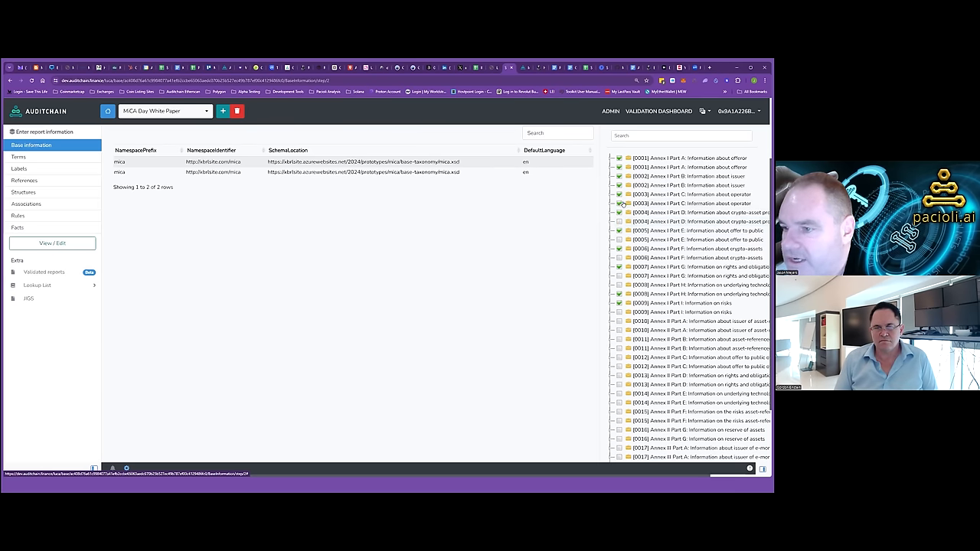
{"action": "left_click", "coordinate": [618, 195]}
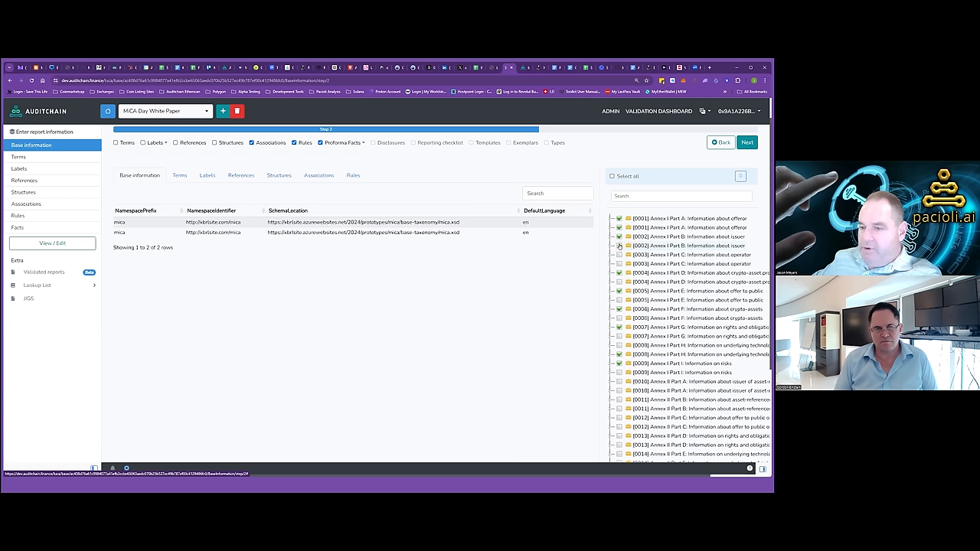
{"action": "left_click", "coordinate": [618, 236]}
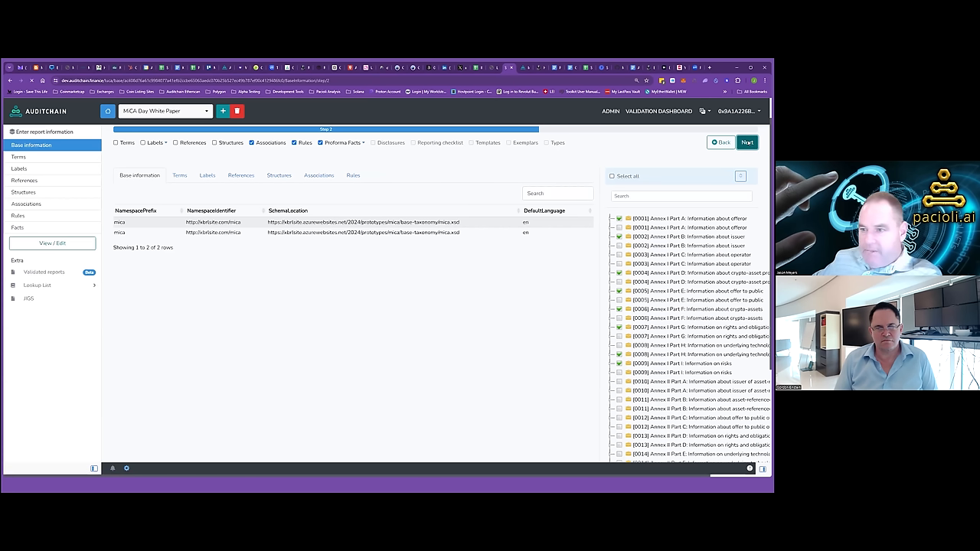
Generate the MiCA Day White Paper with default values and open its blank Part A offeror form
{"action": "left_click", "coordinate": [746, 142]}
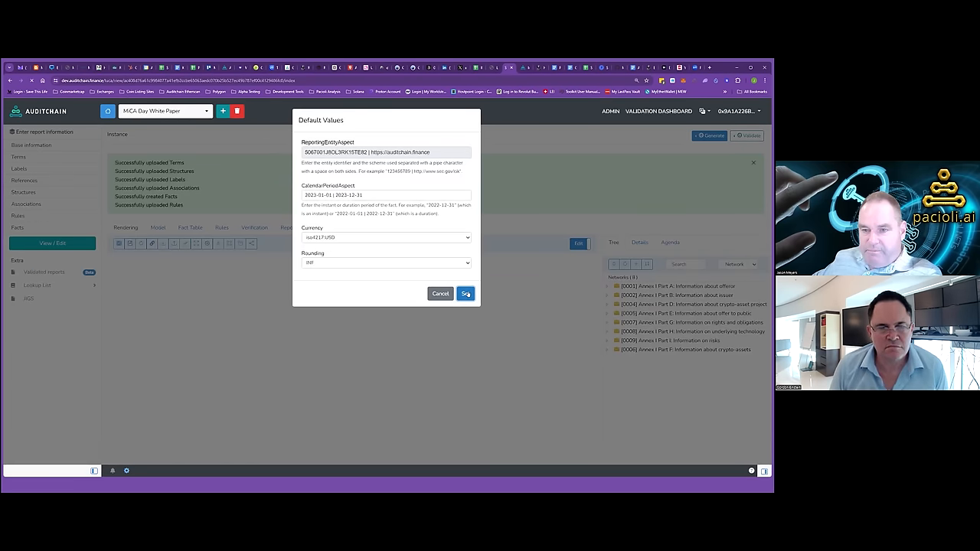
{"action": "left_click", "coordinate": [464, 293]}
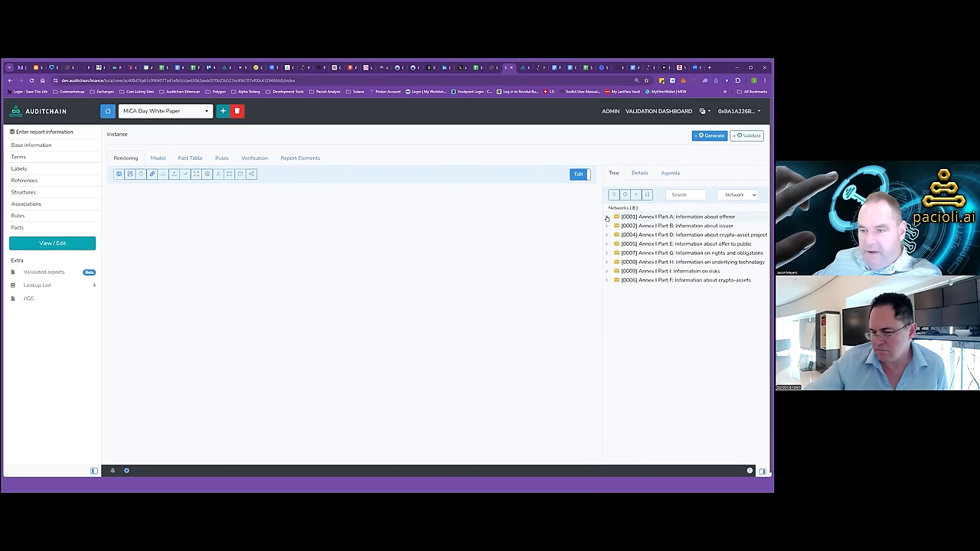
{"action": "left_click", "coordinate": [607, 215]}
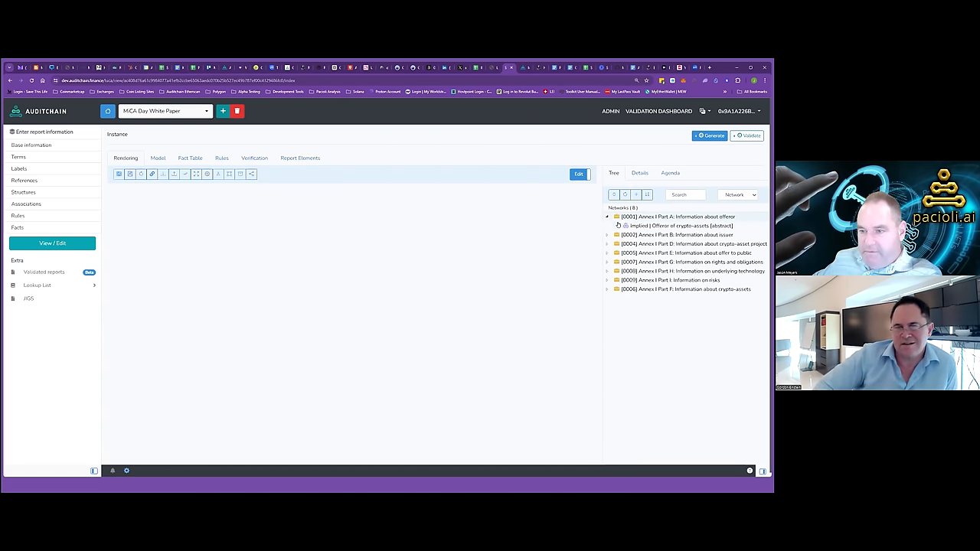
{"action": "left_click", "coordinate": [675, 225]}
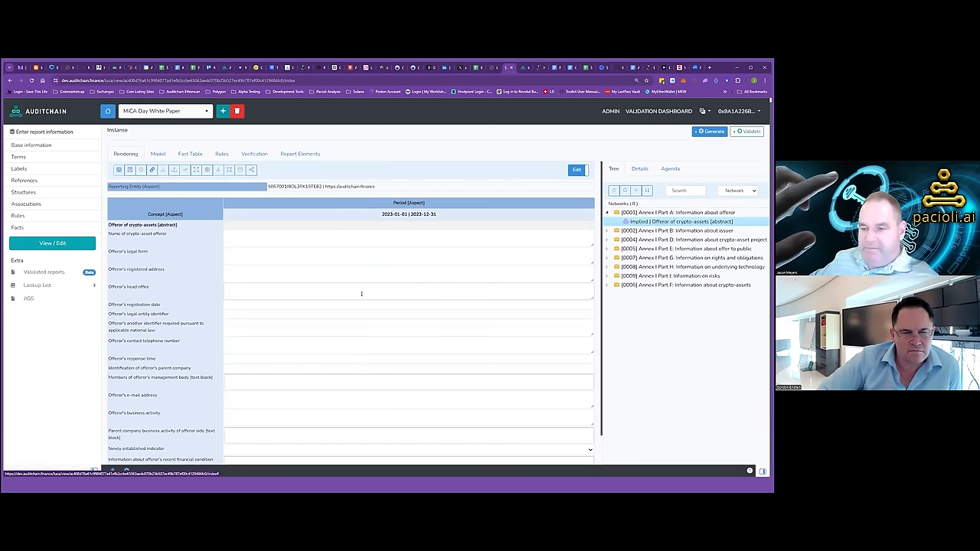
{"action": "mouse_move", "coordinate": [339, 297]}
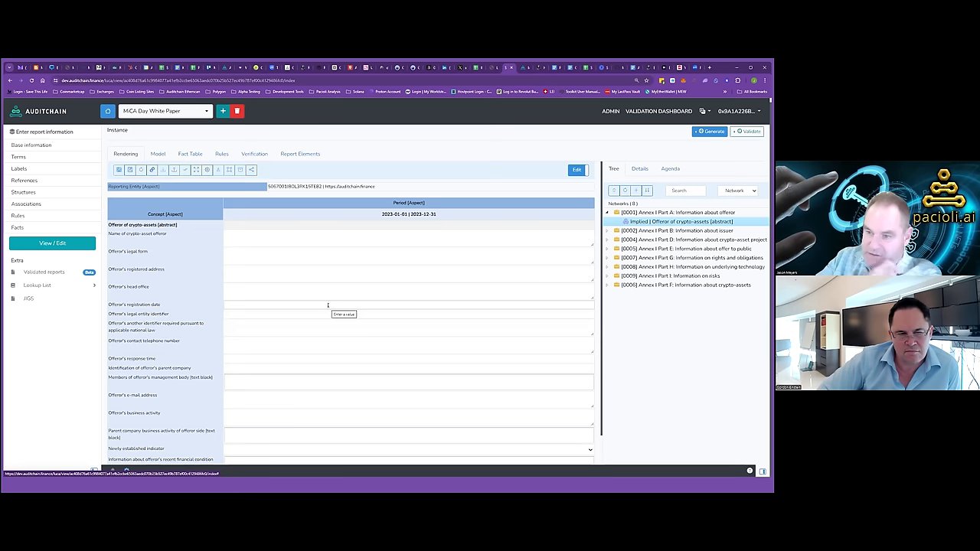
{"action": "mouse_move", "coordinate": [380, 331]}
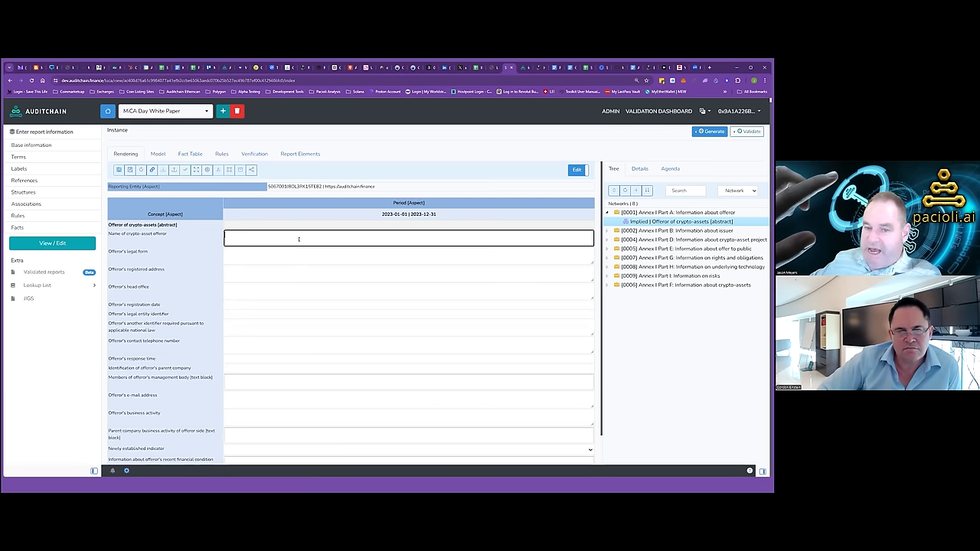
{"action": "left_click", "coordinate": [639, 169]}
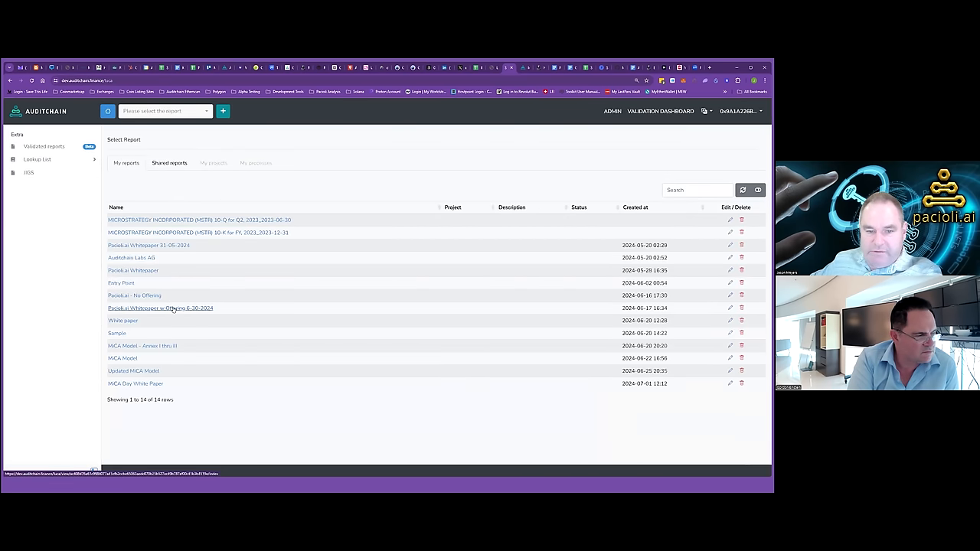
Open Pacioli.ai Whitepaper w Offering and scroll [0000] General Information down to the glossary
{"action": "left_click", "coordinate": [160, 307]}
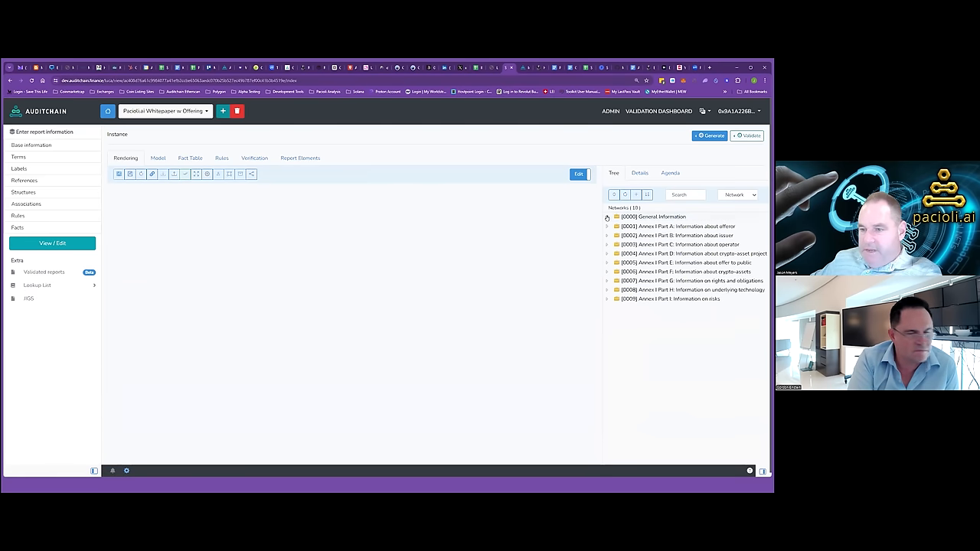
{"action": "left_click", "coordinate": [606, 217]}
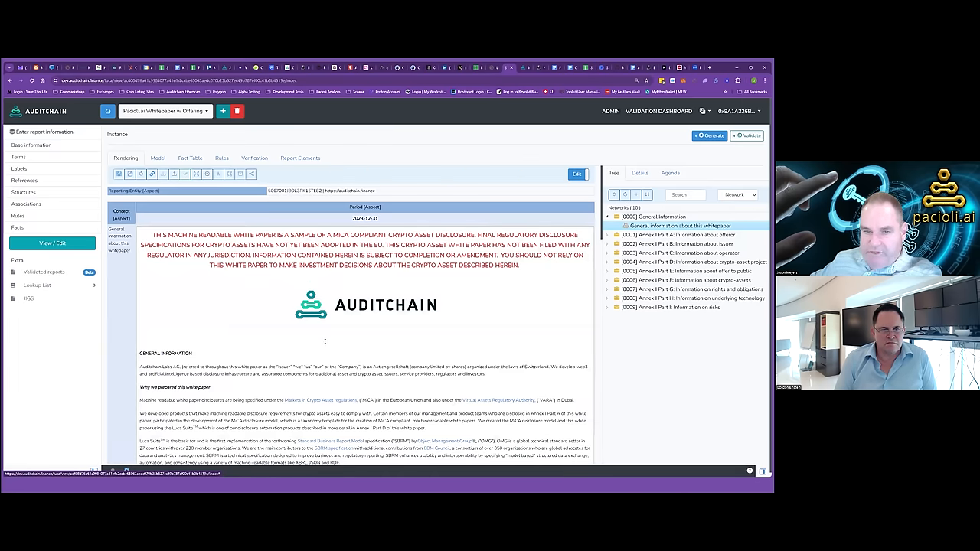
{"action": "scroll", "scroll_direction": "down", "scroll_amount": 3}
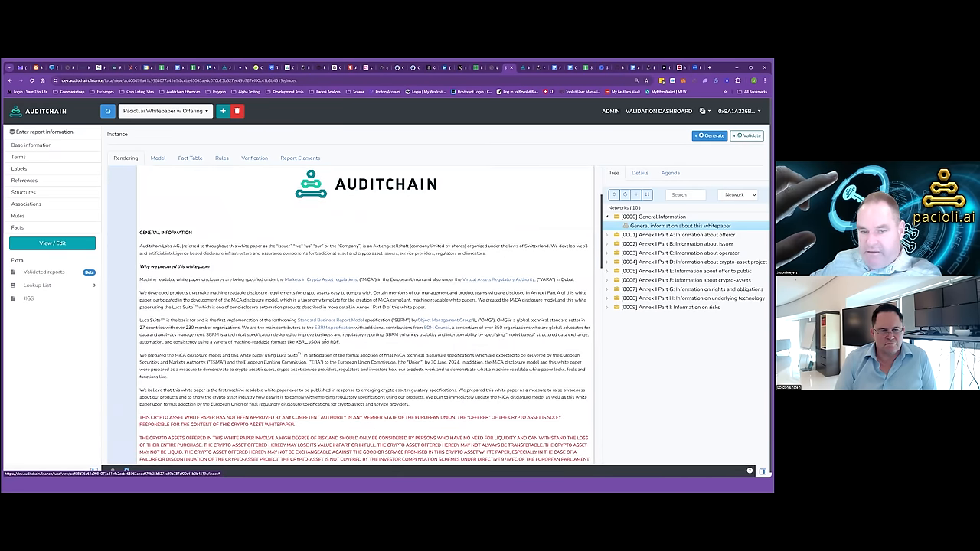
{"action": "scroll", "scroll_direction": "down", "scroll_amount": 3}
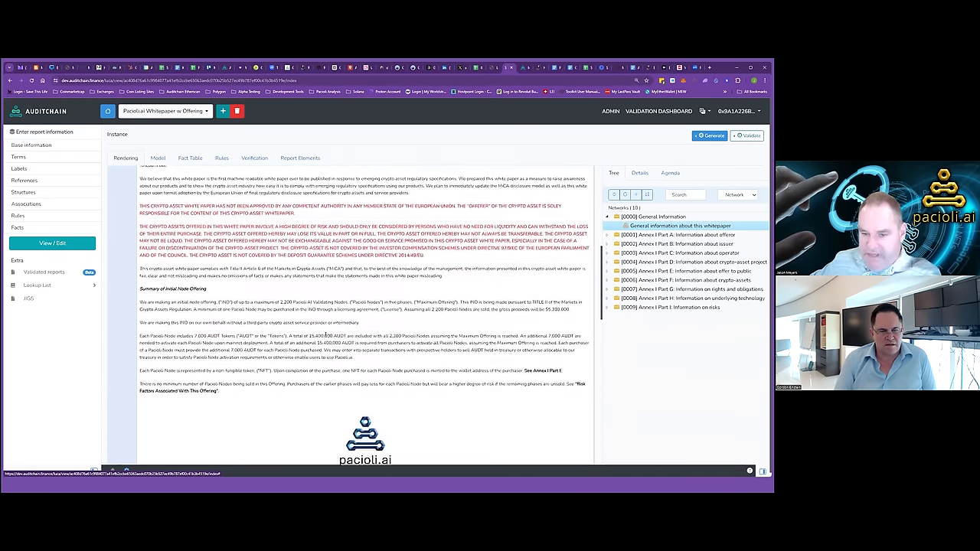
{"action": "scroll", "scroll_direction": "down", "scroll_amount": 3}
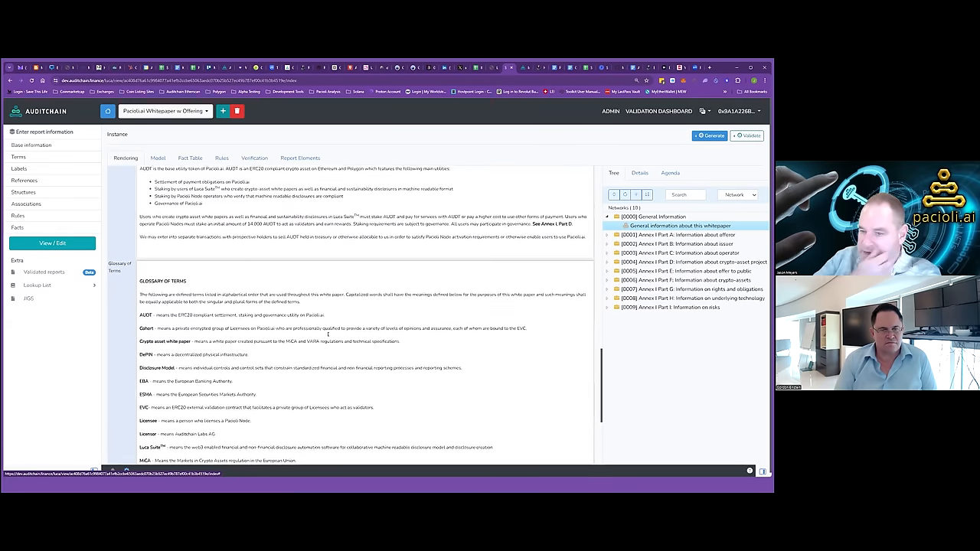
{"action": "scroll", "scroll_direction": "down", "scroll_amount": 3}
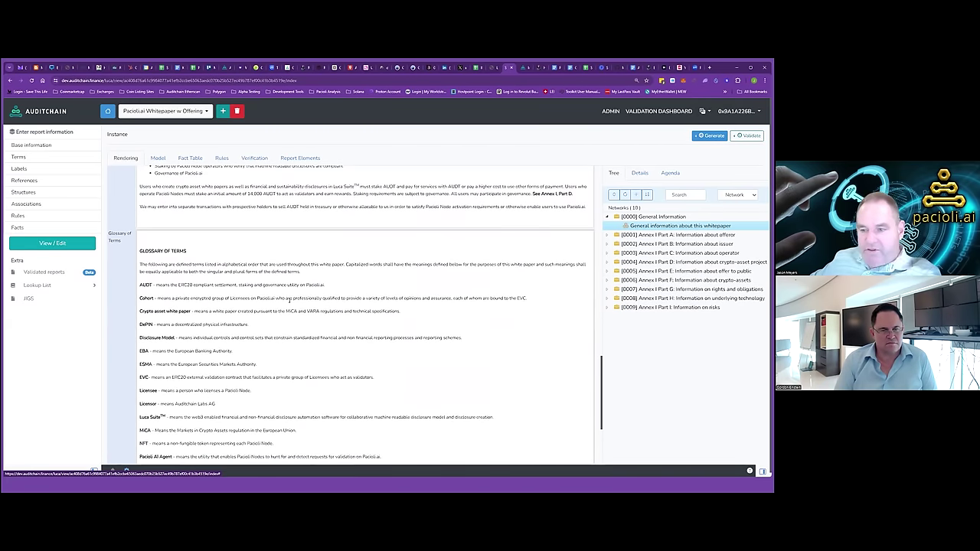
{"action": "scroll", "scroll_direction": "down", "scroll_amount": 3}
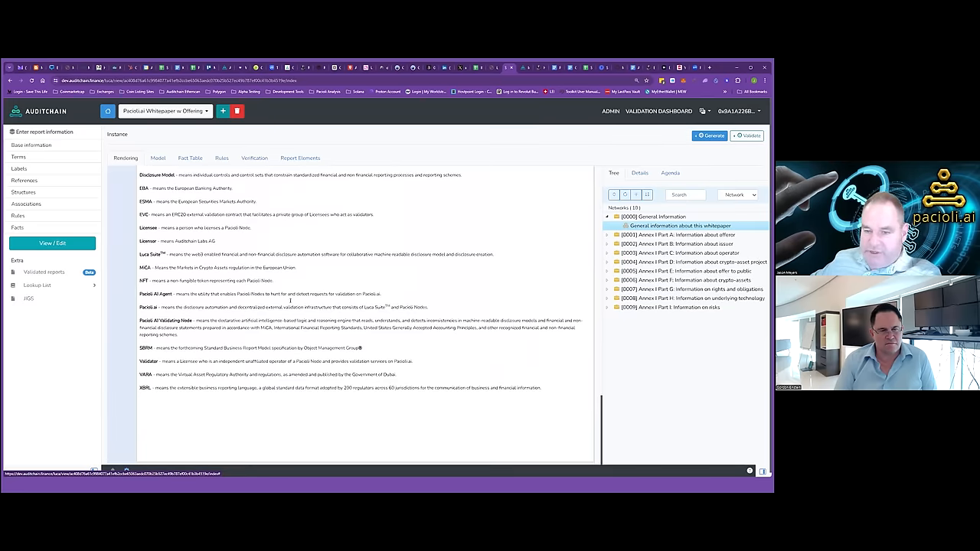
{"action": "scroll", "scroll_direction": "up", "scroll_amount": 3}
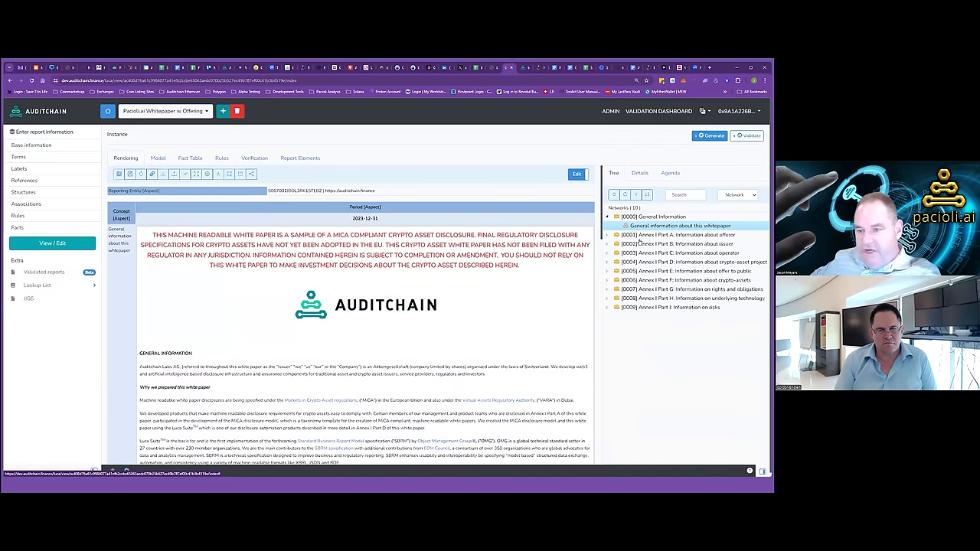
Render the Annex I Part A offeror and Part B issuer forms and scroll through them
{"action": "left_click", "coordinate": [607, 234]}
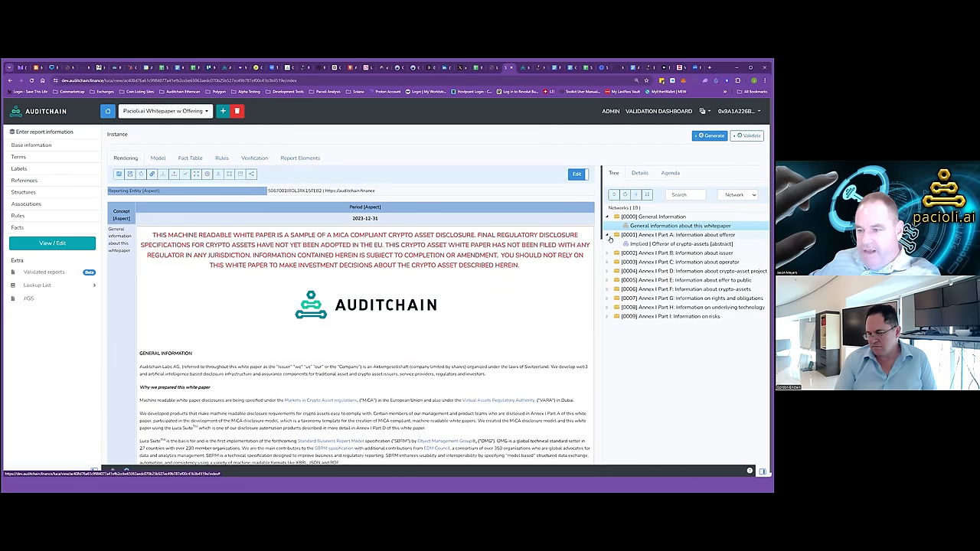
{"action": "left_click", "coordinate": [681, 243]}
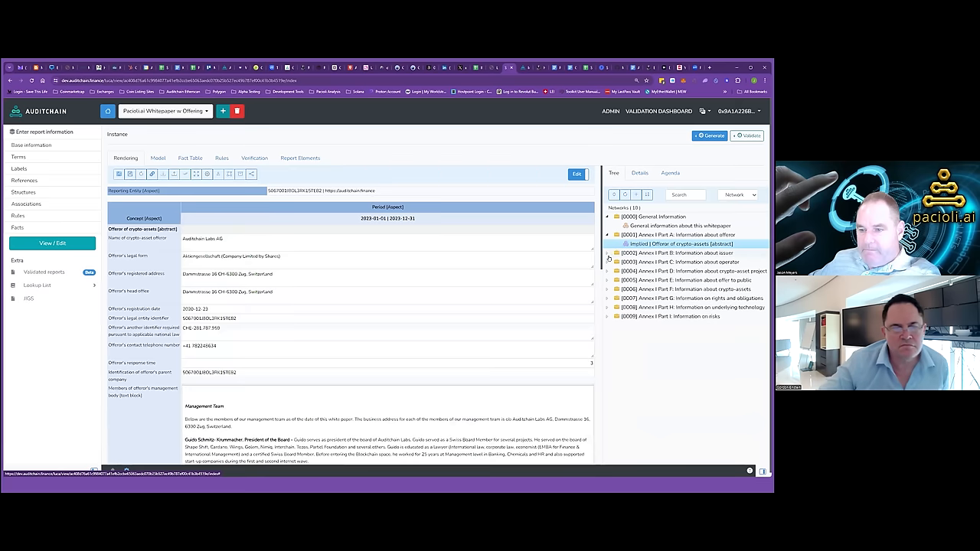
{"action": "left_click", "coordinate": [607, 252]}
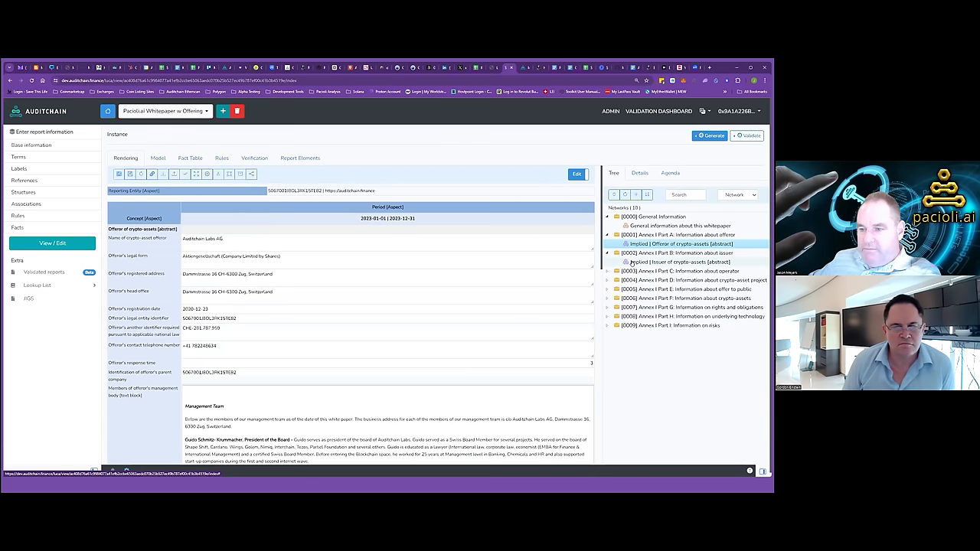
{"action": "left_click", "coordinate": [681, 262]}
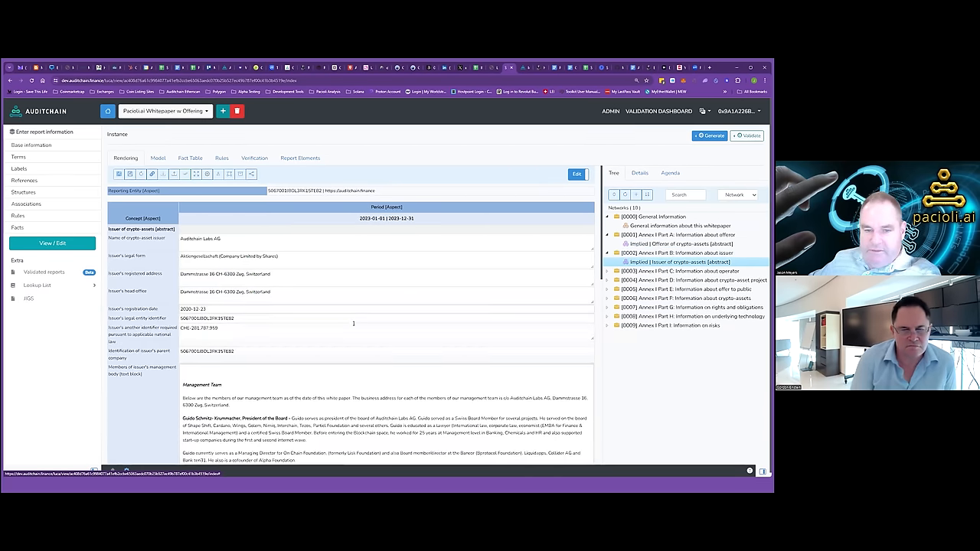
{"action": "scroll", "scroll_direction": "down", "scroll_amount": 3}
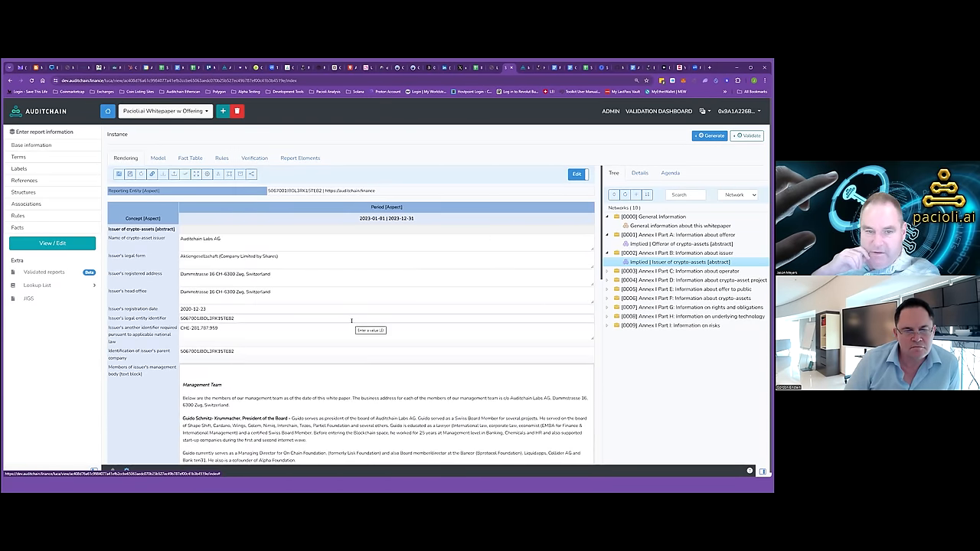
{"action": "scroll", "scroll_direction": "down", "scroll_amount": 3}
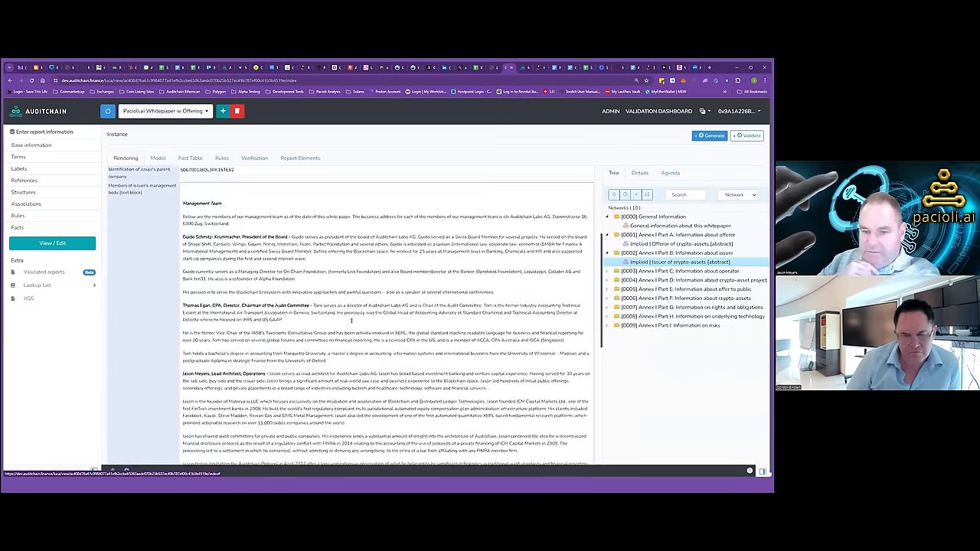
{"action": "scroll", "scroll_direction": "down", "scroll_amount": 3}
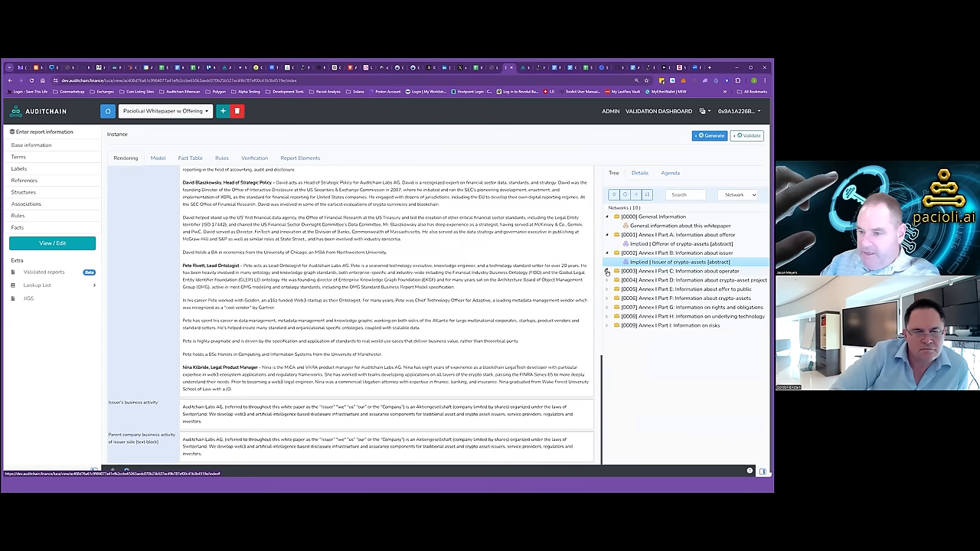
Render the Part C operator and Part D crypto-asset project disclosures
{"action": "left_click", "coordinate": [608, 271]}
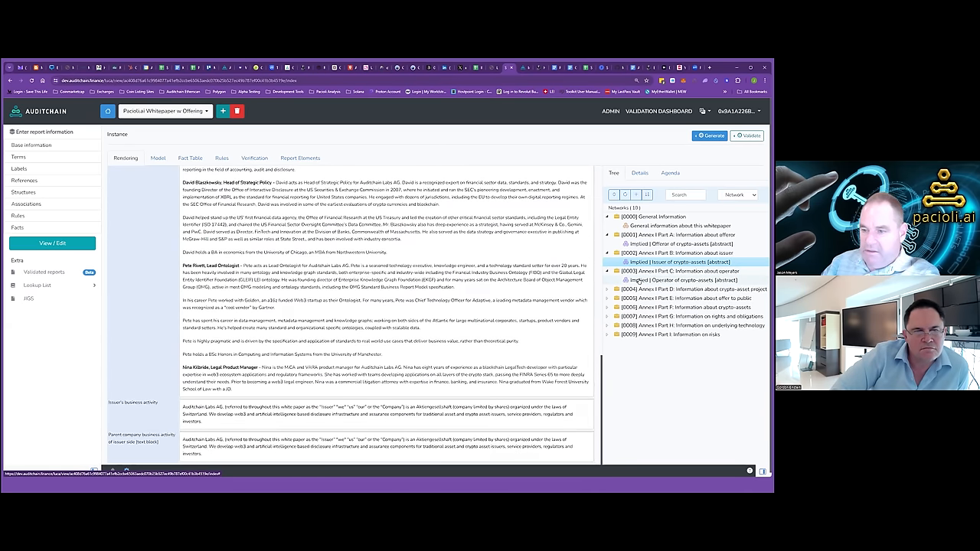
{"action": "left_click", "coordinate": [687, 280]}
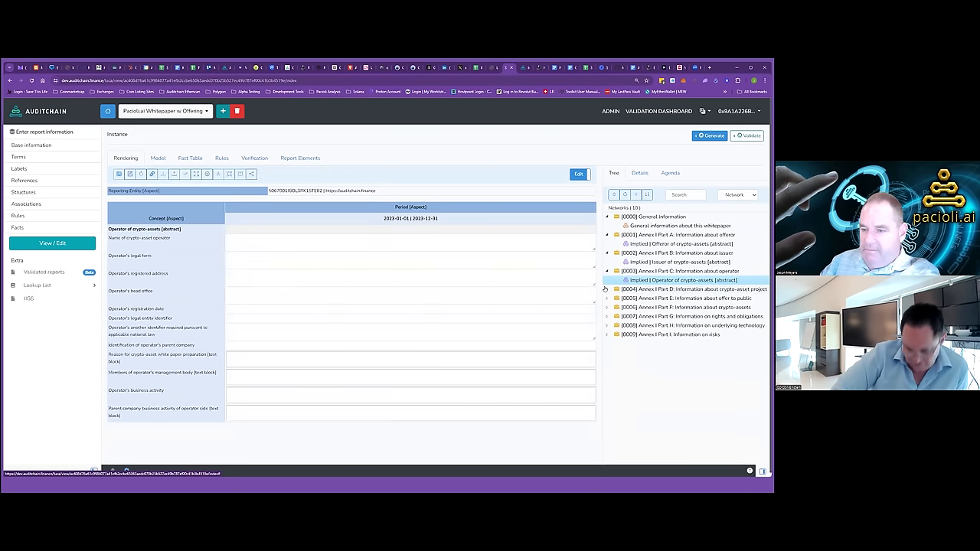
{"action": "left_click", "coordinate": [693, 288]}
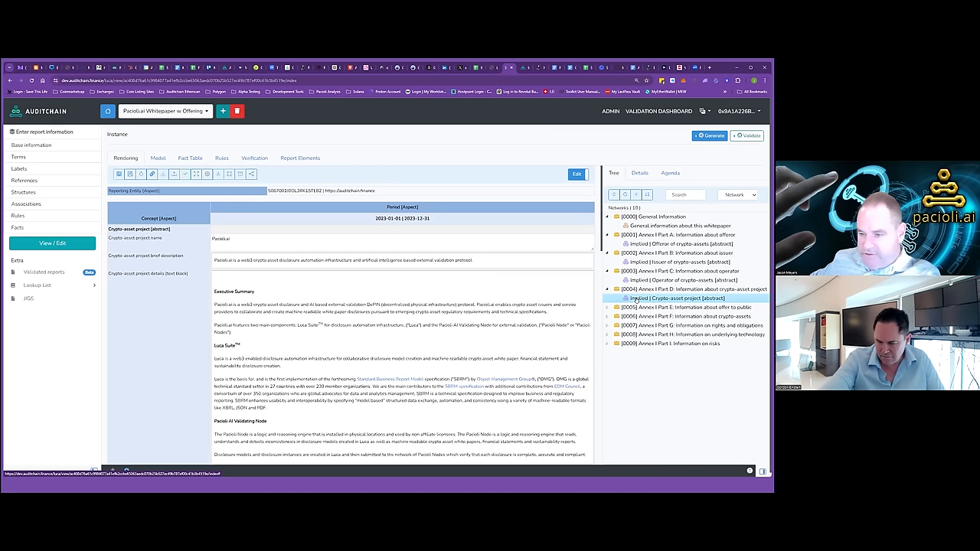
{"action": "scroll", "scroll_direction": "down", "scroll_amount": 3}
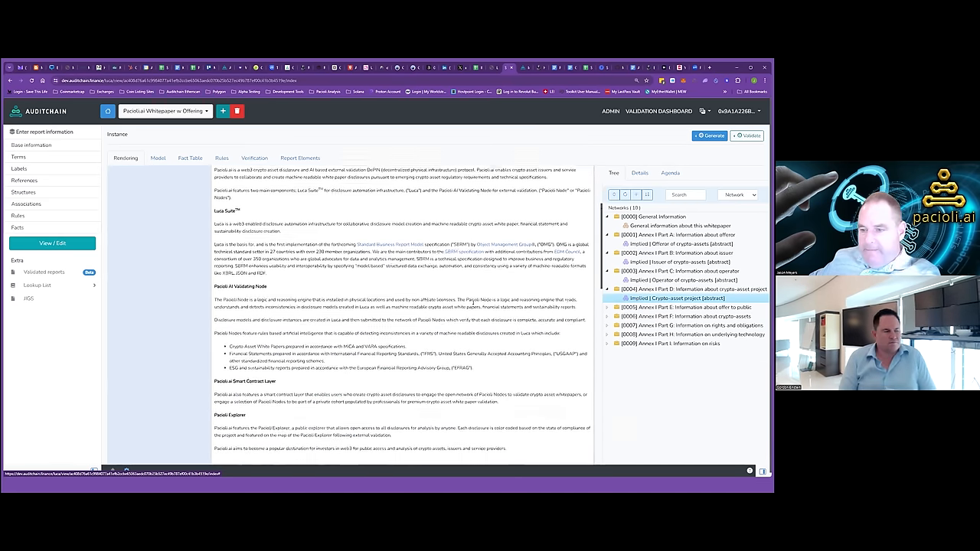
{"action": "scroll", "scroll_direction": "down", "scroll_amount": 3}
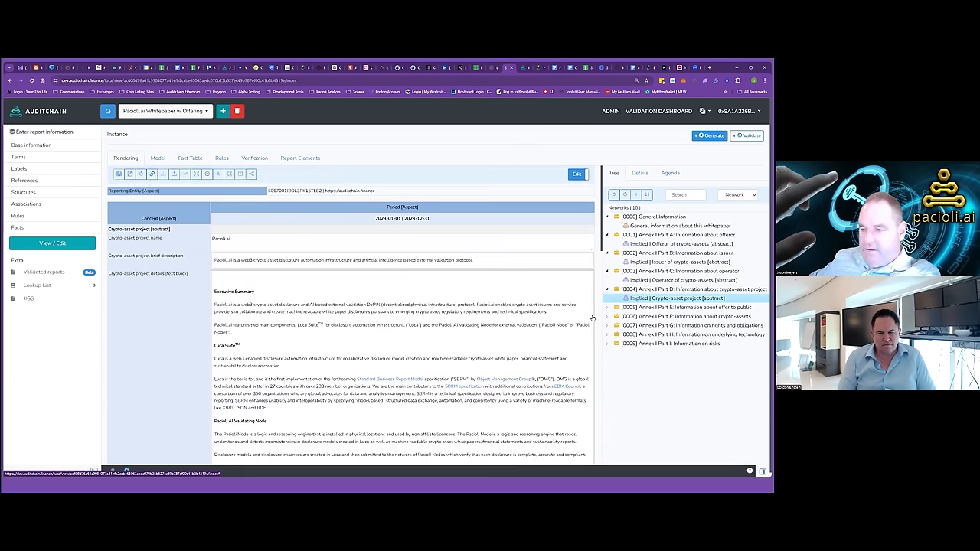
Render Part F crypto-assets information, then Part E Offer to public with its offering phases
{"action": "left_click", "coordinate": [607, 316]}
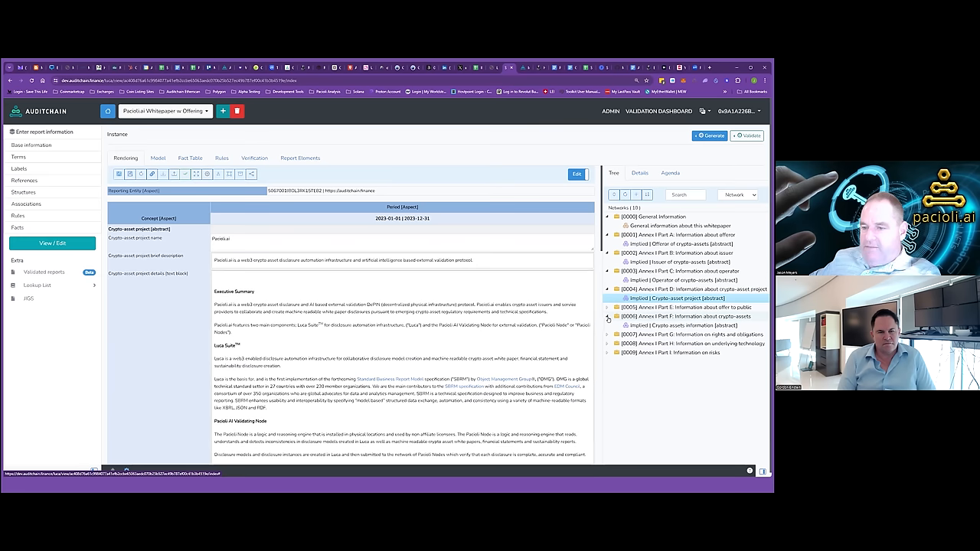
{"action": "left_click", "coordinate": [688, 325]}
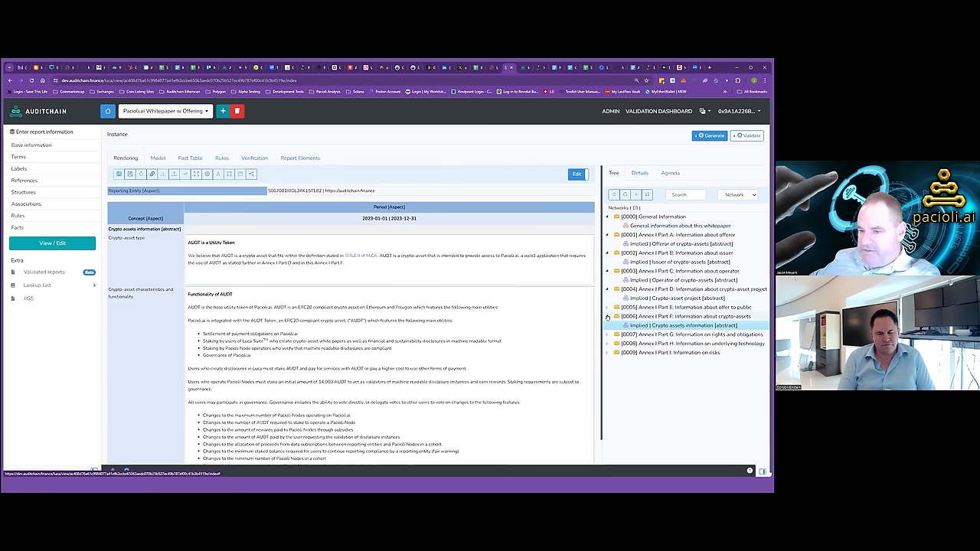
{"action": "left_click", "coordinate": [606, 307]}
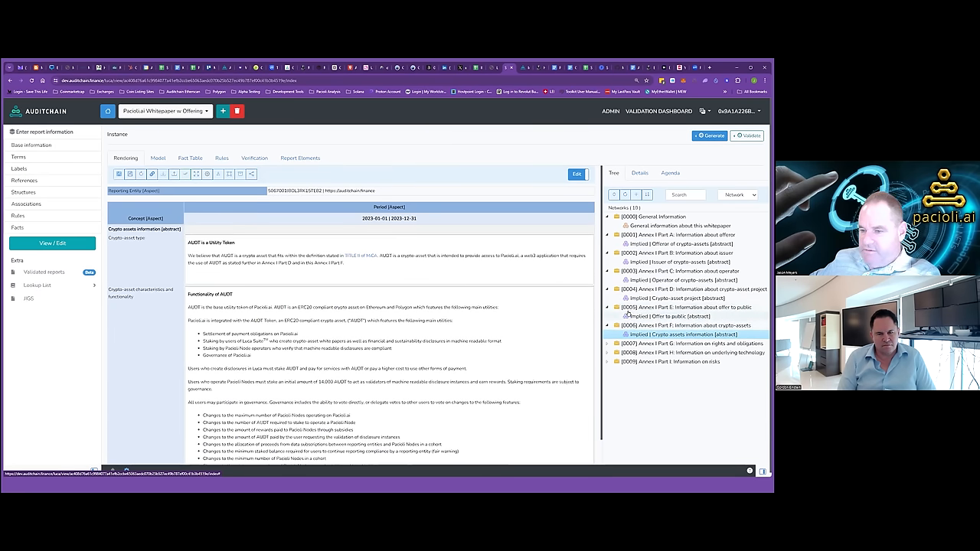
{"action": "left_click", "coordinate": [671, 317]}
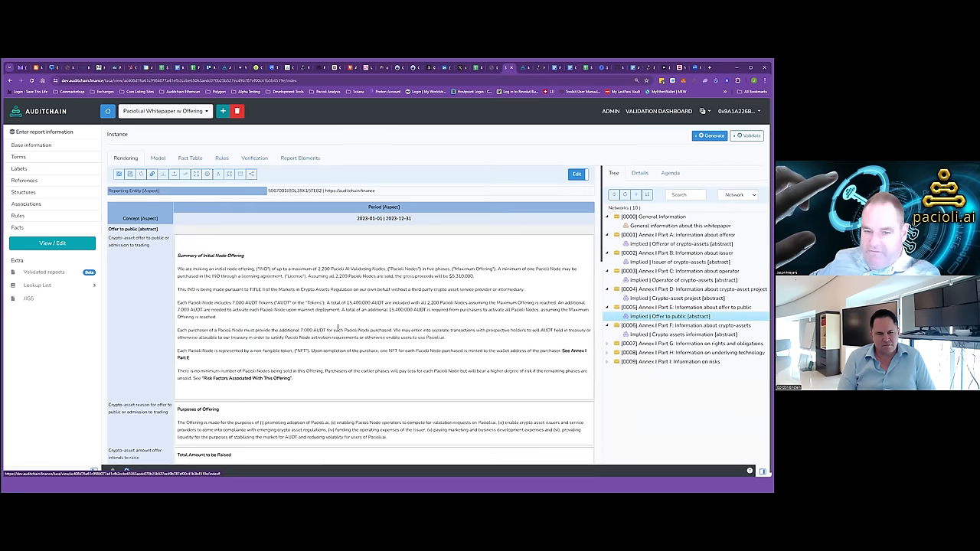
{"action": "scroll", "scroll_direction": "down", "scroll_amount": 3}
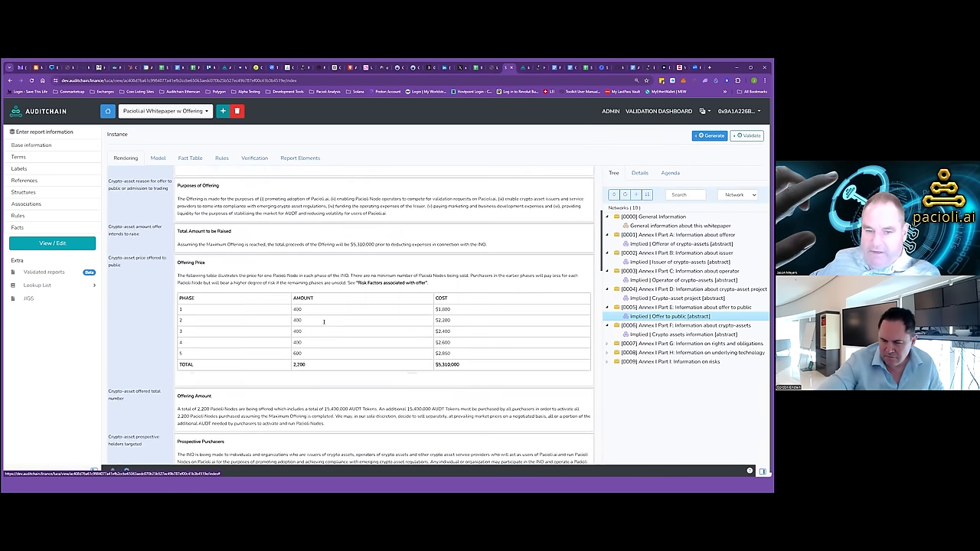
{"action": "scroll", "scroll_direction": "down", "scroll_amount": 3}
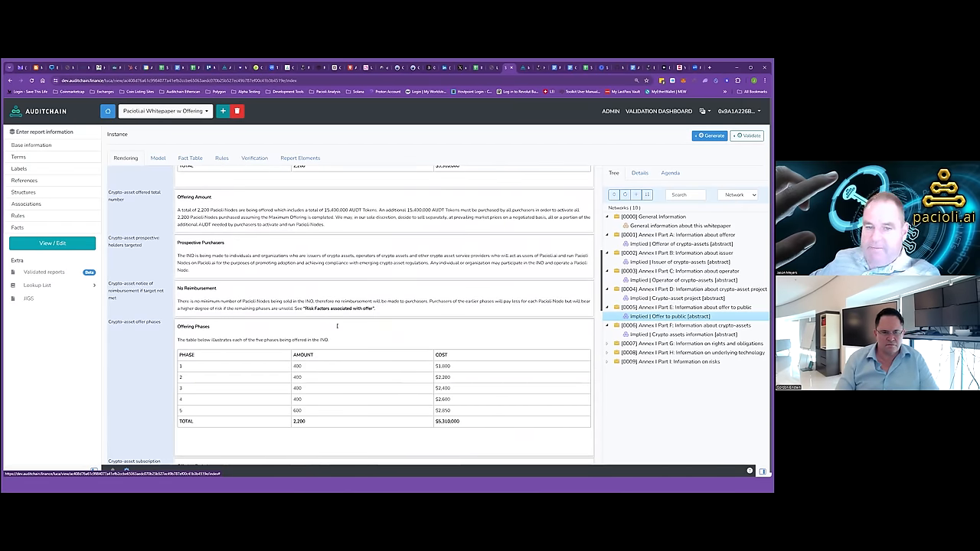
{"action": "scroll", "scroll_direction": "down", "scroll_amount": 3}
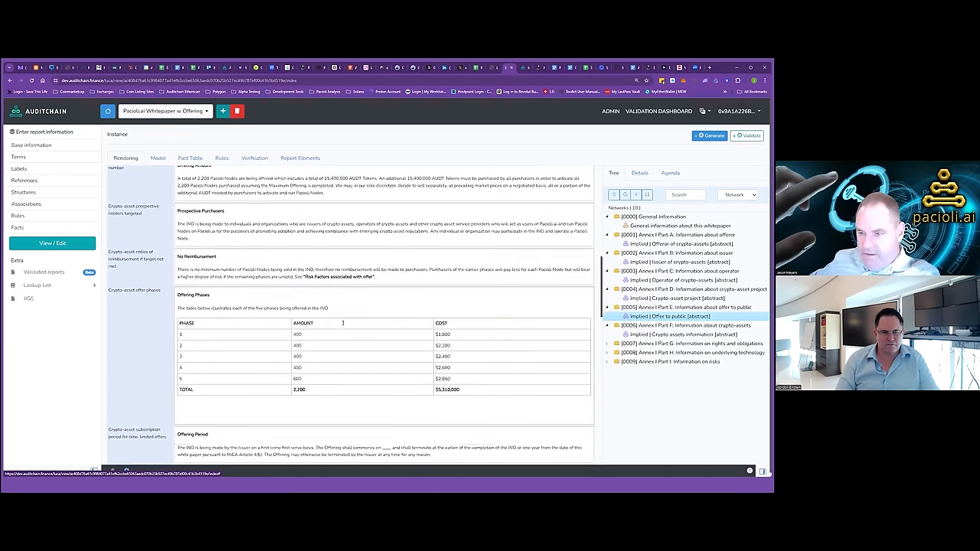
{"action": "scroll", "scroll_direction": "down", "scroll_amount": 3}
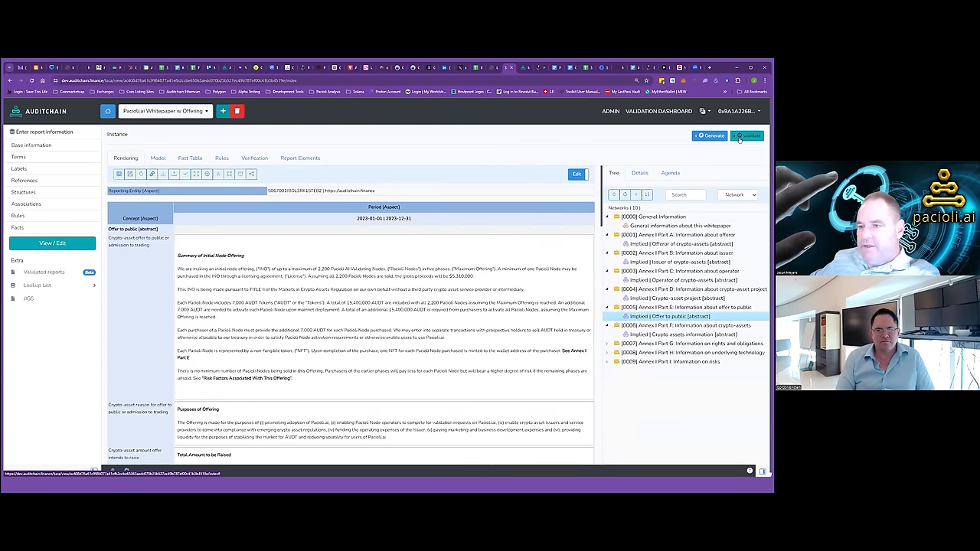
Validate the white paper and review the Internal Validation verification categories
{"action": "left_click", "coordinate": [746, 136]}
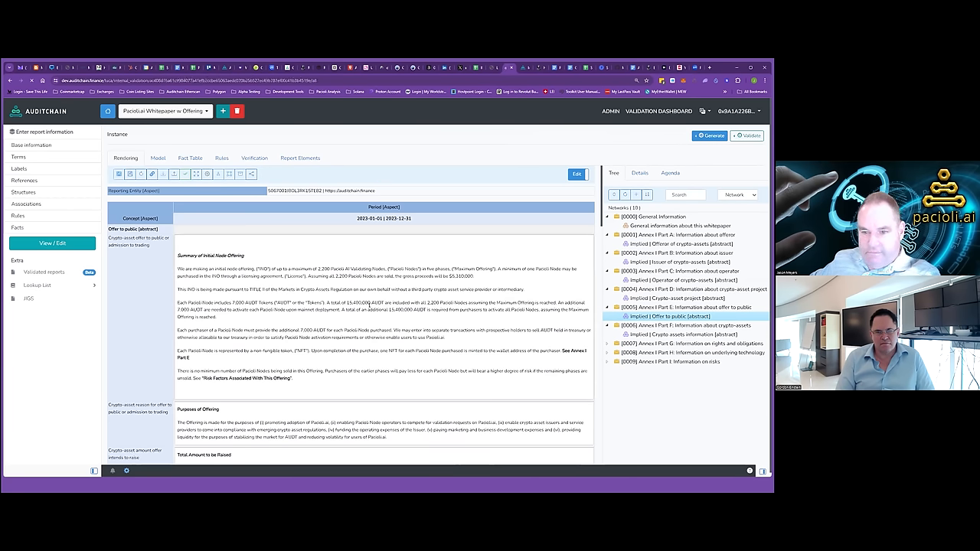
{"action": "left_click", "coordinate": [746, 136]}
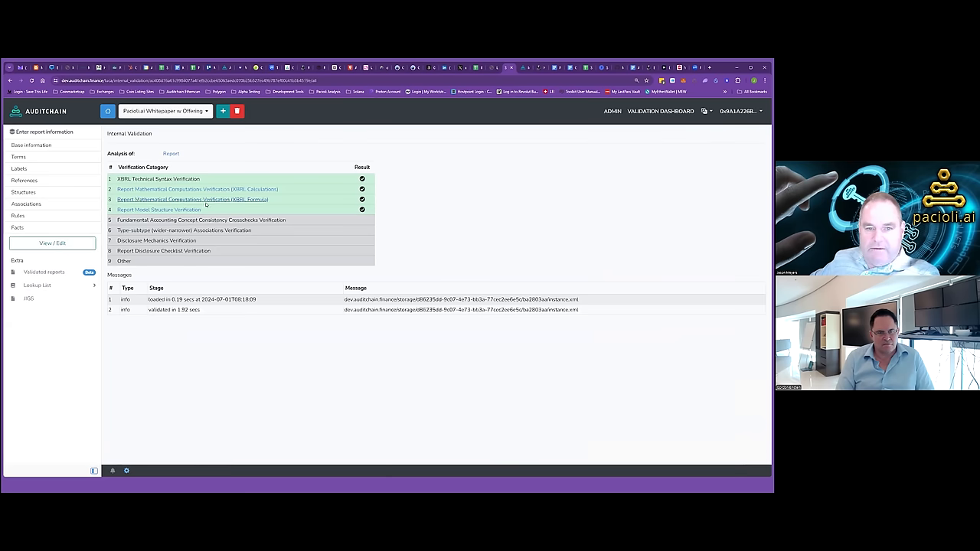
{"action": "mouse_move", "coordinate": [216, 189]}
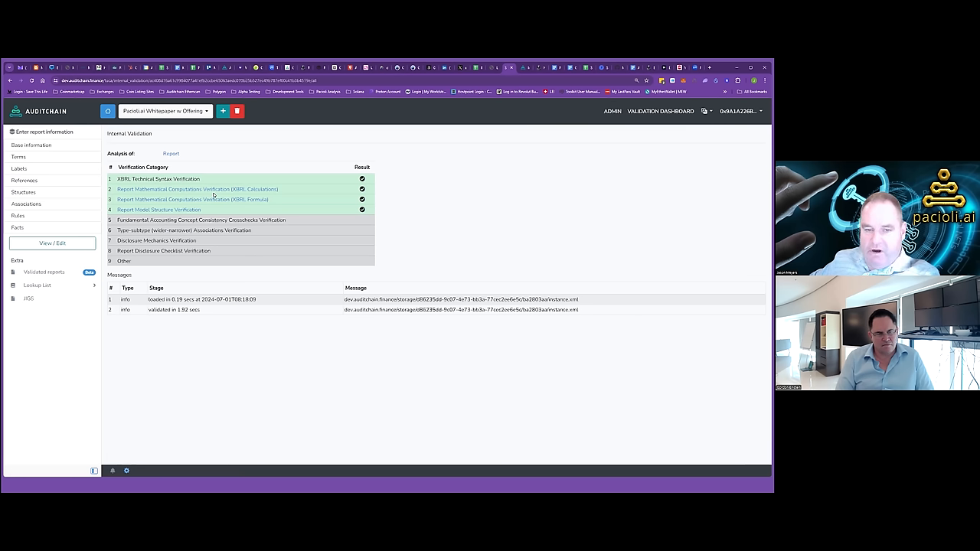
{"action": "mouse_move", "coordinate": [193, 189]}
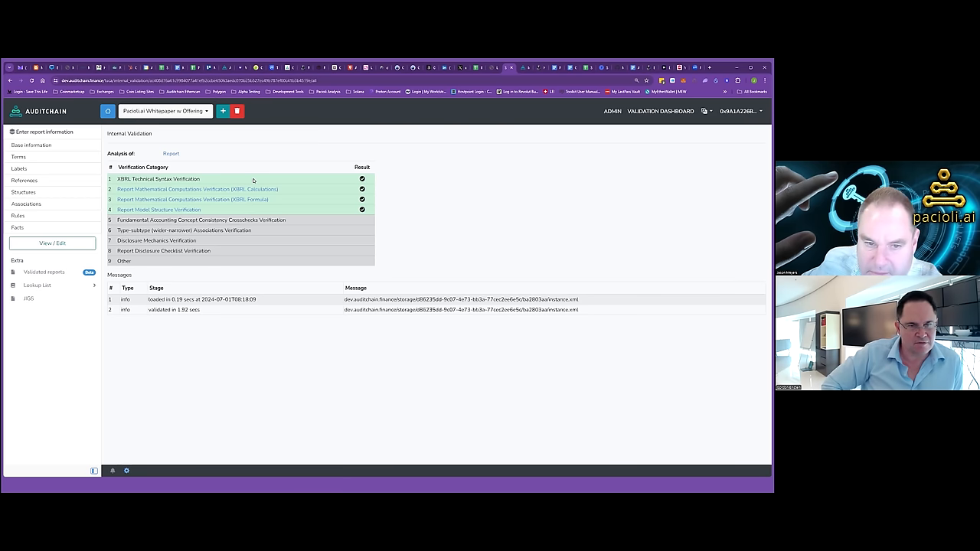
{"action": "mouse_move", "coordinate": [224, 171]}
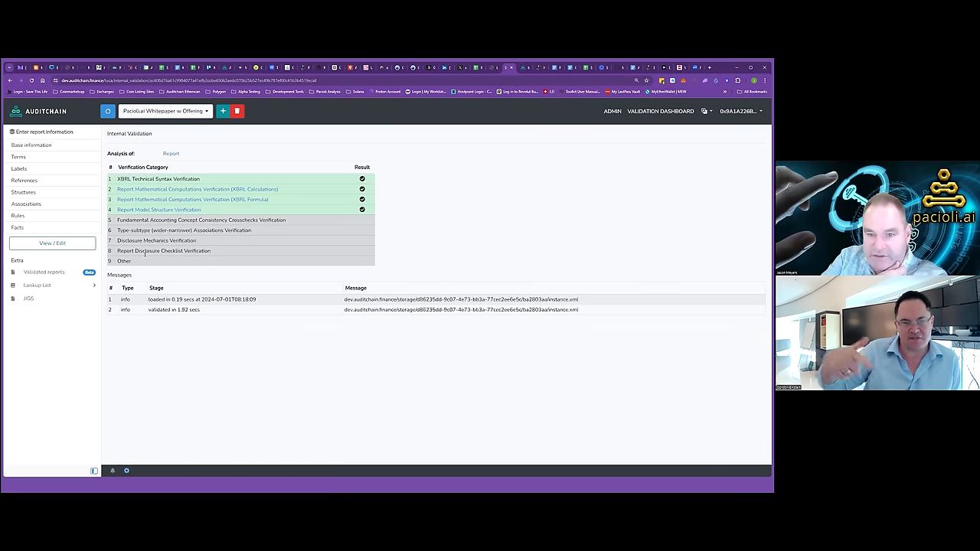
{"action": "mouse_move", "coordinate": [146, 258]}
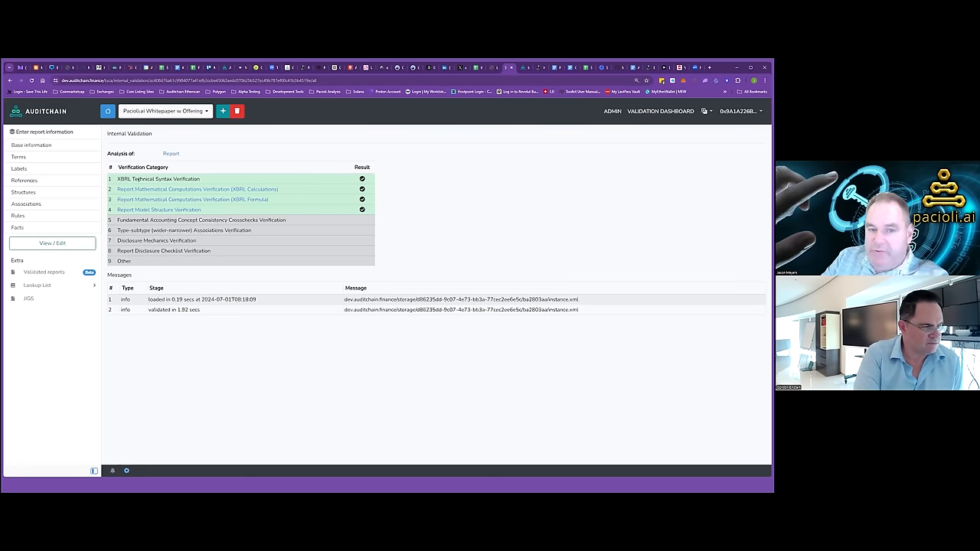
{"action": "mouse_move", "coordinate": [158, 210]}
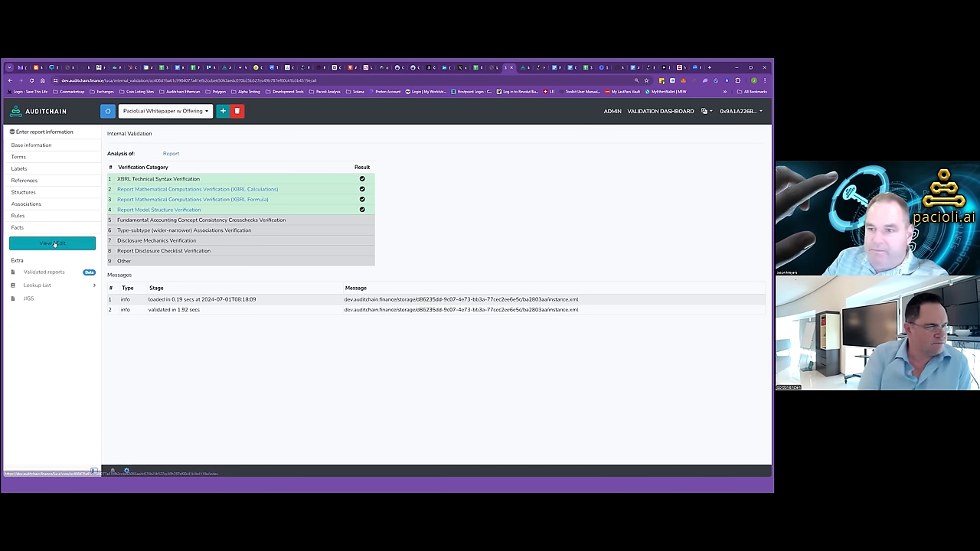
Enable table of contents, company information and publish date on the cover page
{"action": "left_click", "coordinate": [52, 243]}
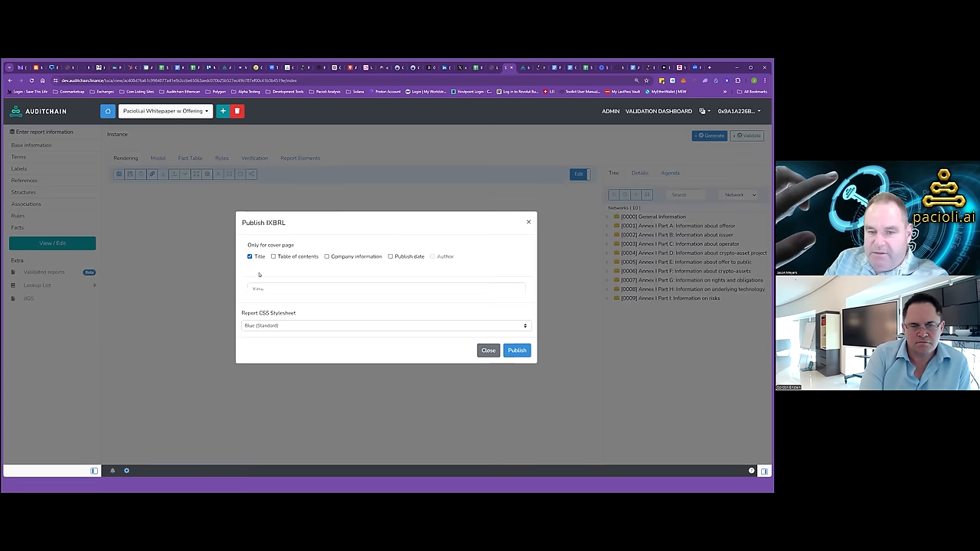
{"action": "left_click", "coordinate": [273, 243]}
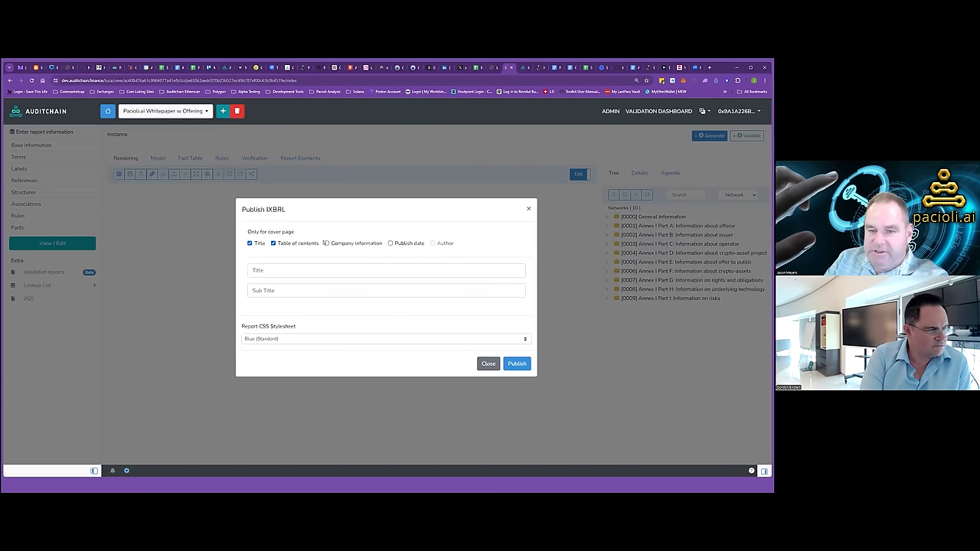
{"action": "left_click", "coordinate": [326, 242]}
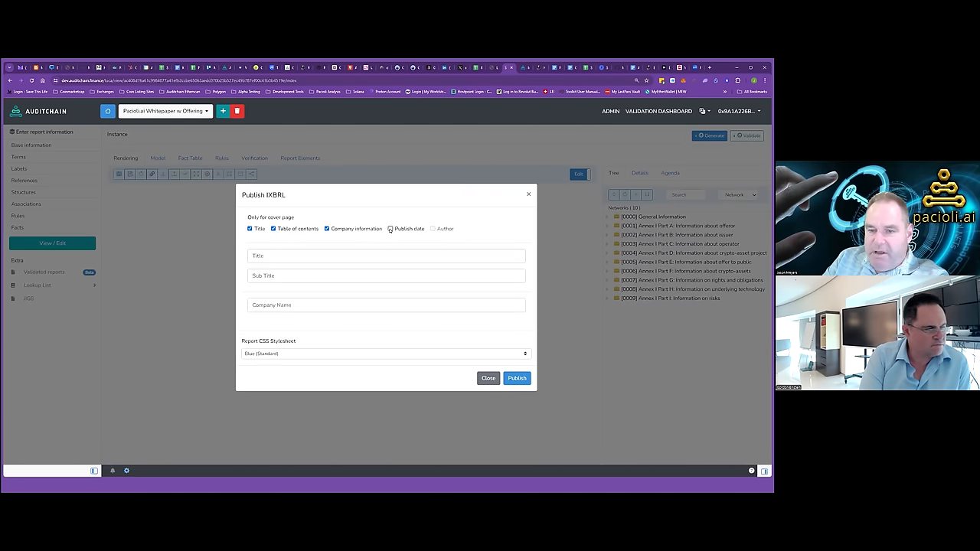
{"action": "left_click", "coordinate": [390, 228]}
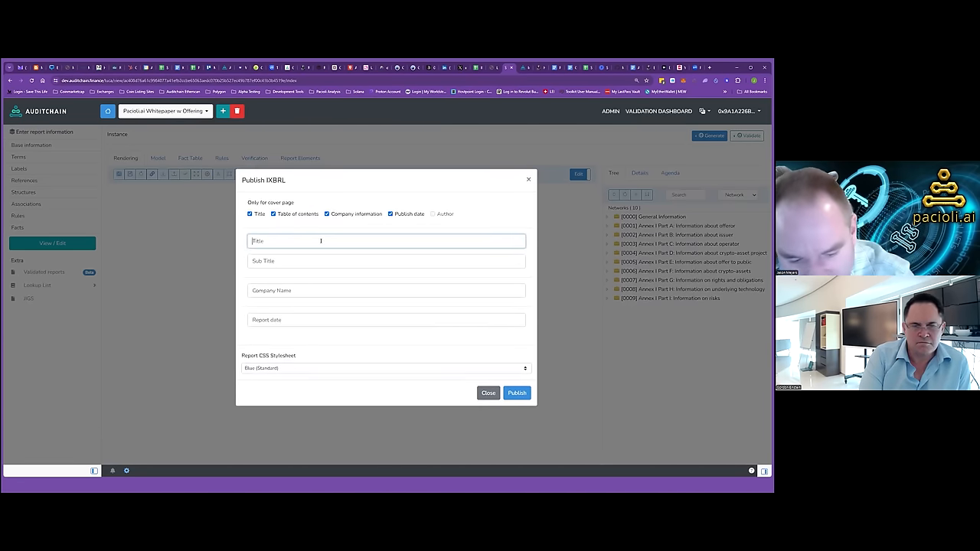
Enter the white paper's title and the version 'White Paper V.10'
{"action": "type", "text": "Pacioli.ai -"}
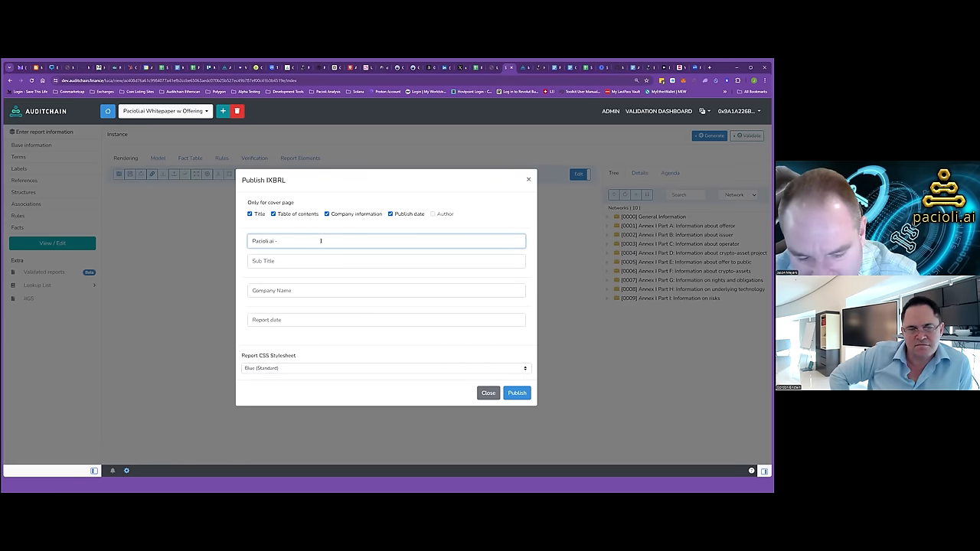
{"action": "type", "text": "A Web3"}
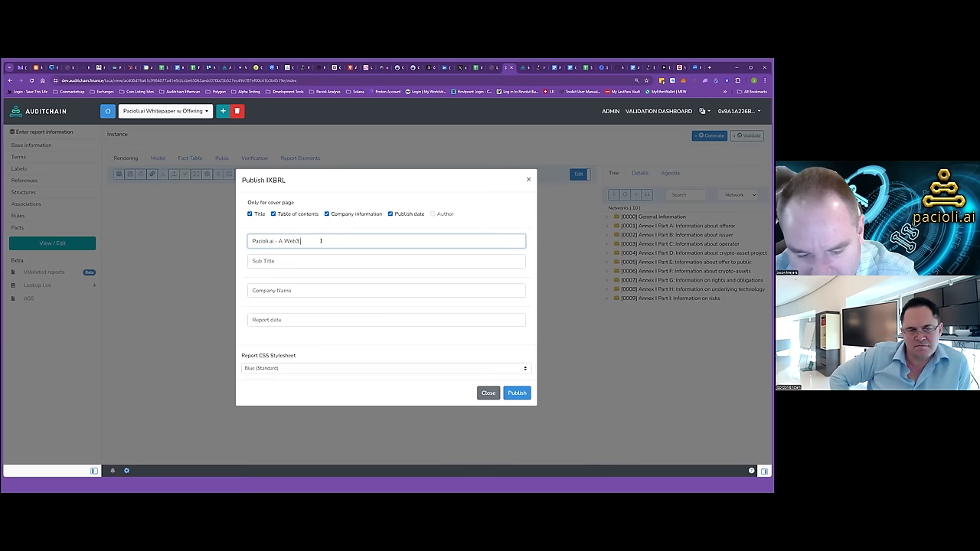
{"action": "type", "text": "Crypto Asset Disclosure"}
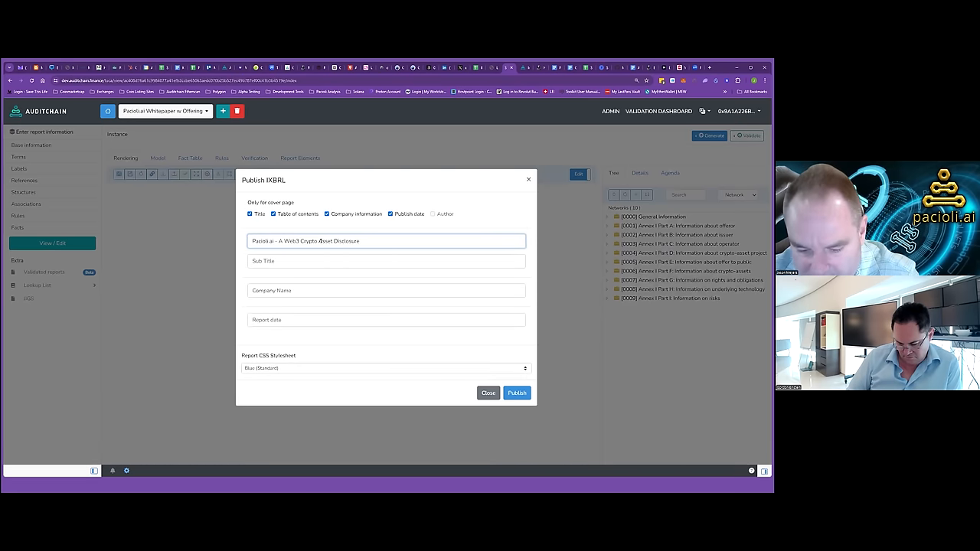
{"action": "type", "text": "Protocol"}
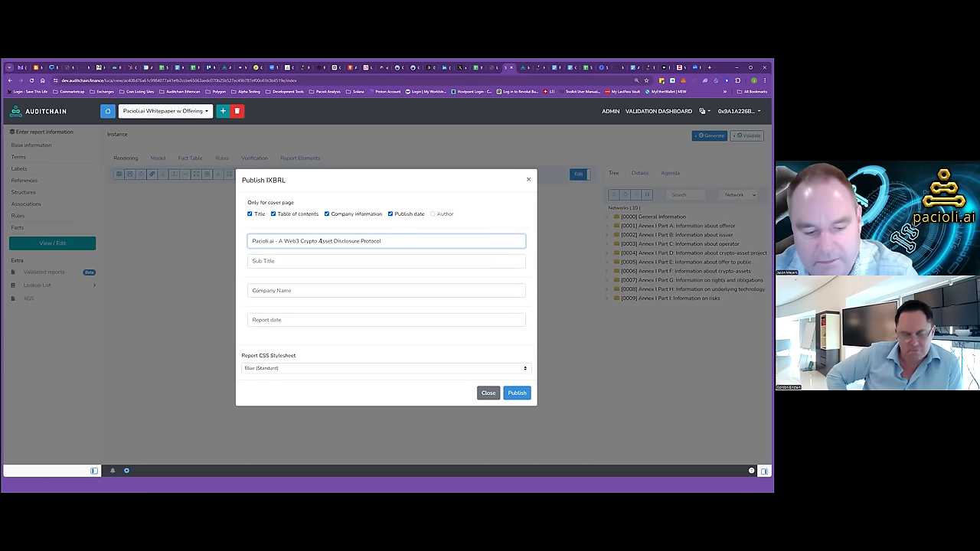
{"action": "type", "text": "White P"}
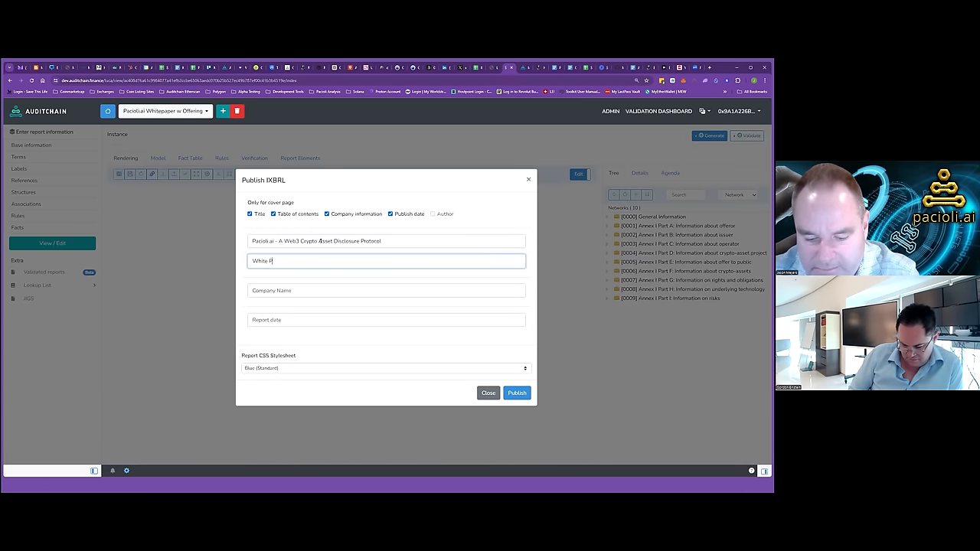
{"action": "type", "text": "aper V"}
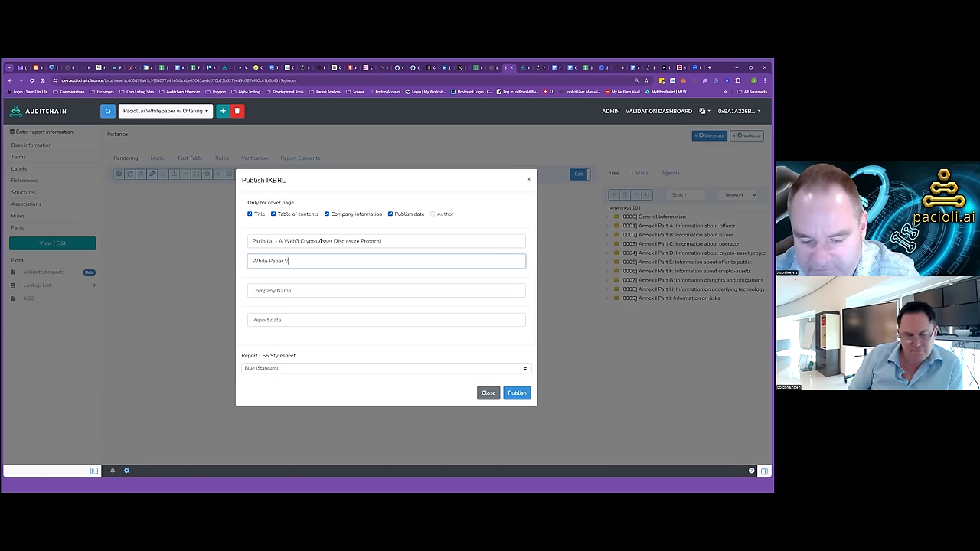
{"action": "type", "text": ".10"}
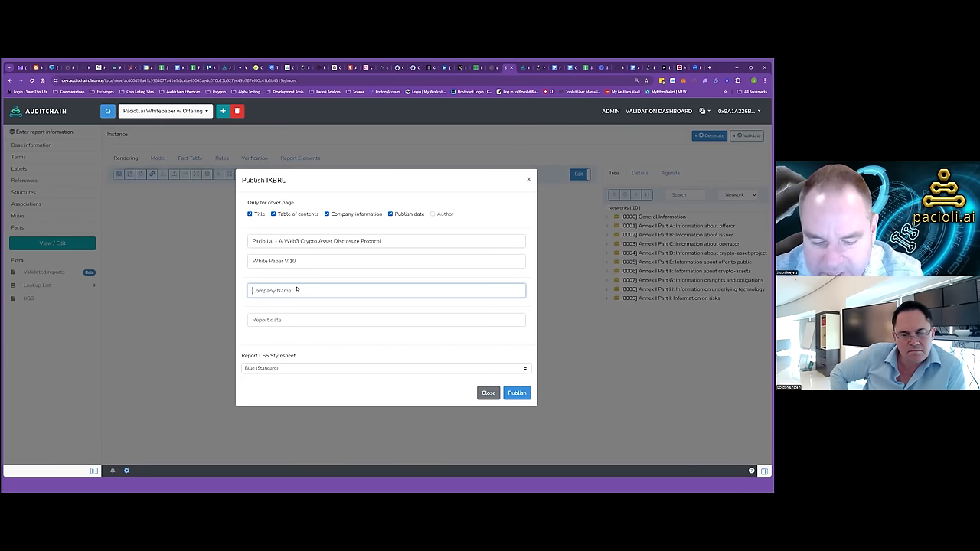
Use mica:NameOfCryptoAssetIssuer as company name and set the report date to 1 July, 2024
{"action": "type", "text": "m"}
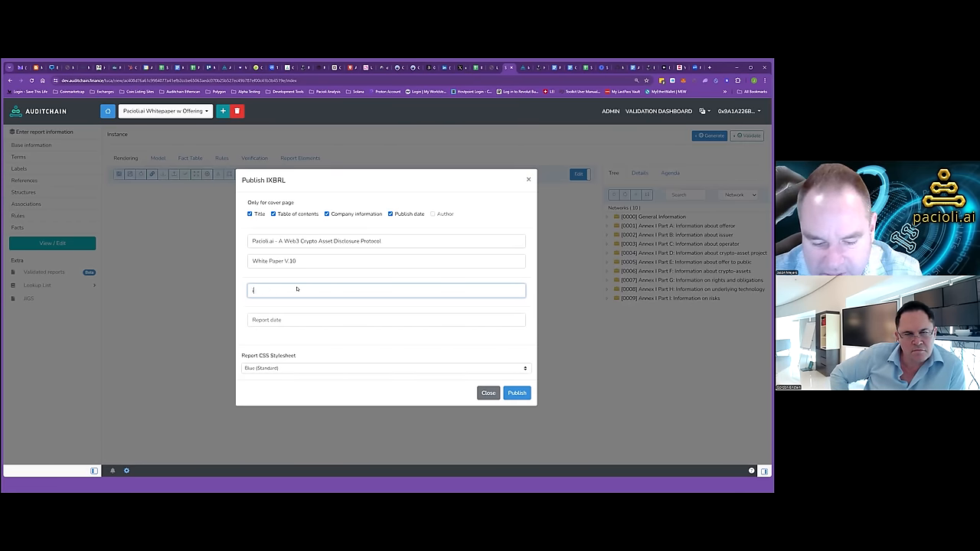
{"action": "type", "text": "issuer"}
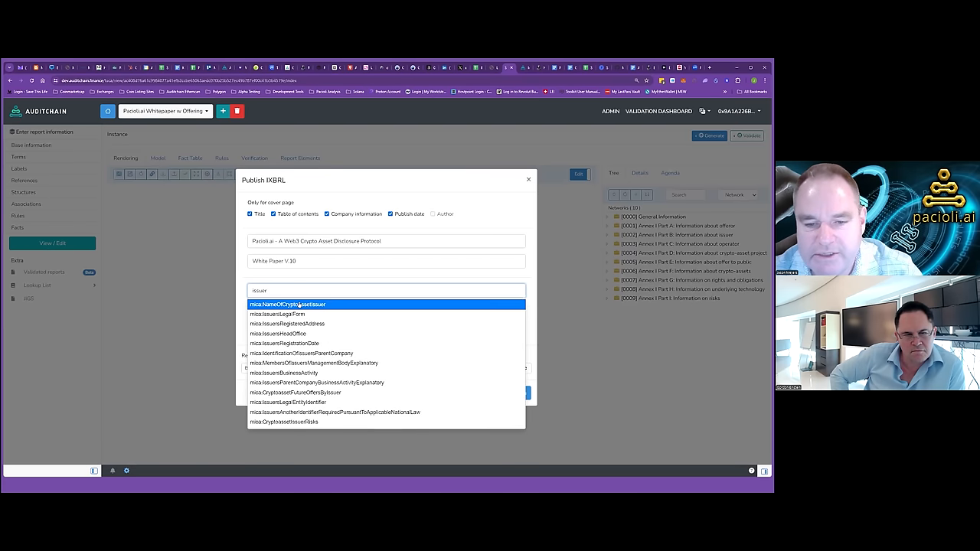
{"action": "left_click", "coordinate": [286, 304]}
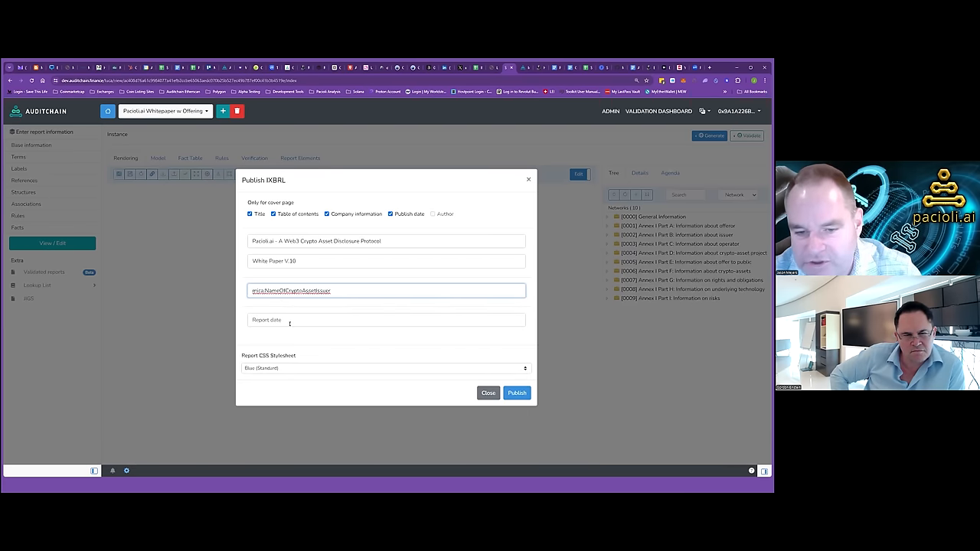
{"action": "left_click", "coordinate": [386, 320]}
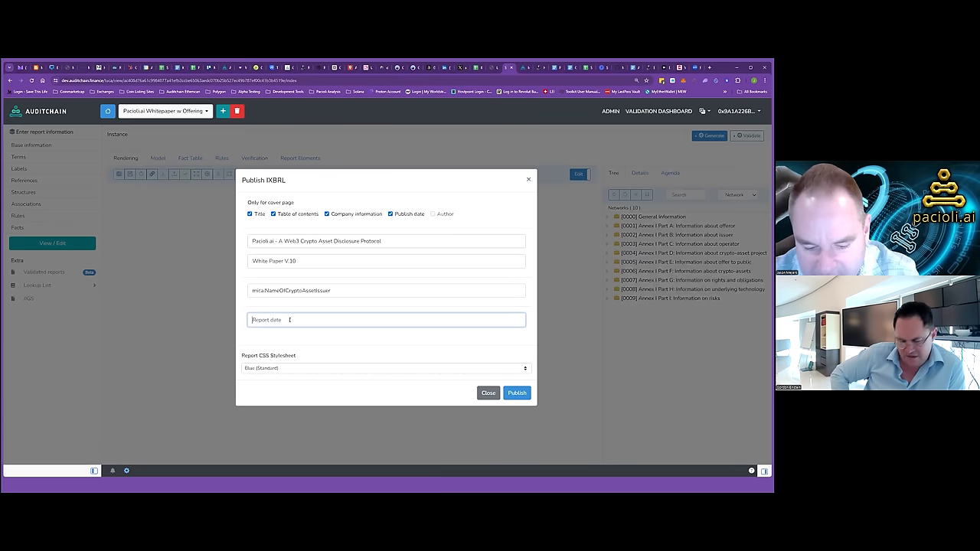
{"action": "type", "text": "4"}
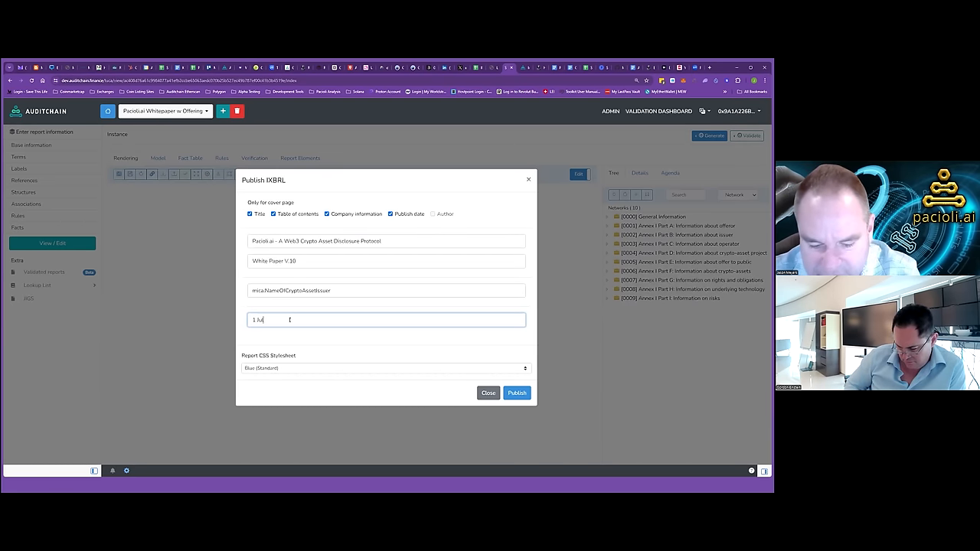
{"action": "type", "text": "July, 202"}
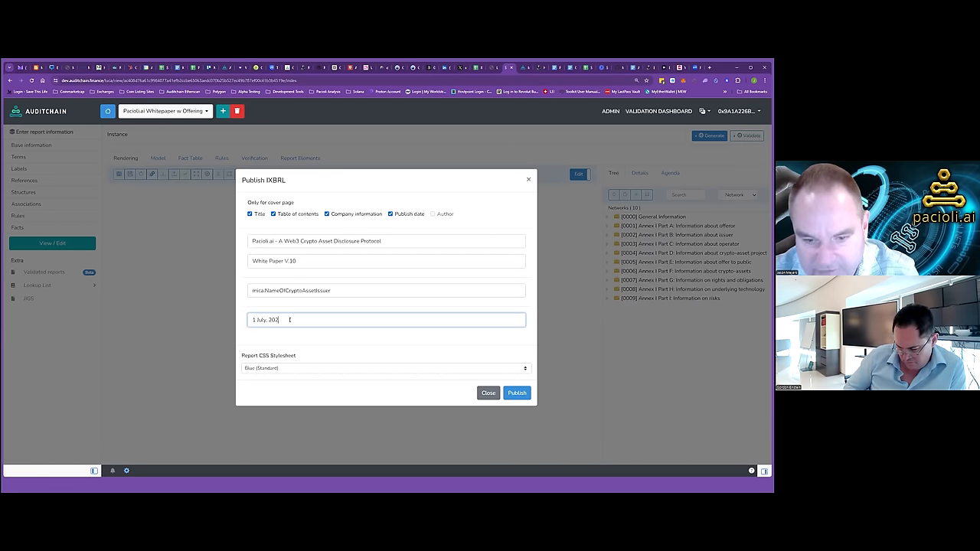
{"action": "type", "text": "4"}
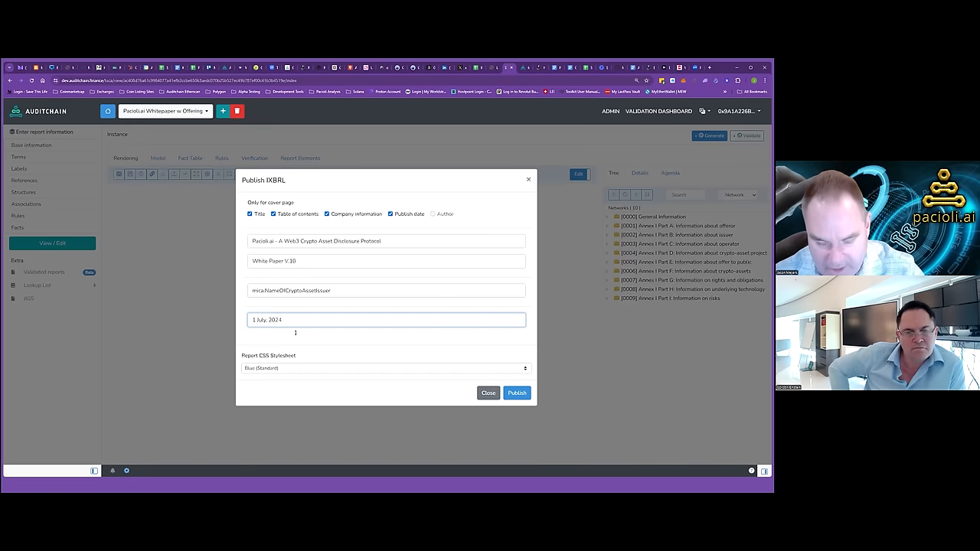
Publish the white paper using the 'Pacioli - MiCA whitepaper' stylesheet
{"action": "left_click", "coordinate": [386, 368]}
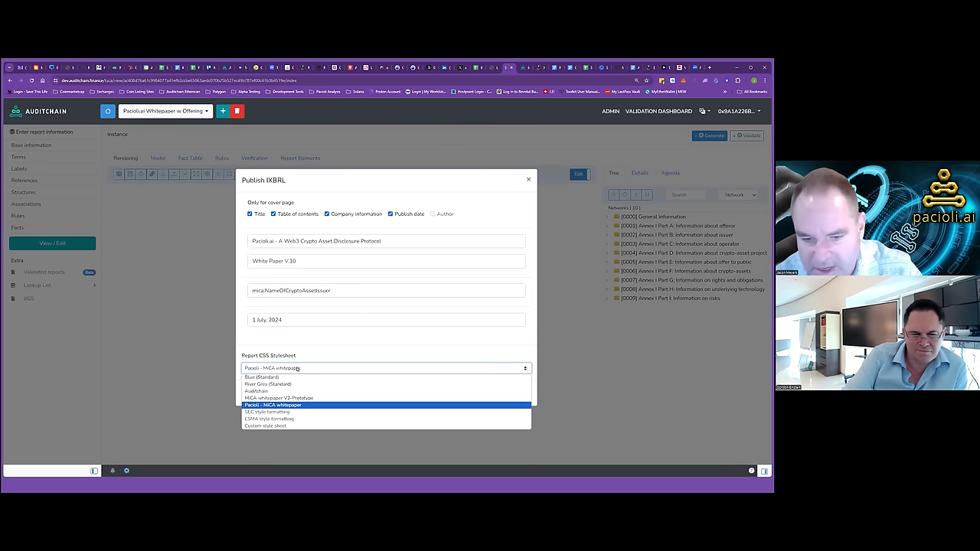
{"action": "left_click", "coordinate": [273, 404]}
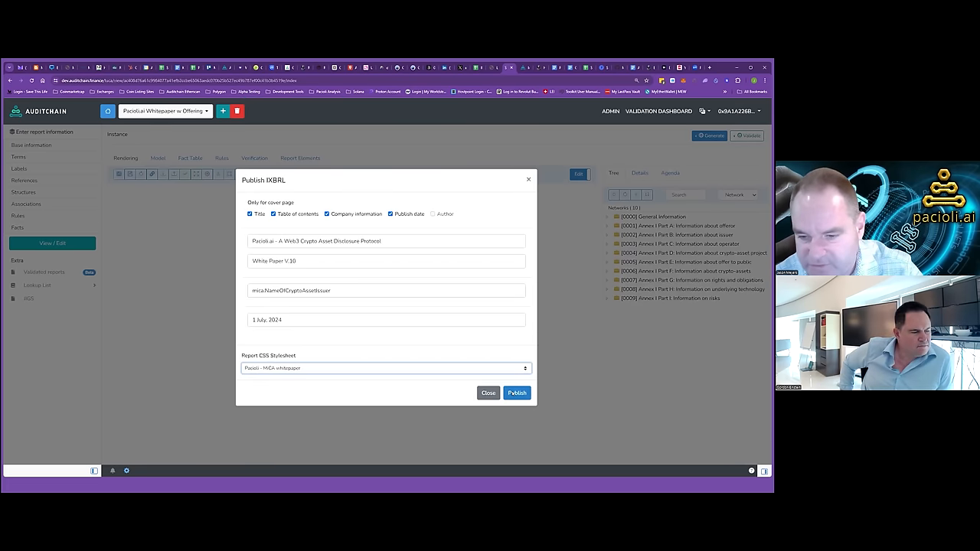
{"action": "left_click", "coordinate": [516, 392]}
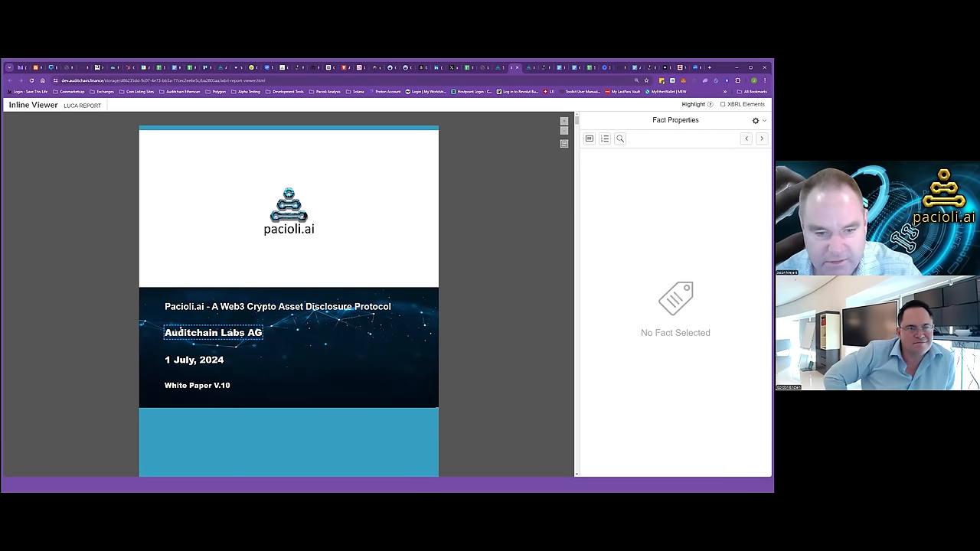
Inspect the Auditchain Labs AG fact properties, then jump to Part B from the table of contents
{"action": "left_click", "coordinate": [213, 332]}
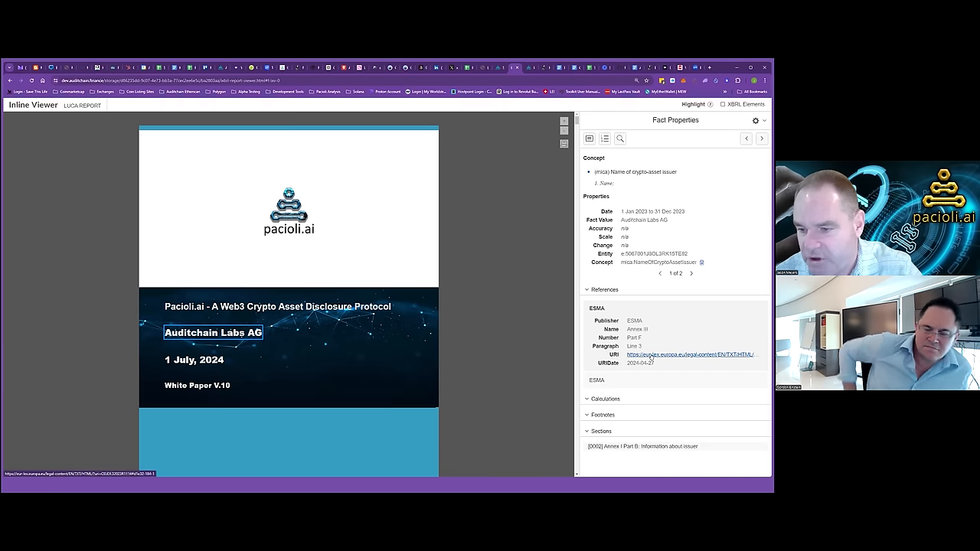
{"action": "scroll", "scroll_direction": "down", "scroll_amount": 3}
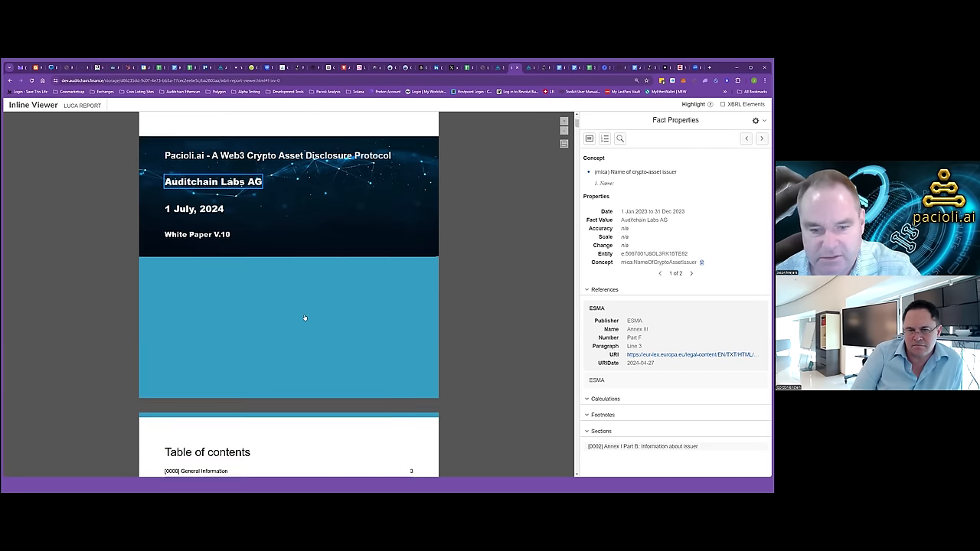
{"action": "scroll", "scroll_direction": "down", "scroll_amount": 3}
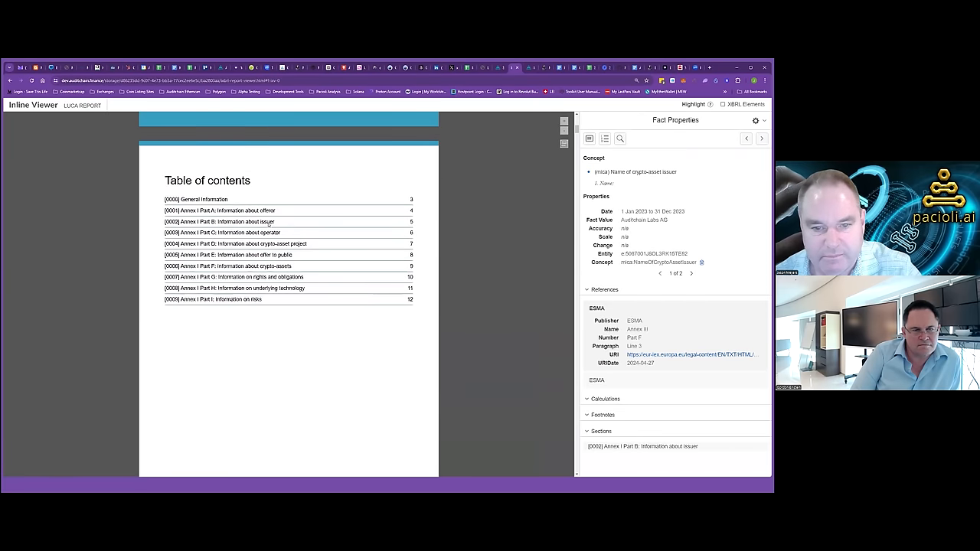
{"action": "left_click", "coordinate": [198, 199]}
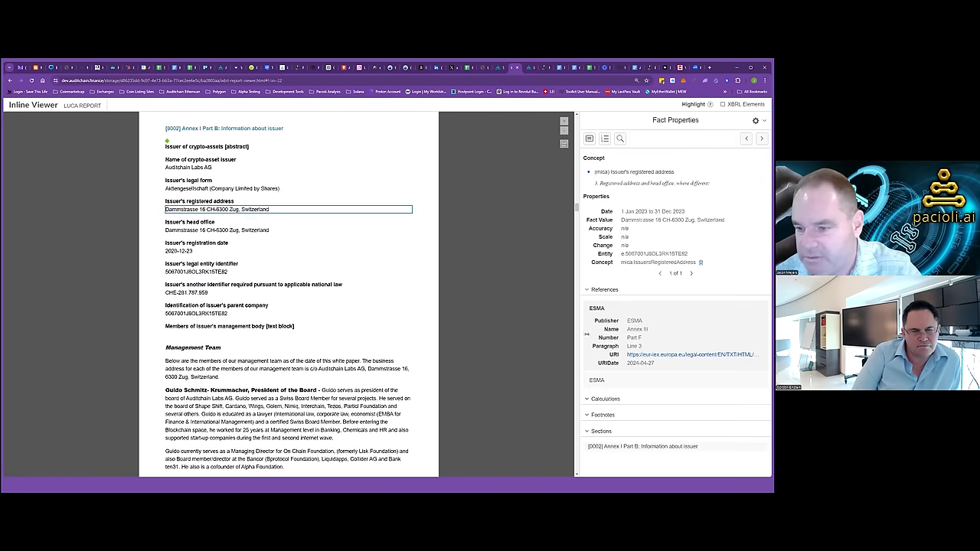
{"action": "mouse_move", "coordinate": [689, 354]}
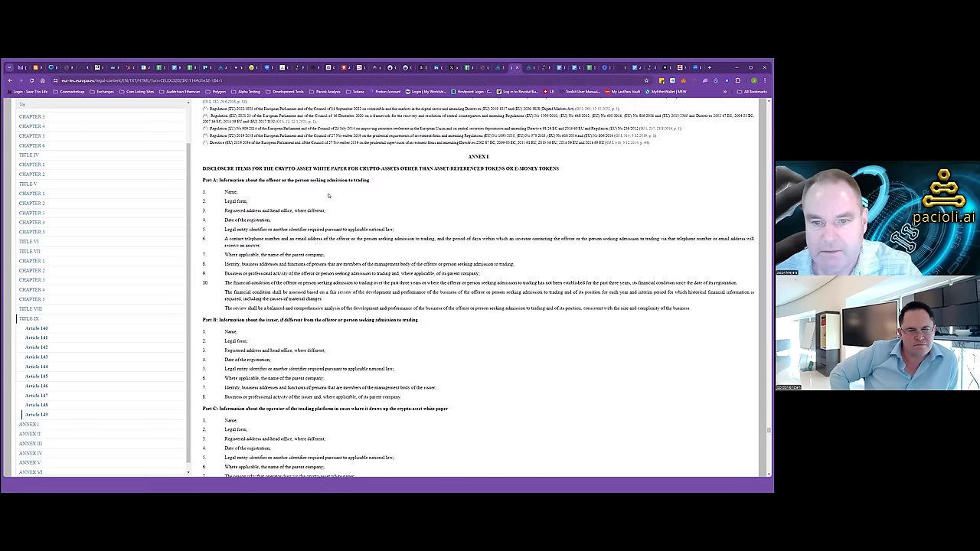
Highlight the 'about the issuer' wording in EUR-Lex Annex I Part B
{"action": "scroll", "scroll_direction": "up", "scroll_amount": 3}
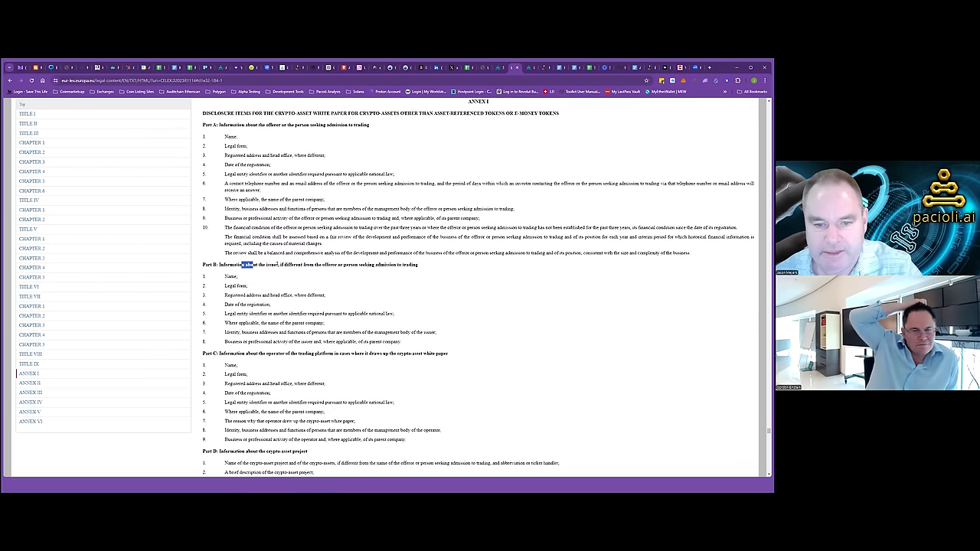
{"action": "left_click_drag", "start_coordinate": [245, 264], "coordinate": [281, 264]}
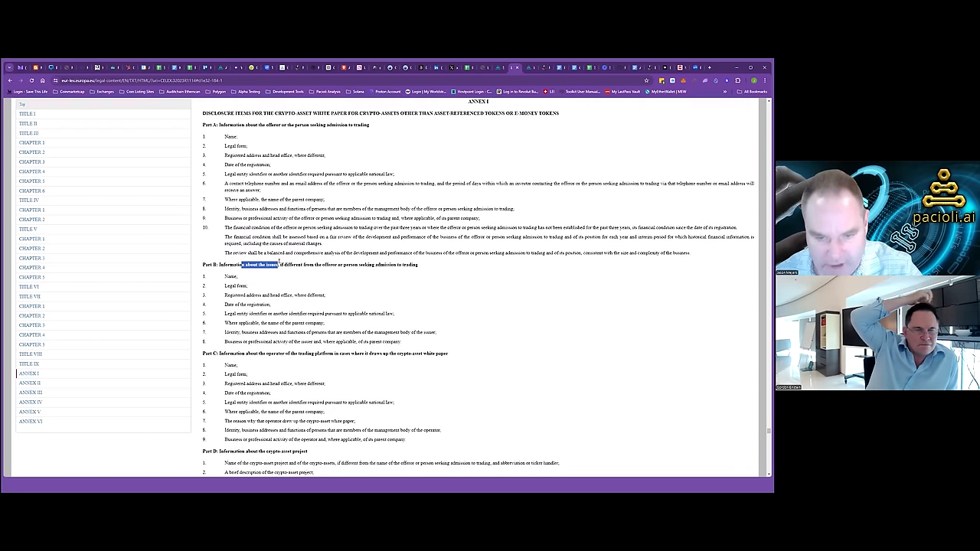
{"action": "mouse_move", "coordinate": [670, 110]}
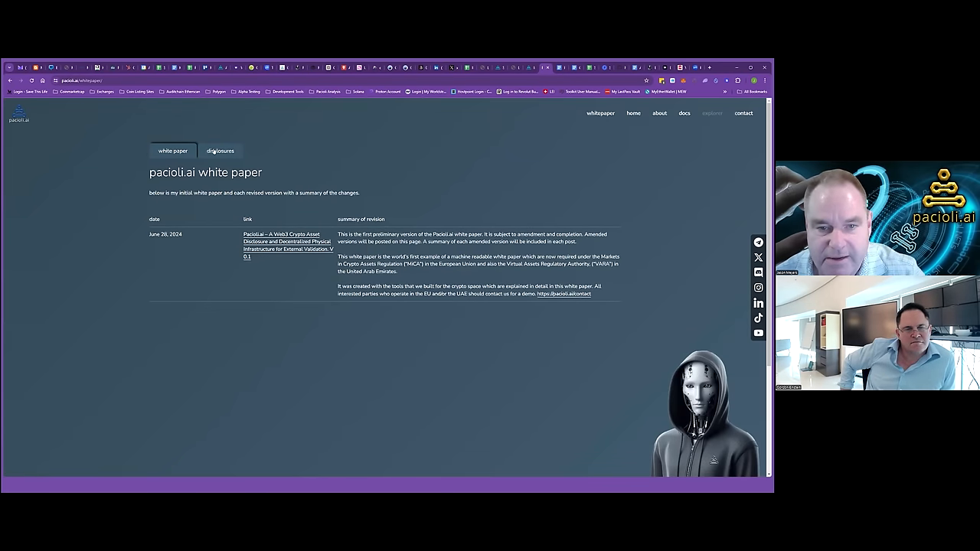
Check the empty disclosures list, then open the Pacioli.ai white paper in the Inline Viewer
{"action": "left_click", "coordinate": [220, 150]}
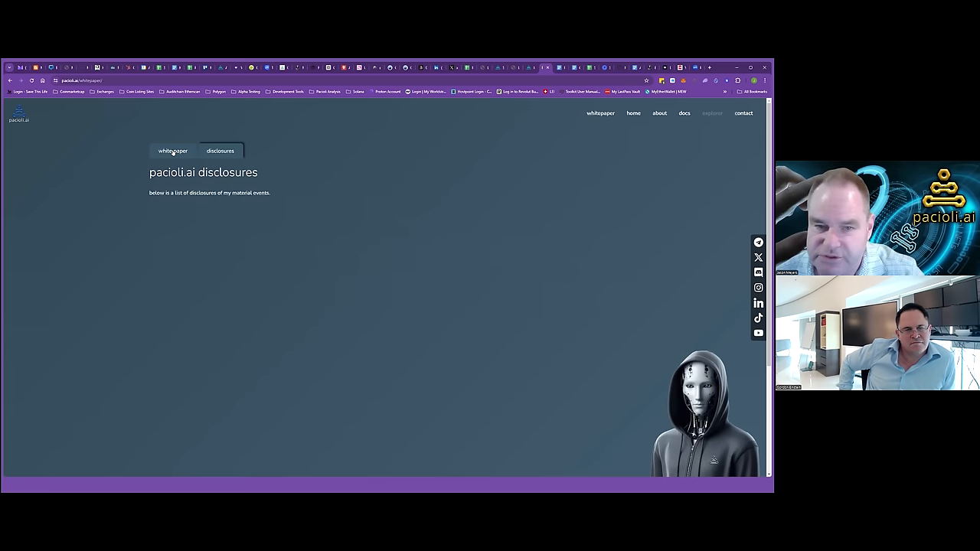
{"action": "left_click", "coordinate": [171, 150]}
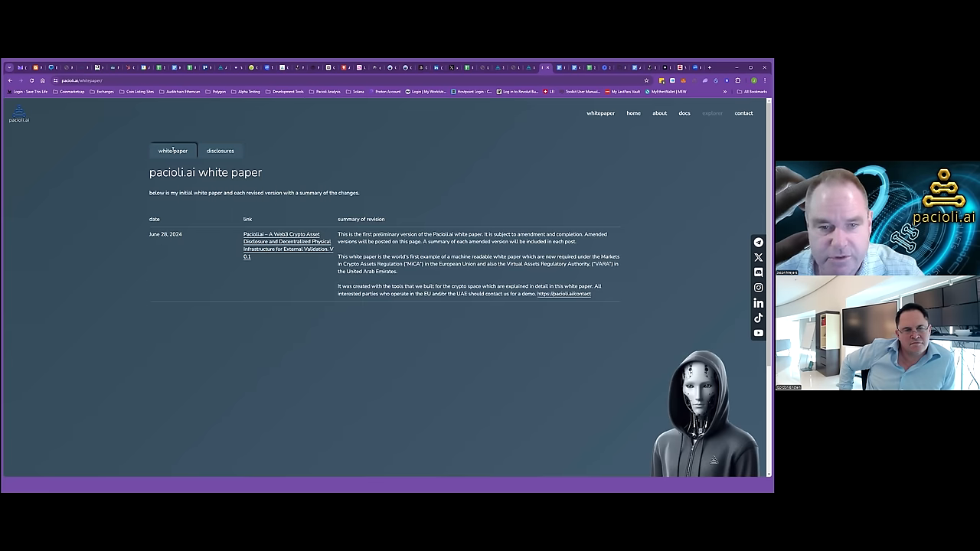
{"action": "left_click", "coordinate": [220, 150]}
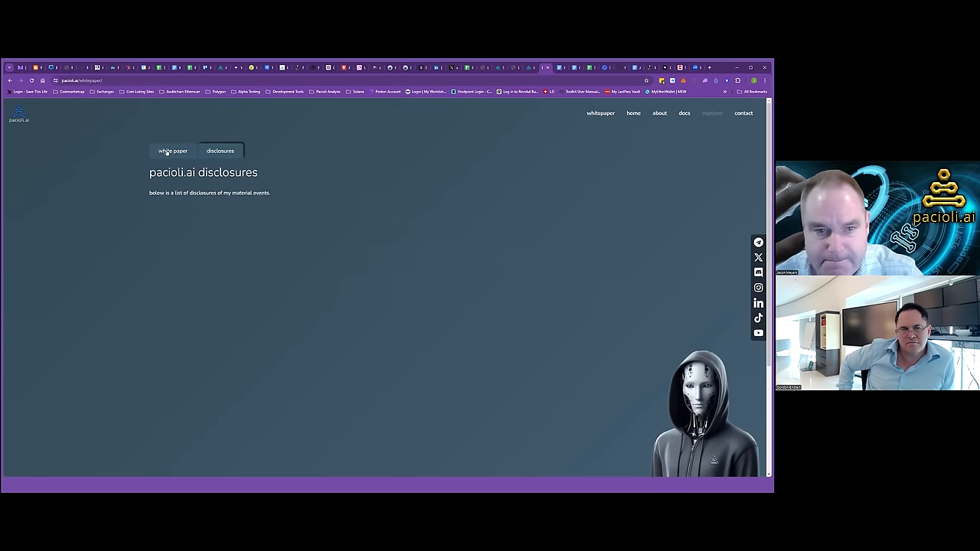
{"action": "left_click", "coordinate": [172, 150]}
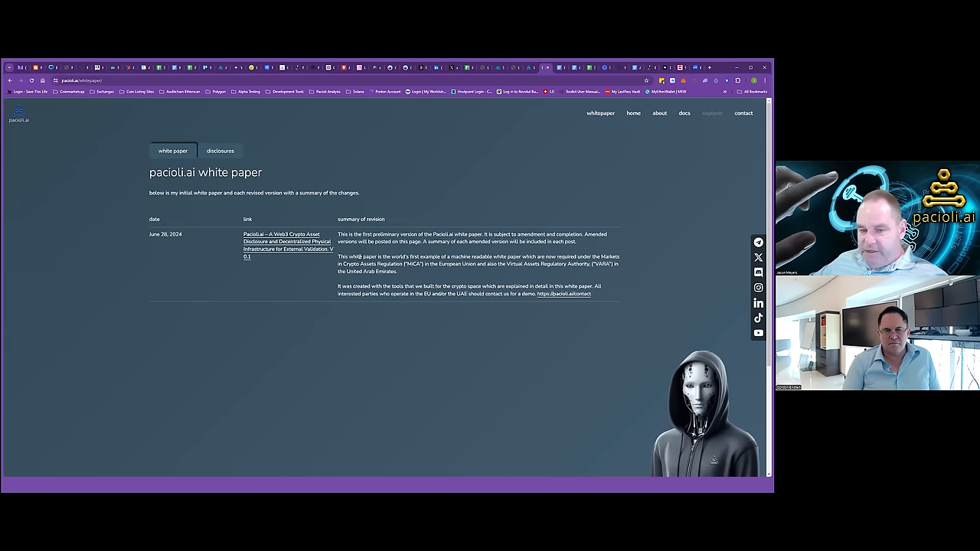
{"action": "mouse_move", "coordinate": [285, 241]}
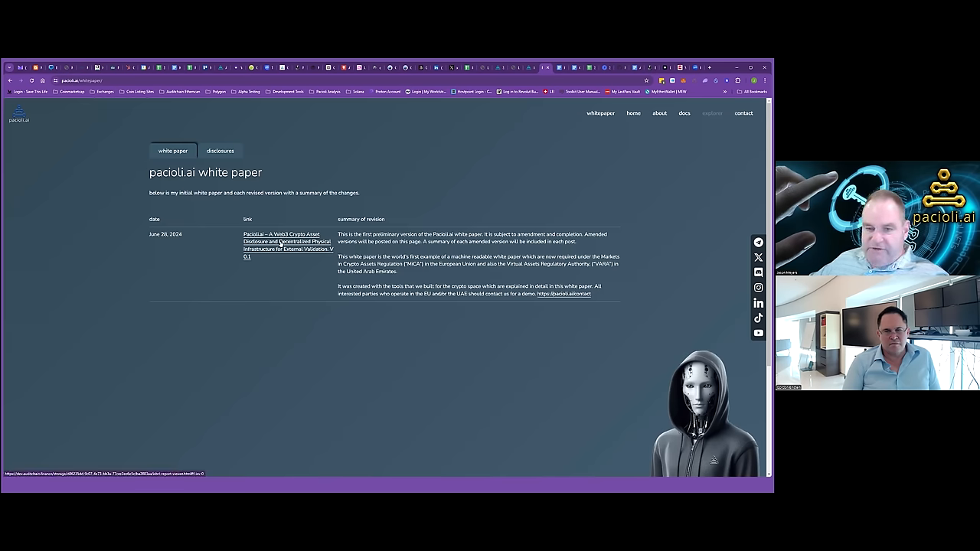
{"action": "left_click", "coordinate": [287, 245]}
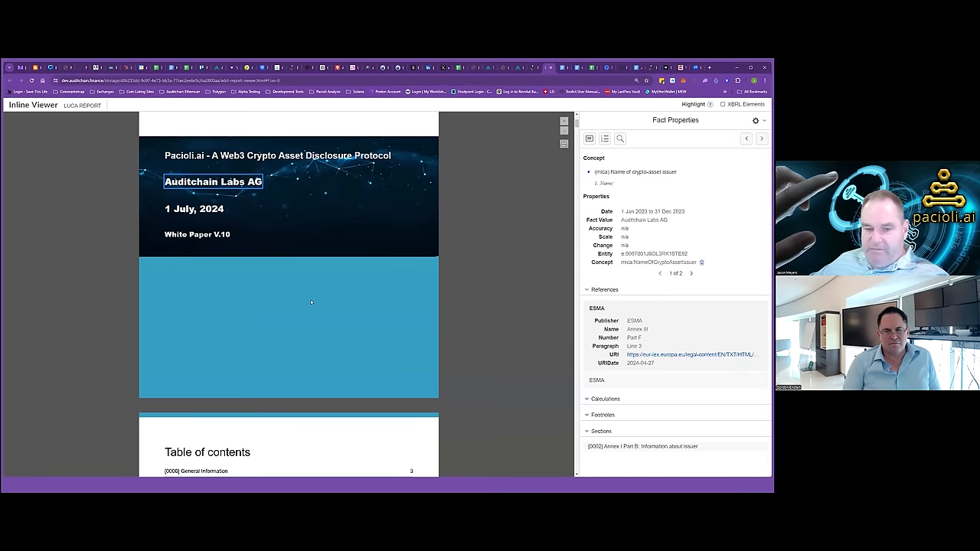
Scroll through the white paper's cover, table of contents and general information sections
{"action": "scroll", "scroll_direction": "down", "scroll_amount": 3}
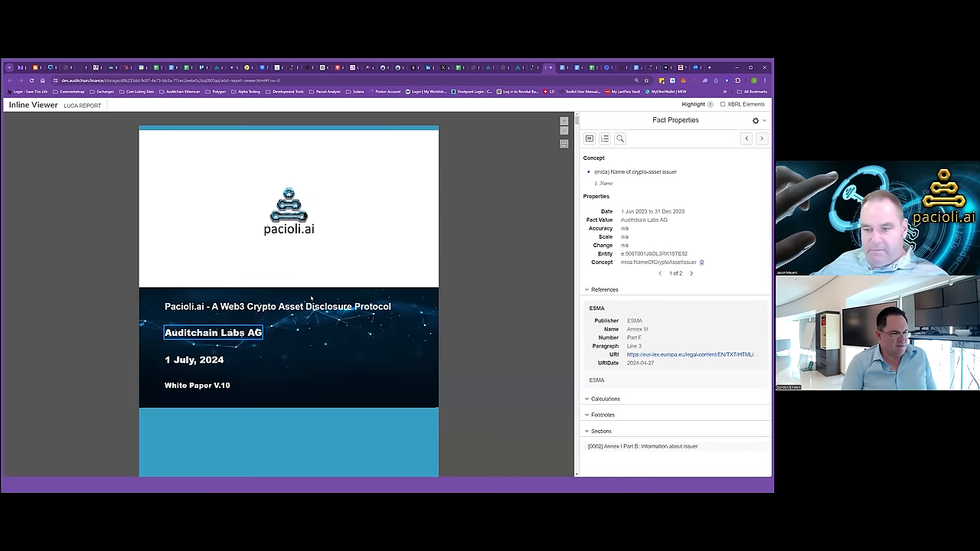
{"action": "scroll", "scroll_direction": "down", "scroll_amount": 3}
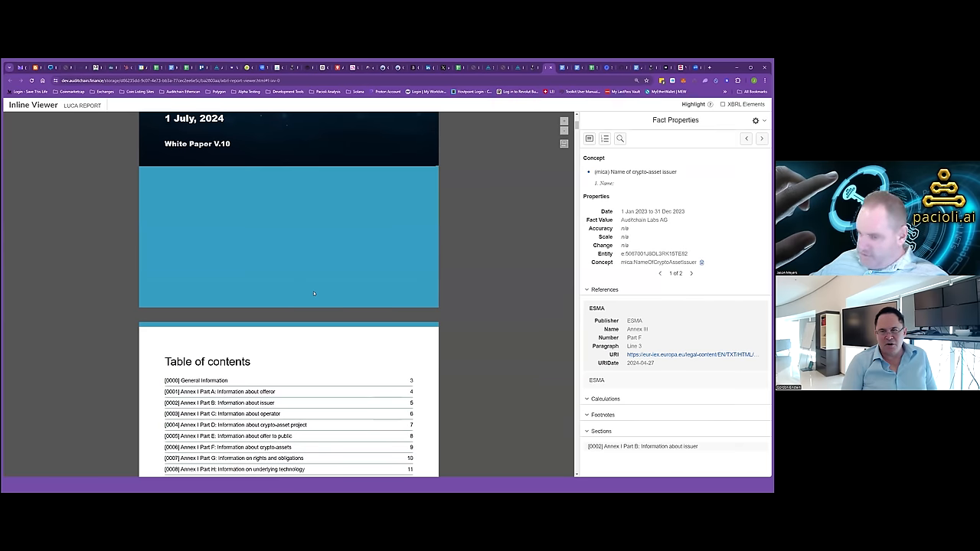
{"action": "scroll", "scroll_direction": "down", "scroll_amount": 3}
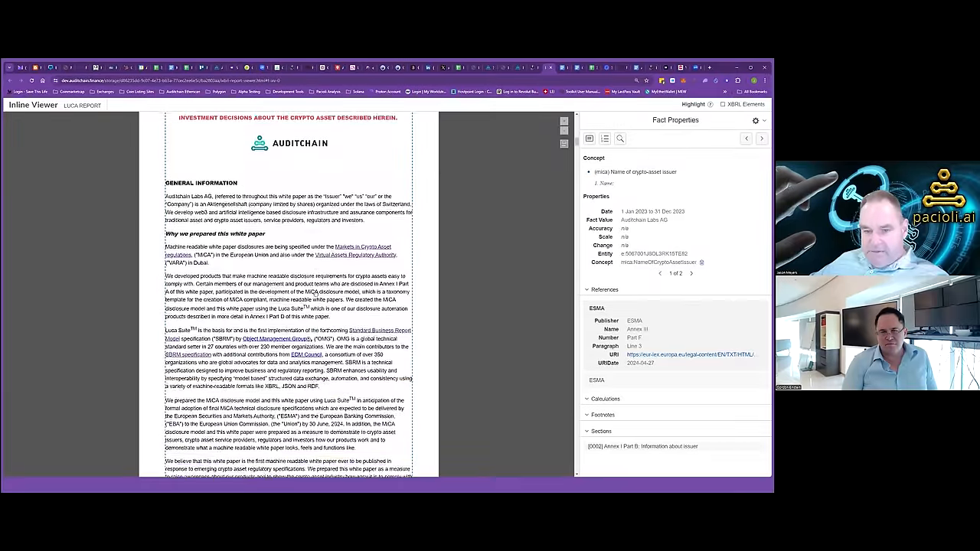
{"action": "scroll", "scroll_direction": "up", "scroll_amount": 3}
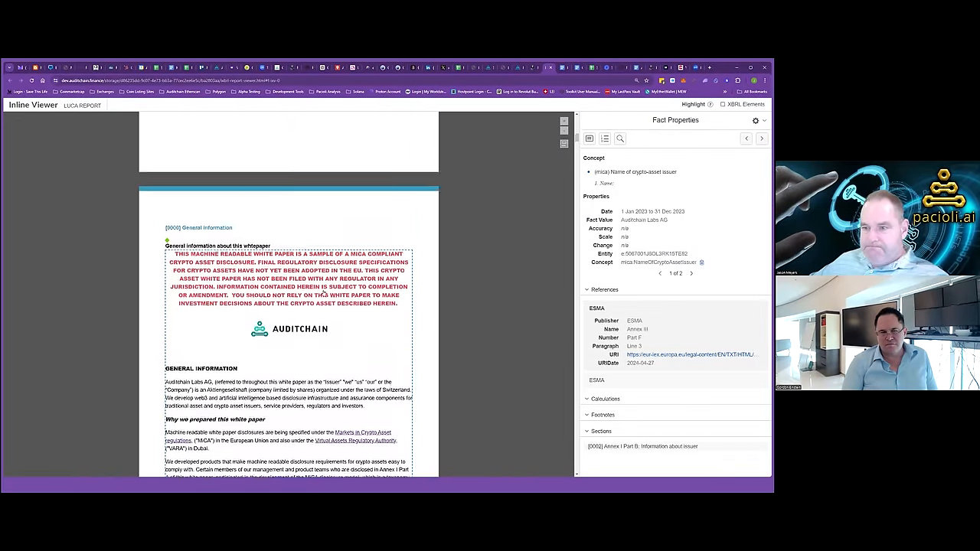
{"action": "scroll", "scroll_direction": "up", "scroll_amount": 3}
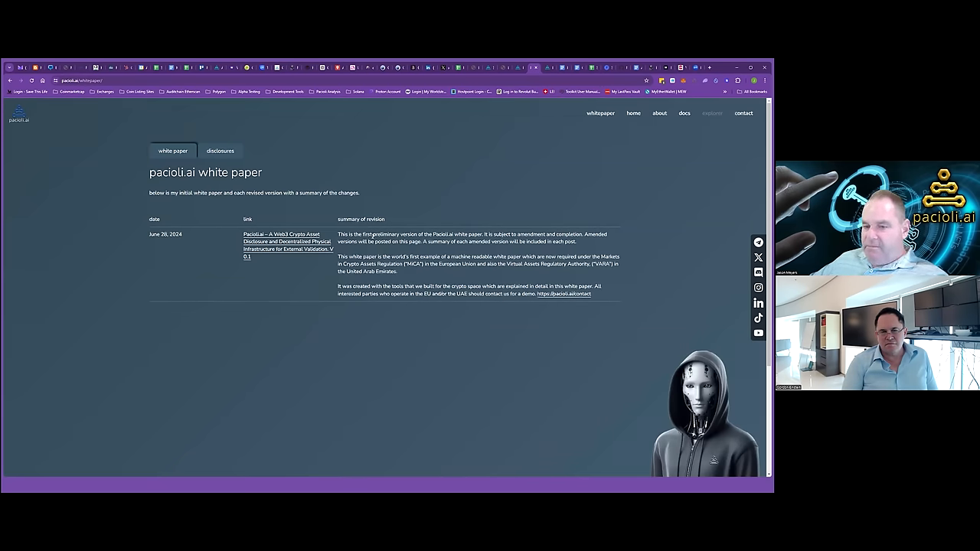
{"action": "mouse_move", "coordinate": [530, 186]}
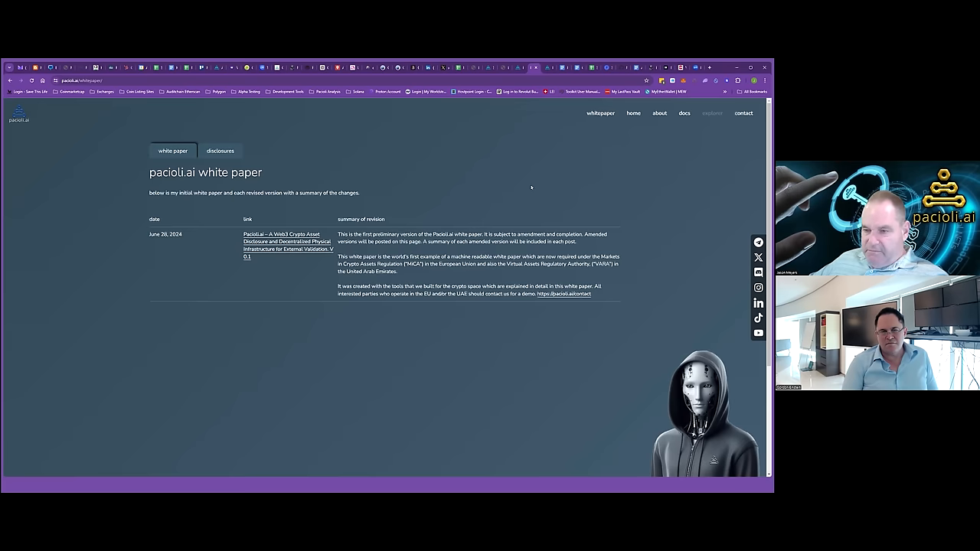
{"action": "mouse_move", "coordinate": [685, 227]}
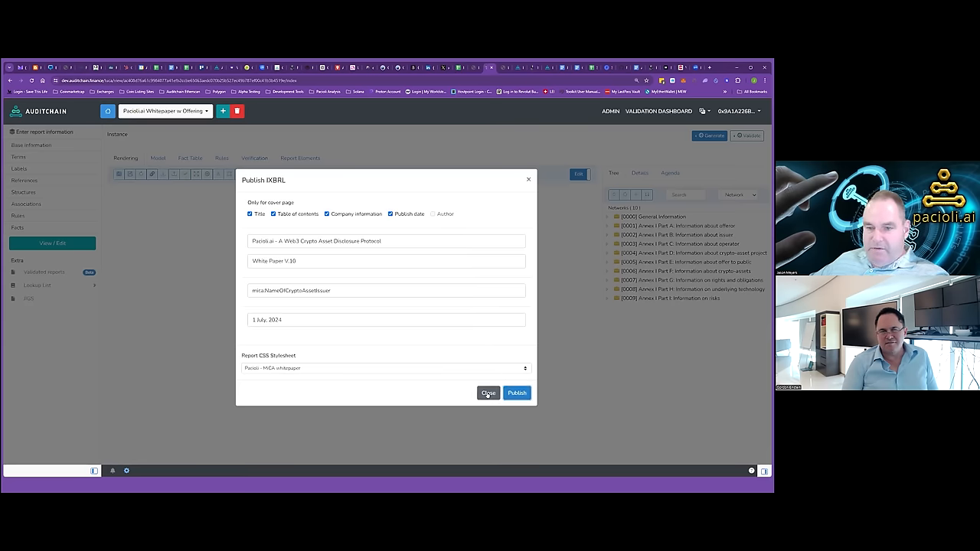
Skip publishing and tour base information, terms, labels, ESMA references, rules, then rendering and tree
{"action": "left_click", "coordinate": [487, 393]}
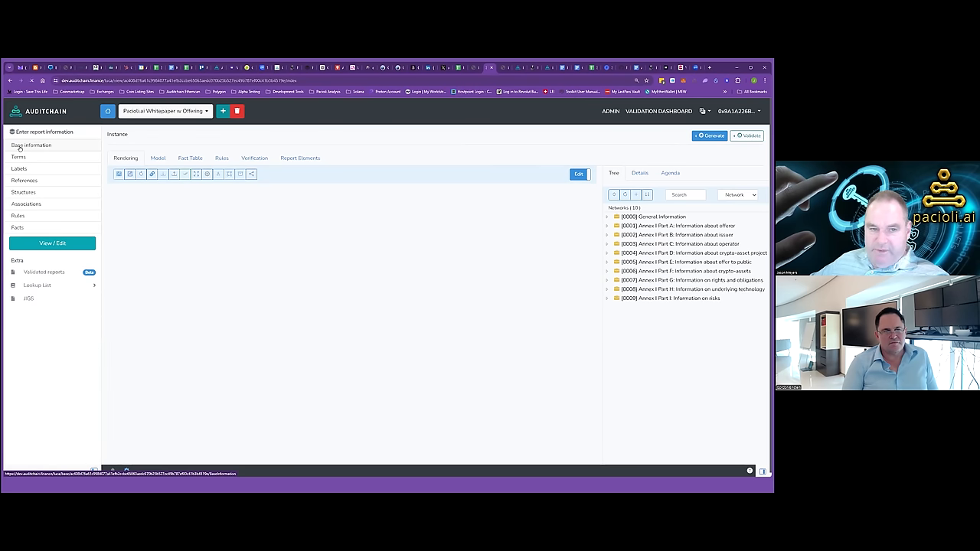
{"action": "left_click", "coordinate": [31, 145]}
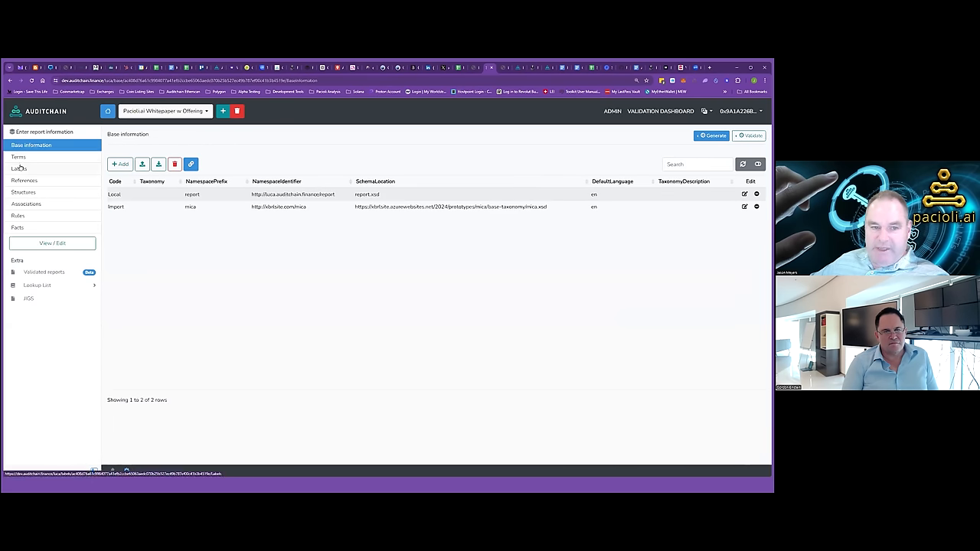
{"action": "left_click", "coordinate": [18, 157]}
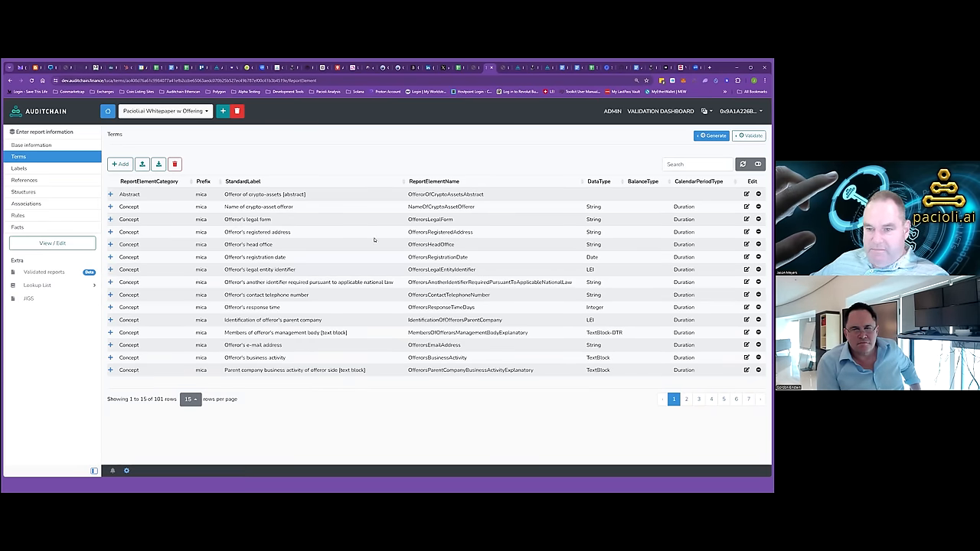
{"action": "mouse_move", "coordinate": [18, 169]}
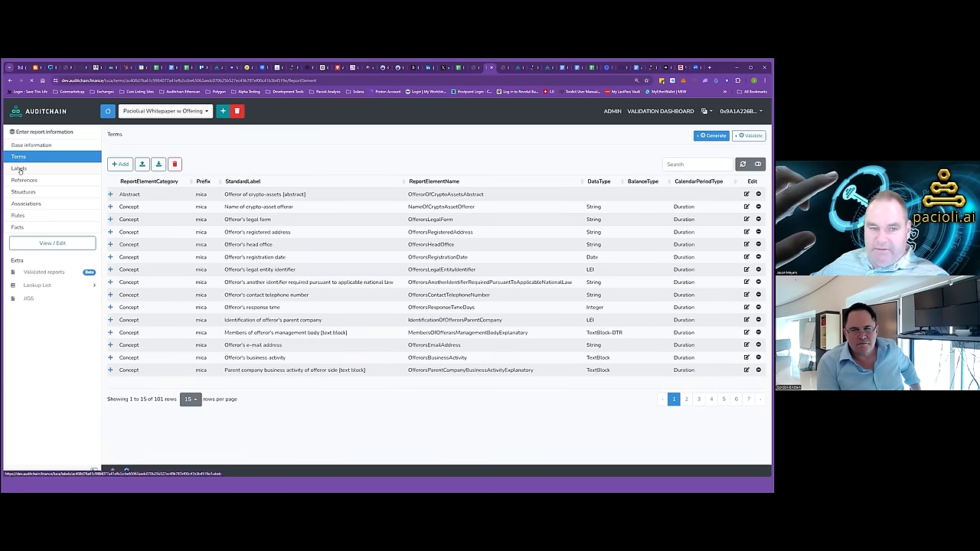
{"action": "left_click", "coordinate": [18, 167]}
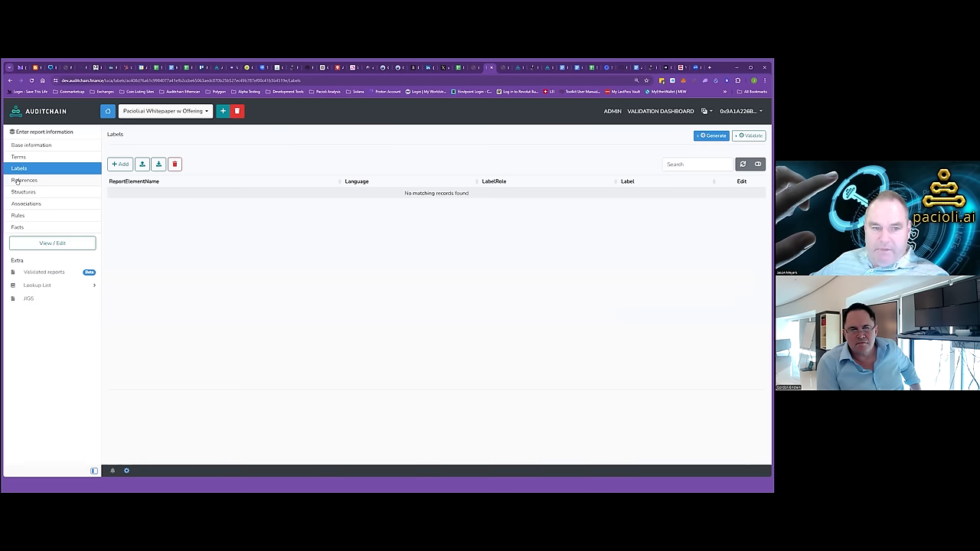
{"action": "left_click", "coordinate": [23, 180]}
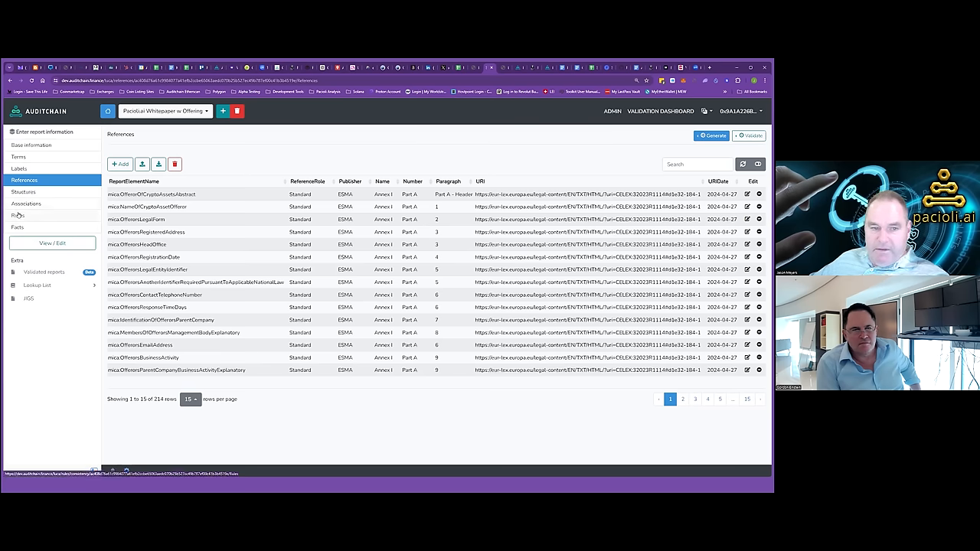
{"action": "left_click", "coordinate": [17, 228]}
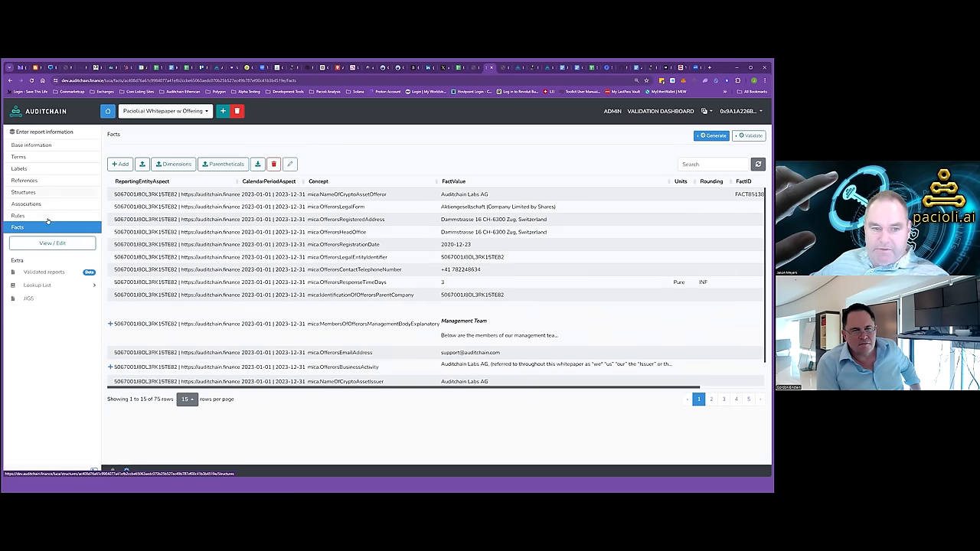
{"action": "left_click", "coordinate": [52, 243]}
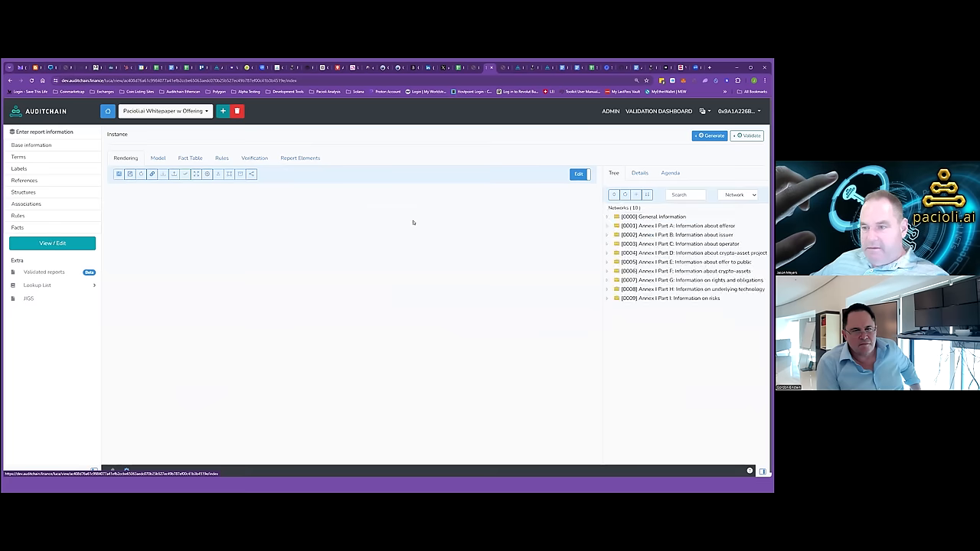
{"action": "mouse_move", "coordinate": [635, 194]}
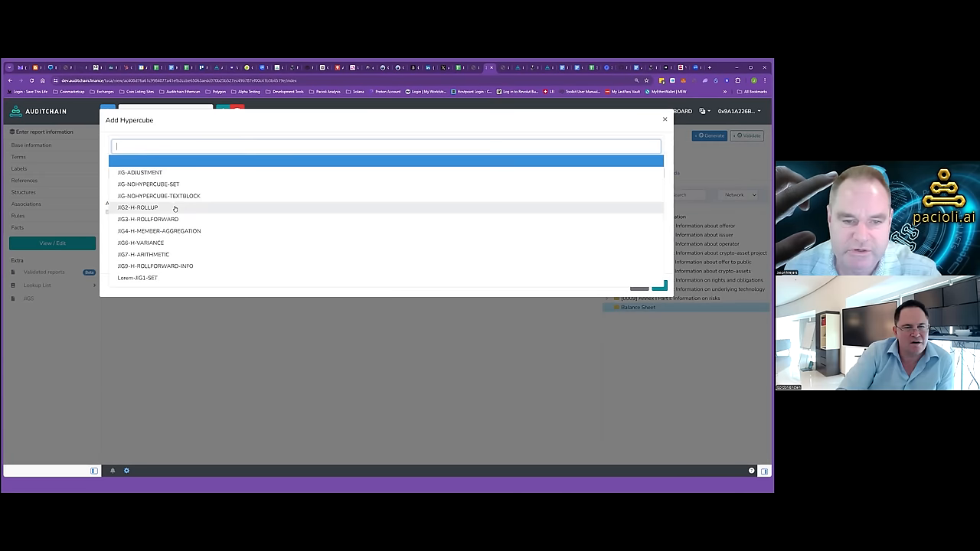
{"action": "mouse_move", "coordinate": [170, 212]}
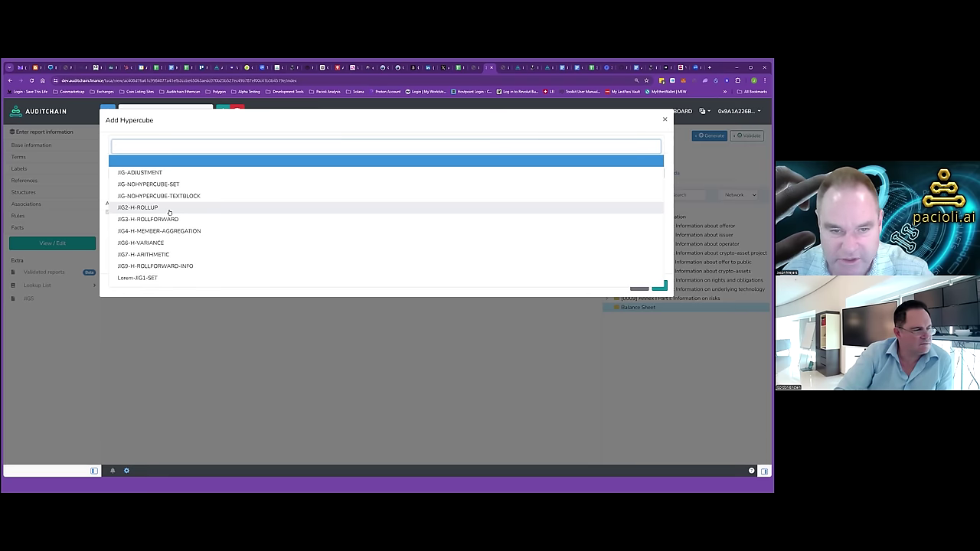
{"action": "mouse_move", "coordinate": [160, 230]}
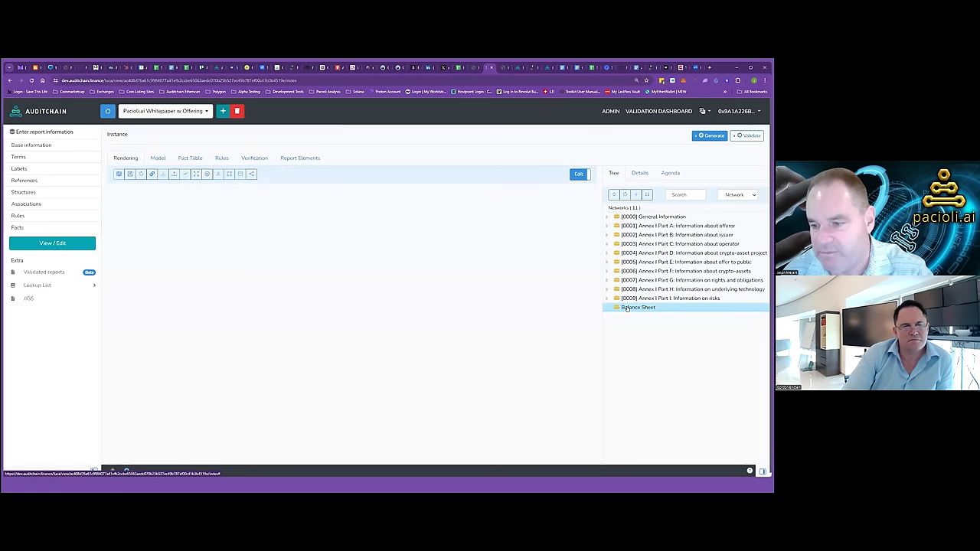
Select the Balance Sheet network, then go back to the Select Report list
{"action": "left_click", "coordinate": [606, 217]}
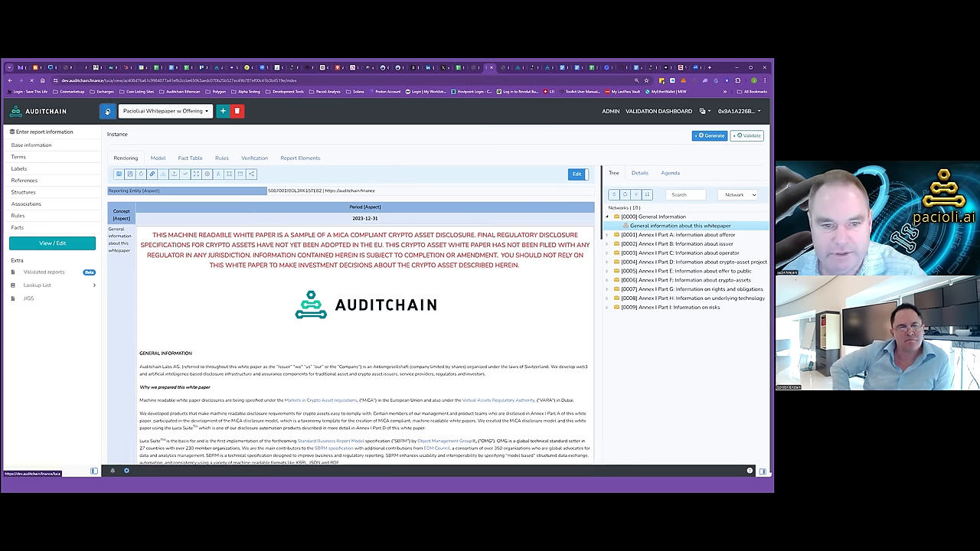
{"action": "left_click", "coordinate": [108, 111]}
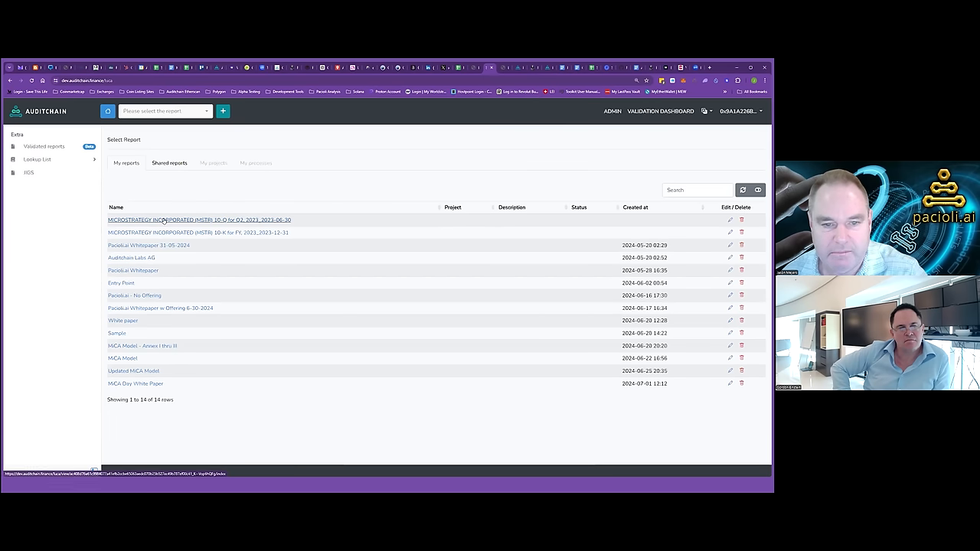
Open the MicroStrategy filing and scroll through its 57-network tree
{"action": "left_click", "coordinate": [198, 219]}
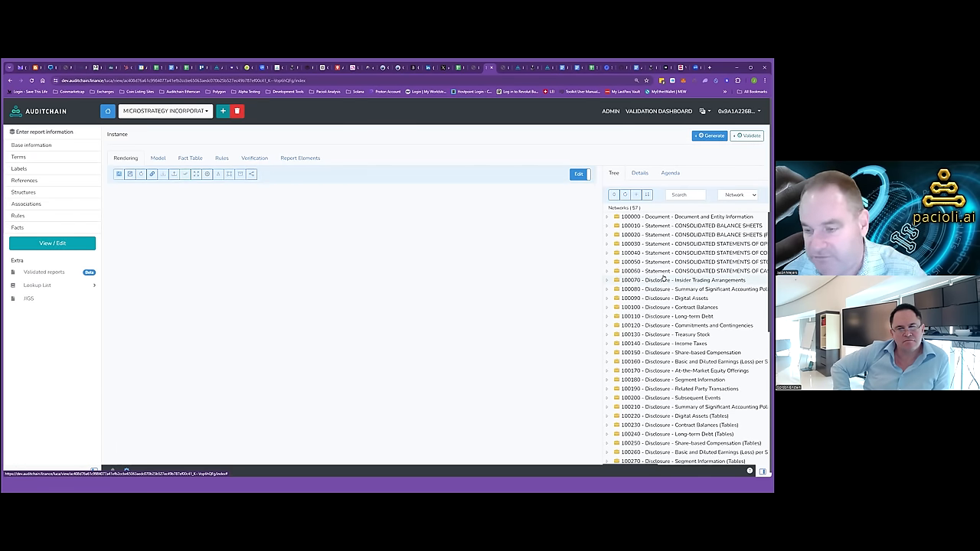
{"action": "scroll", "scroll_direction": "down", "scroll_amount": 3}
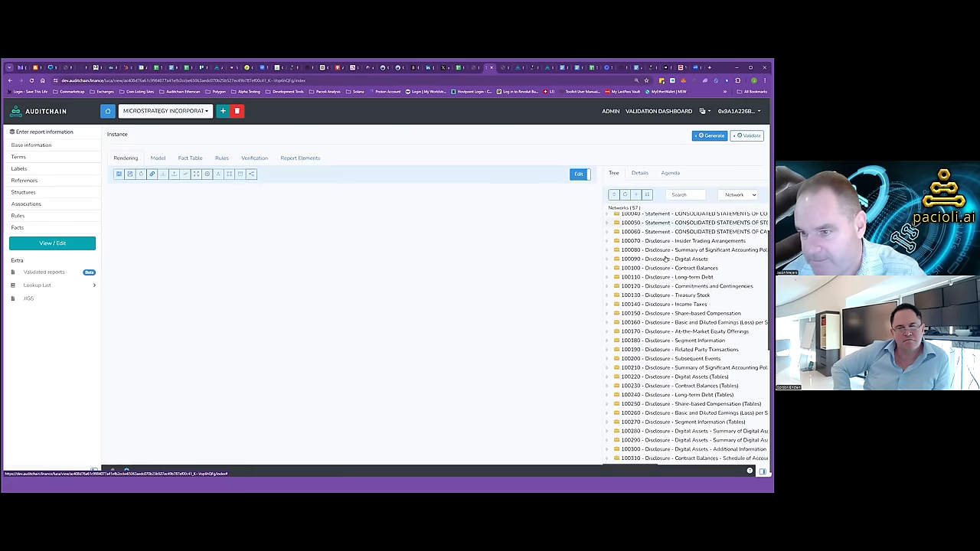
{"action": "scroll", "scroll_direction": "up", "scroll_amount": 3}
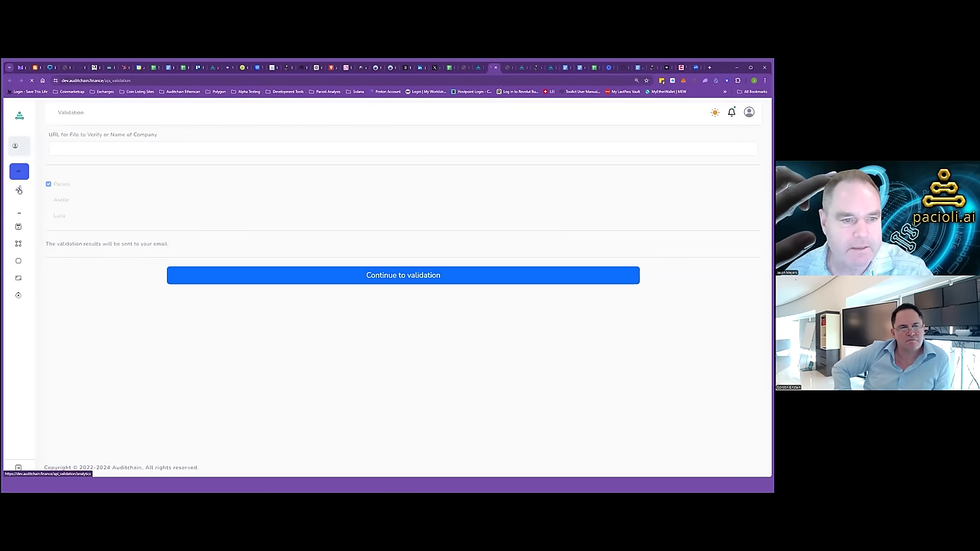
Open the MicroStrategy 10-K FY 2023 batch analysis details and follow its FAC failure
{"action": "left_click", "coordinate": [19, 189]}
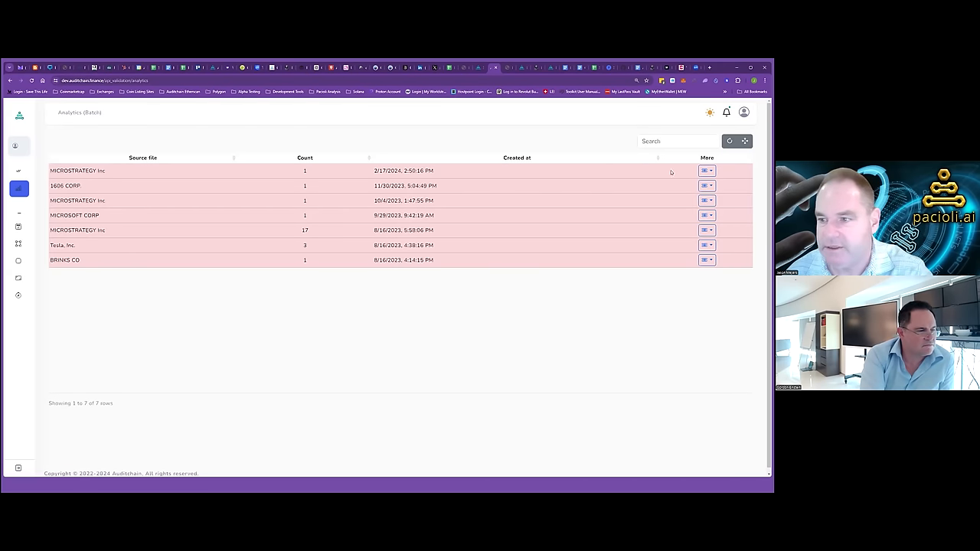
{"action": "left_click", "coordinate": [705, 170]}
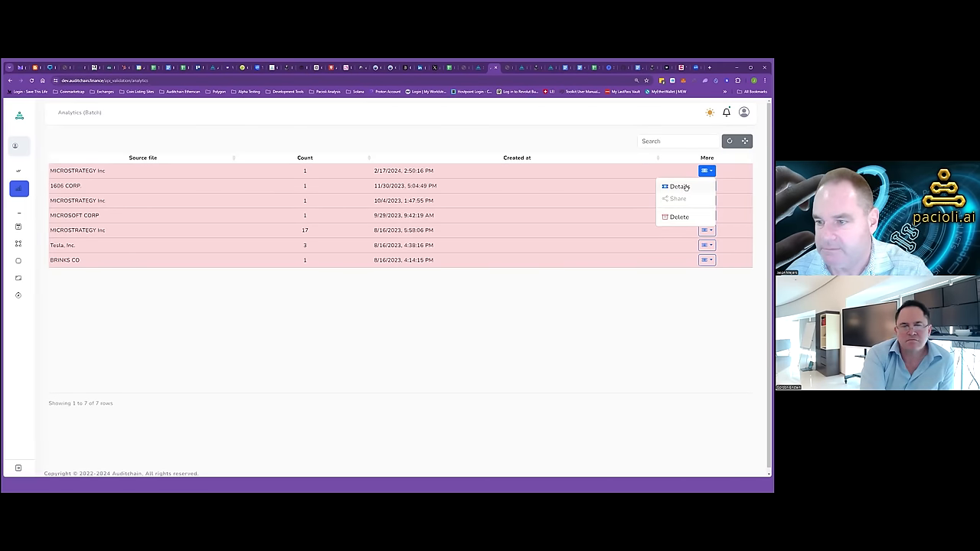
{"action": "left_click", "coordinate": [678, 186]}
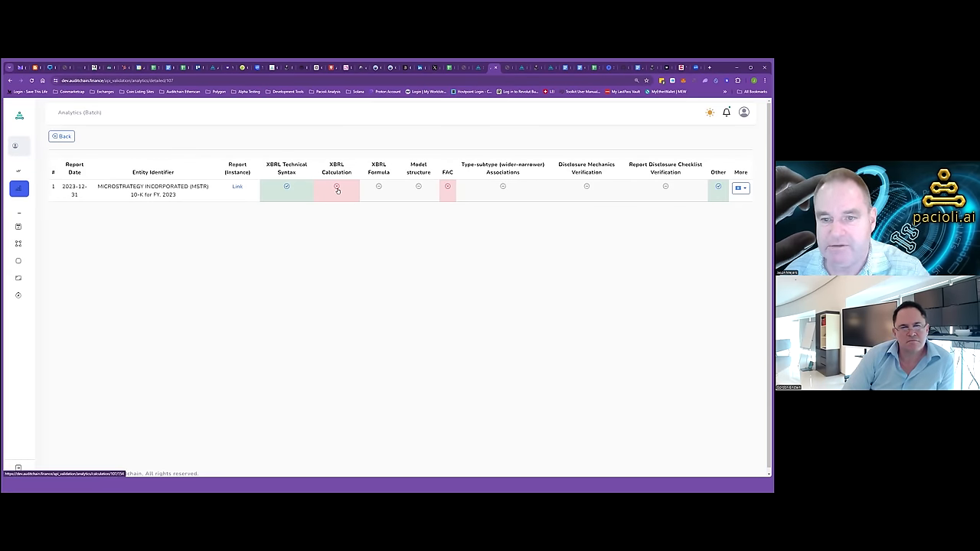
{"action": "mouse_move", "coordinate": [447, 186]}
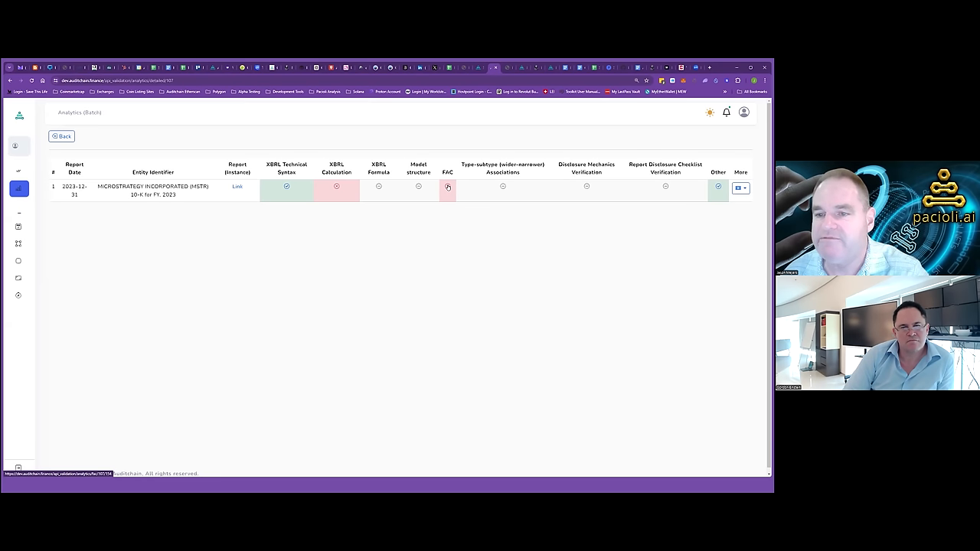
{"action": "left_click", "coordinate": [237, 186]}
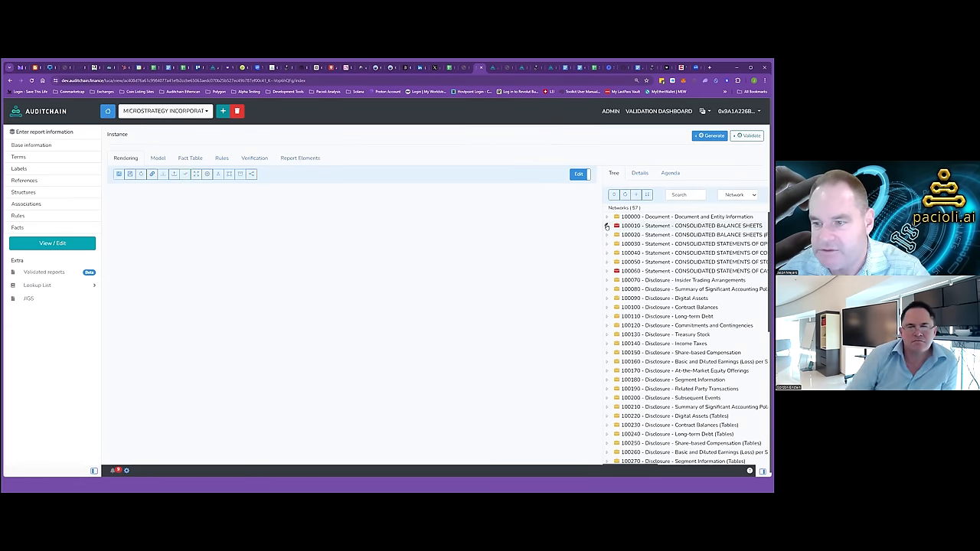
Render 100010 Consolidated Balance Sheets and scroll to review the check marks
{"action": "left_click", "coordinate": [607, 225]}
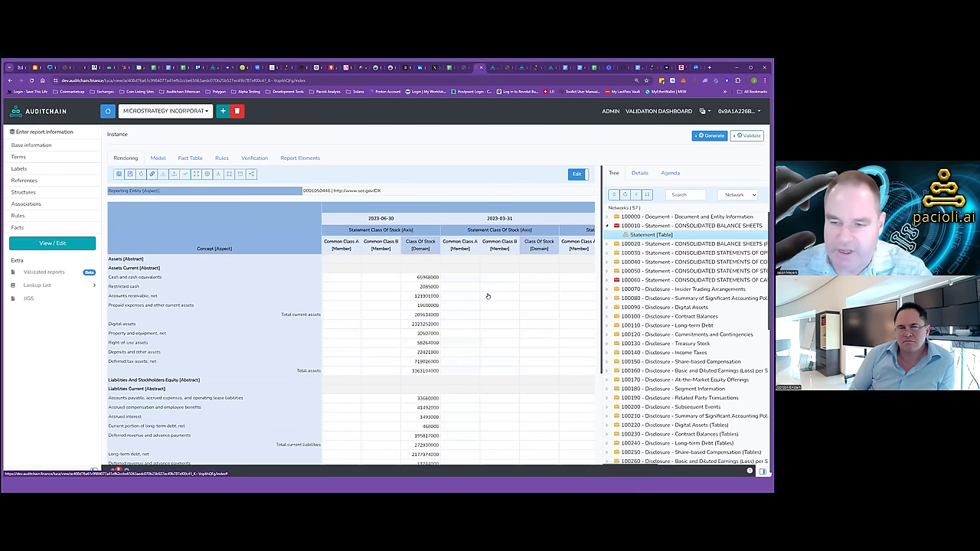
{"action": "mouse_move", "coordinate": [486, 296]}
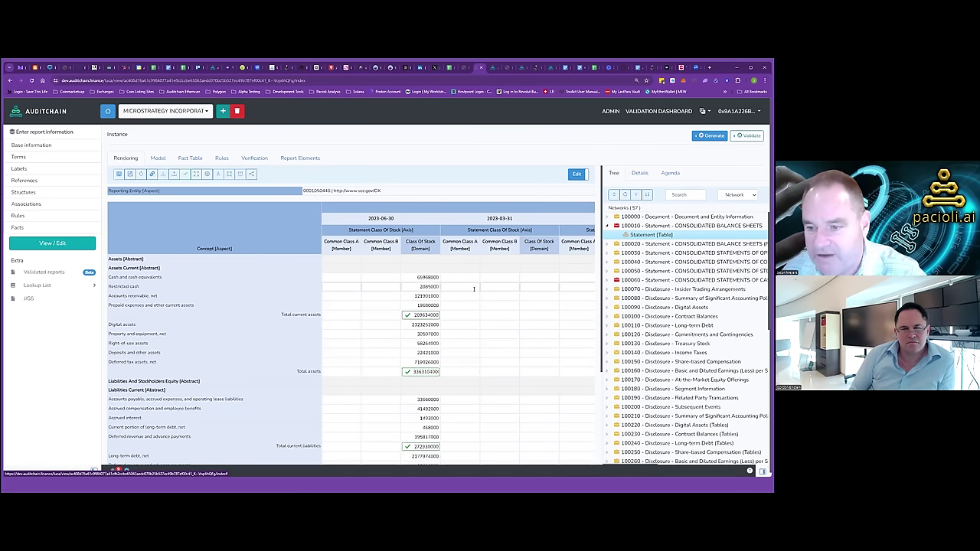
{"action": "scroll", "scroll_direction": "down", "scroll_amount": 3}
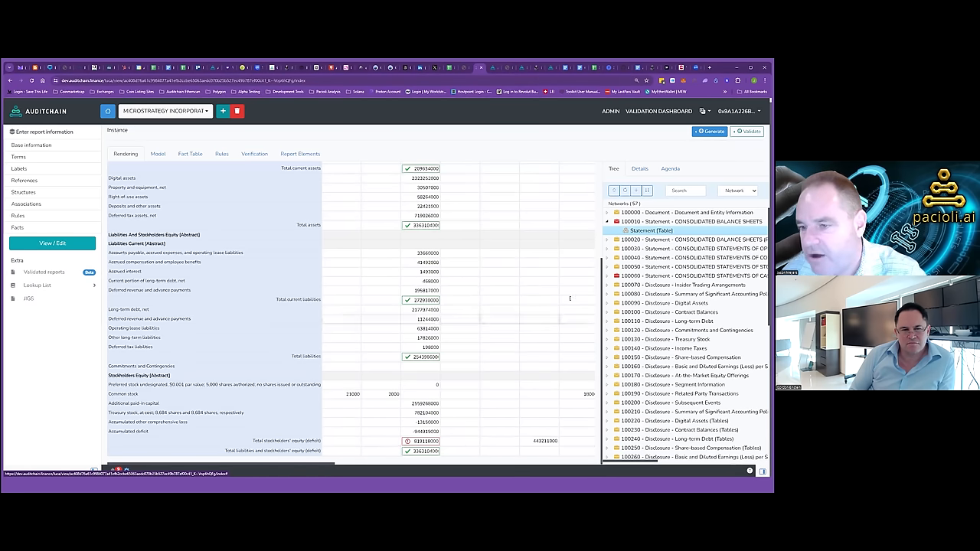
{"action": "mouse_move", "coordinate": [758, 104]}
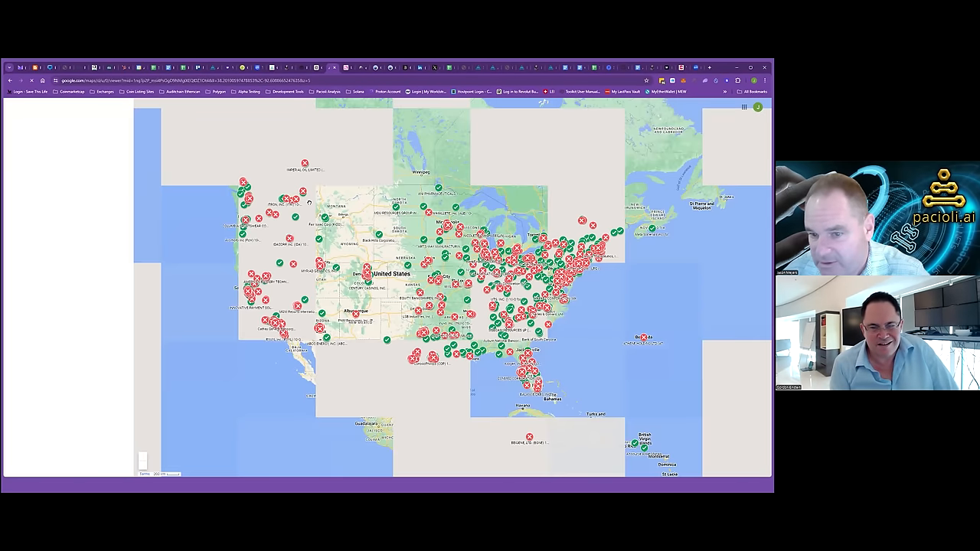
Follow a map marker's analysis link to the LIXTE Biotechnology Q3 2022 10-Q analysis
{"action": "left_click", "coordinate": [13, 107]}
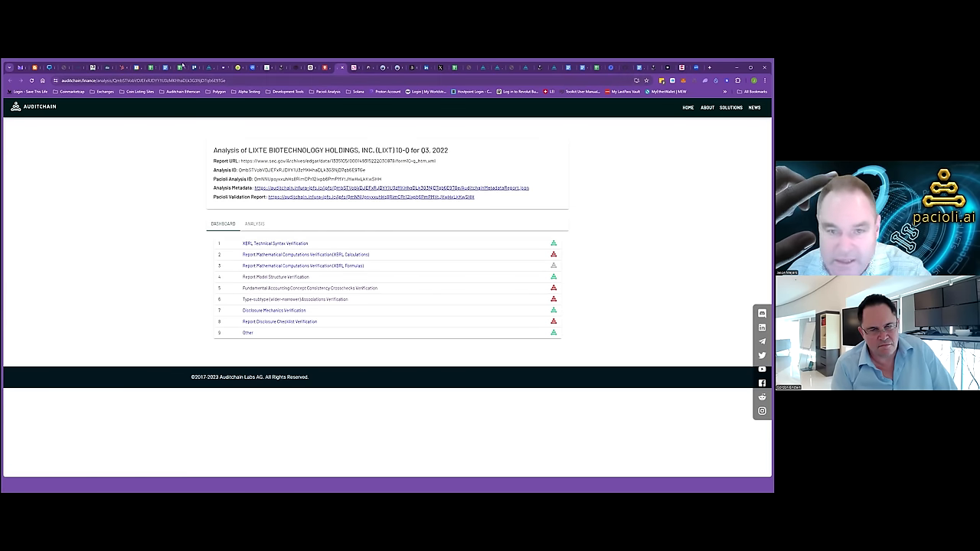
{"action": "mouse_move", "coordinate": [323, 68]}
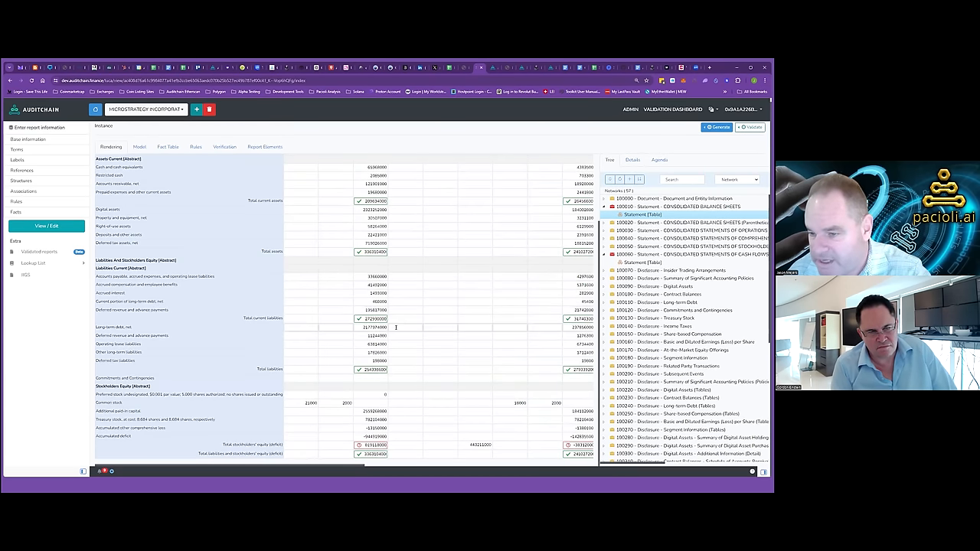
{"action": "mouse_move", "coordinate": [303, 304]}
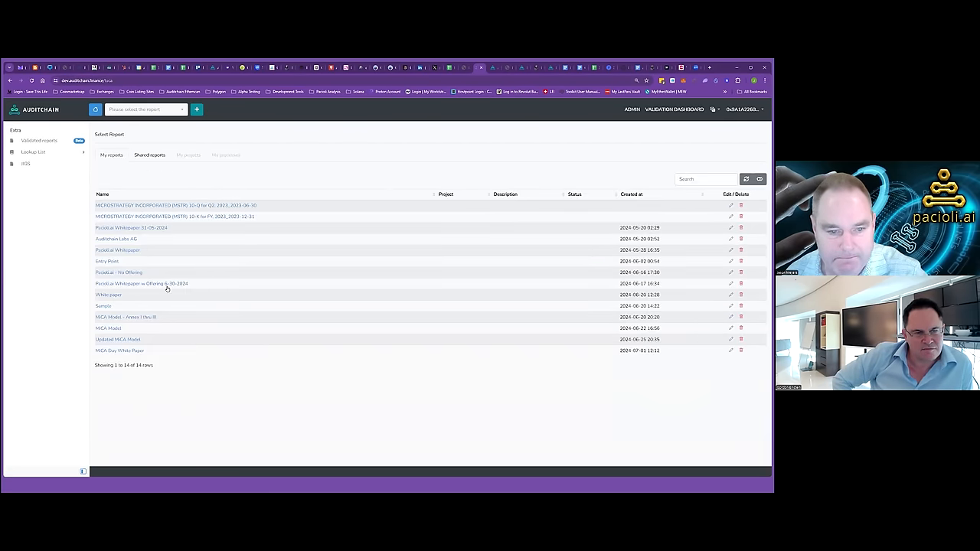
Open 'Pacioli.ai Whitepaper w Offering 6-30-2024' from My reports
{"action": "left_click", "coordinate": [141, 284]}
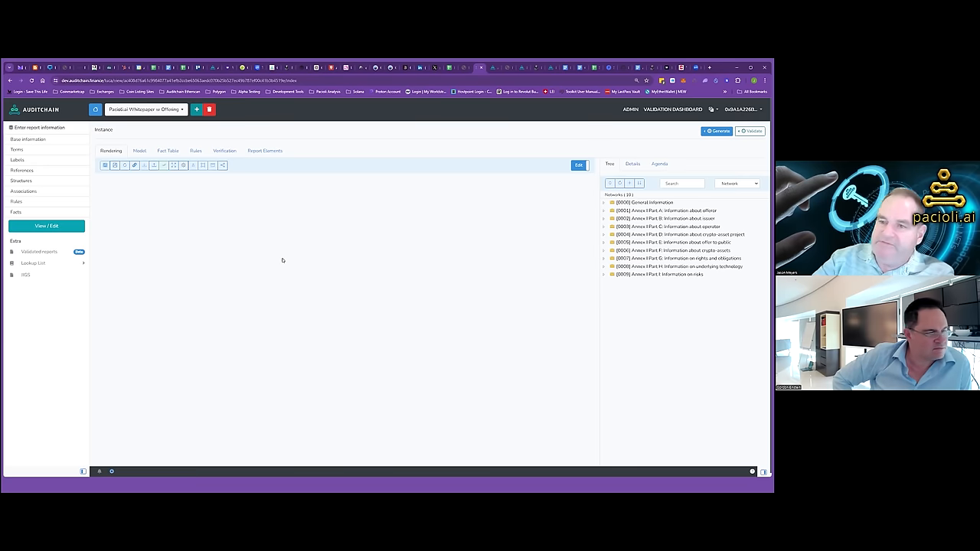
{"action": "mouse_move", "coordinate": [327, 231]}
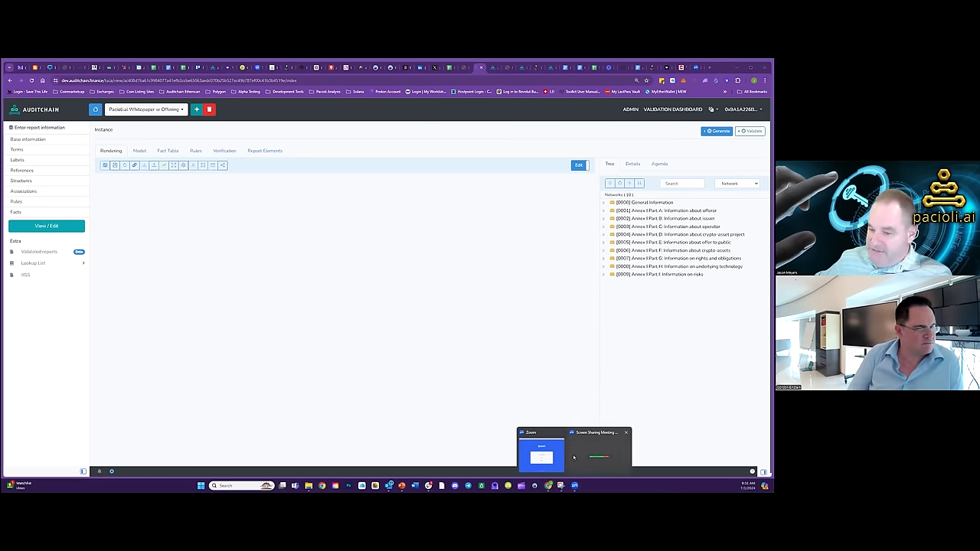
{"action": "mouse_move", "coordinate": [596, 440]}
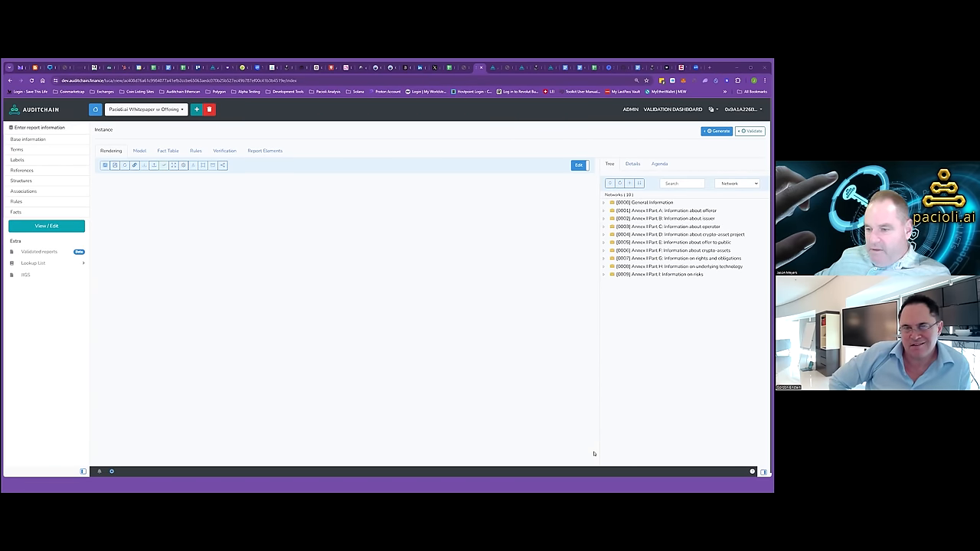
{"action": "mouse_move", "coordinate": [579, 345]}
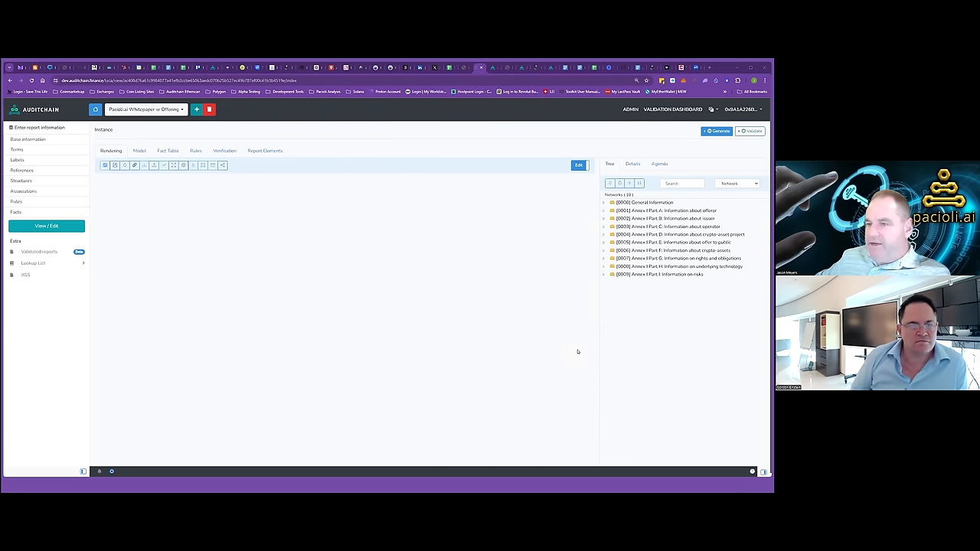
{"action": "mouse_move", "coordinate": [561, 346]}
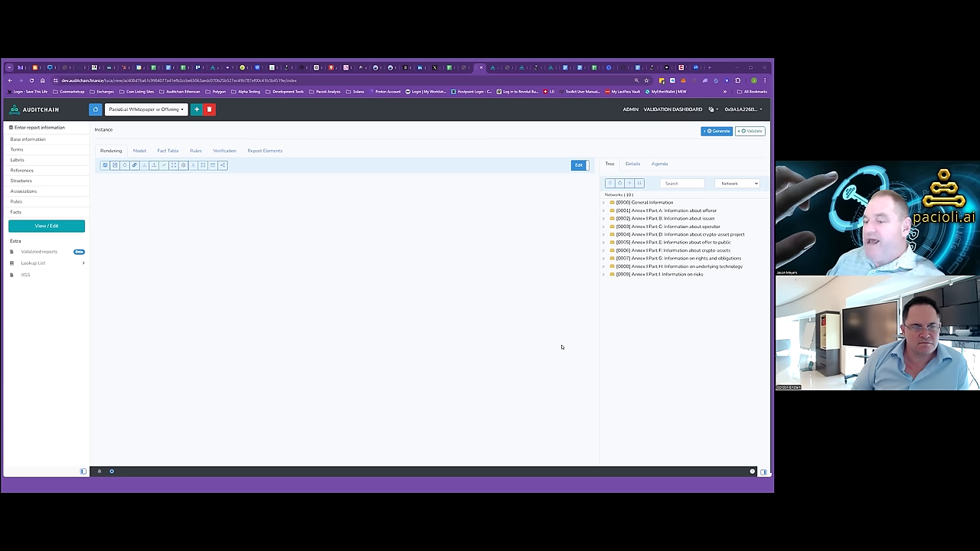
{"action": "mouse_move", "coordinate": [559, 336]}
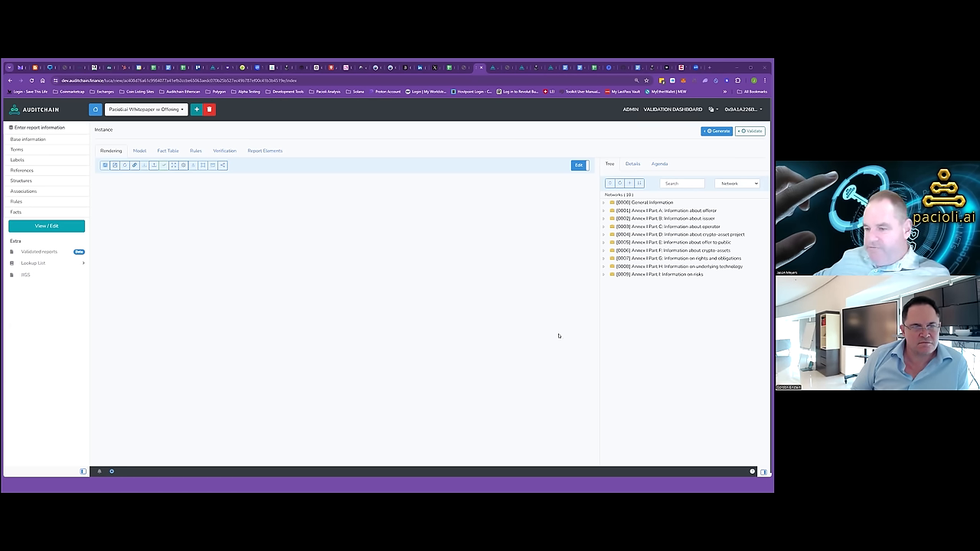
{"action": "mouse_move", "coordinate": [548, 315]}
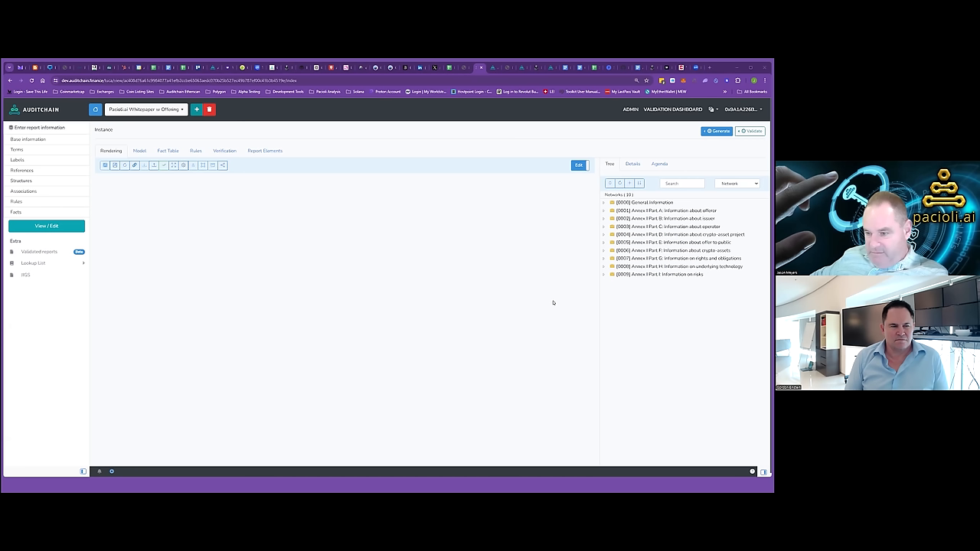
{"action": "mouse_move", "coordinate": [549, 295]}
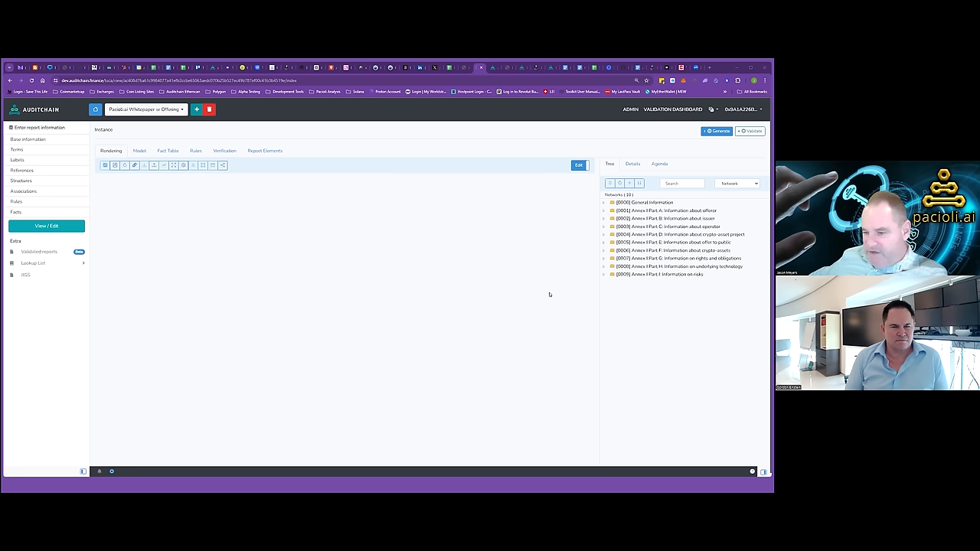
{"action": "mouse_move", "coordinate": [585, 396]}
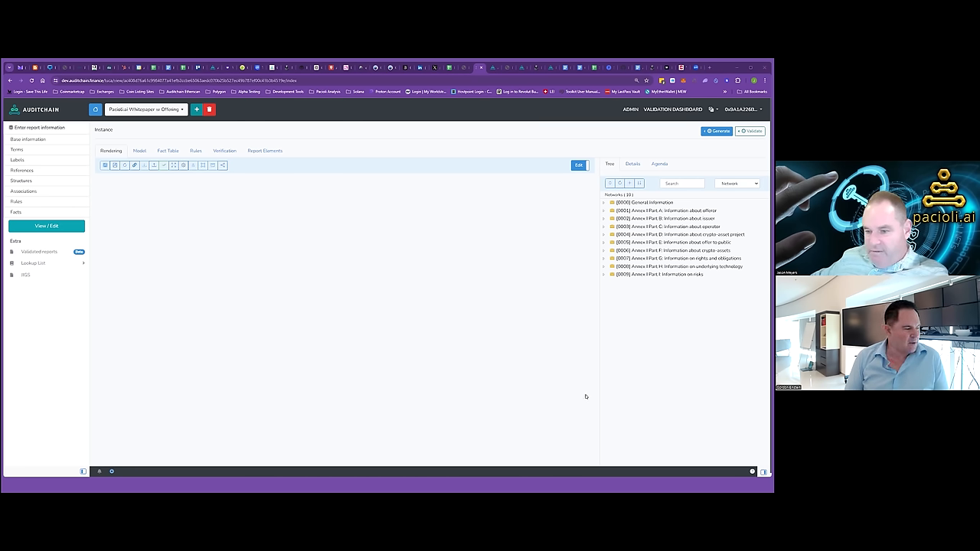